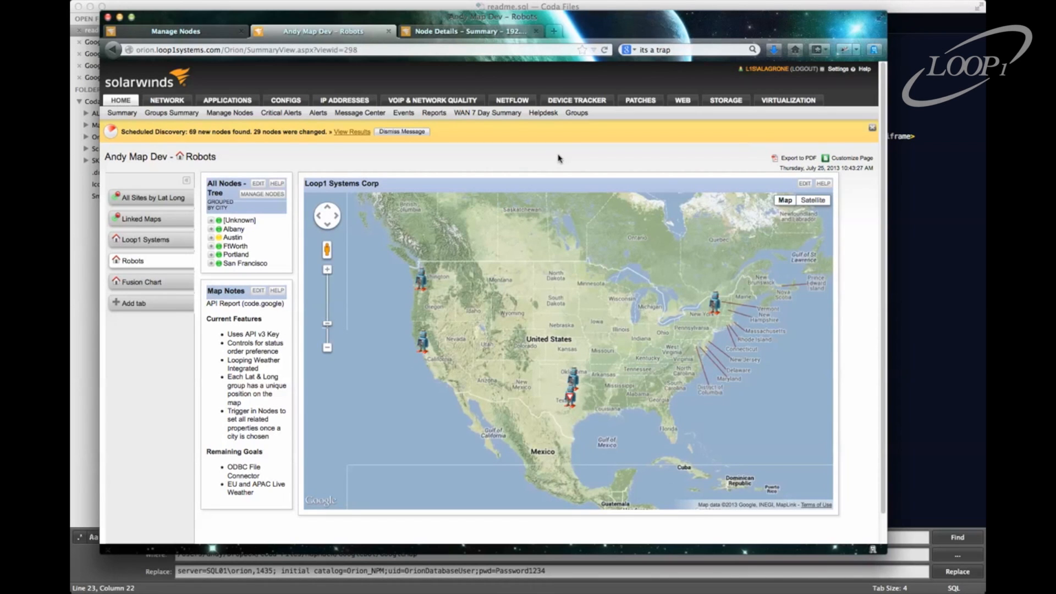
mouse_move(548, 169)
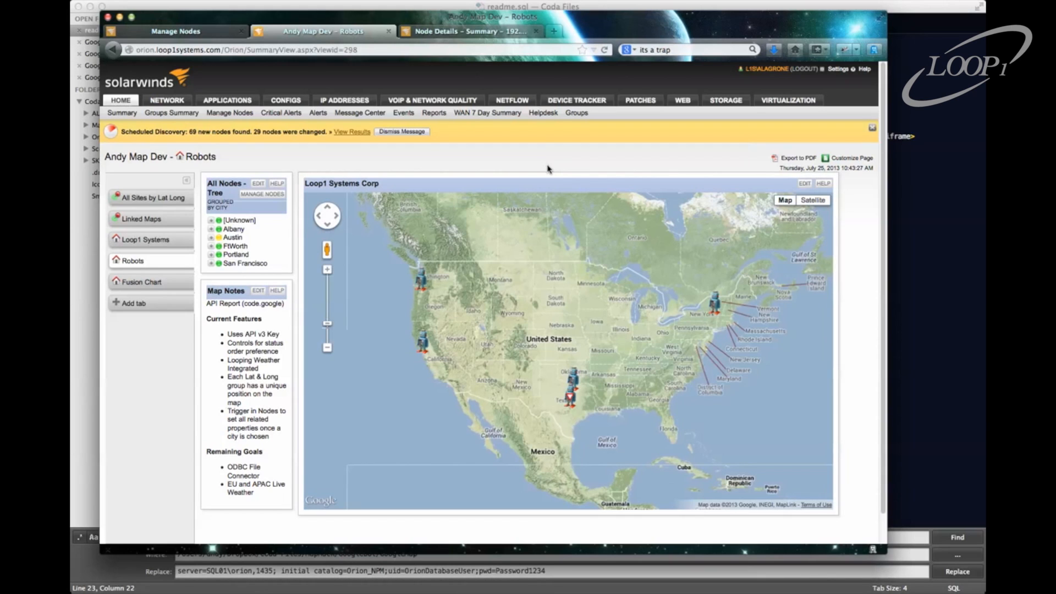
mouse_move(440, 185)
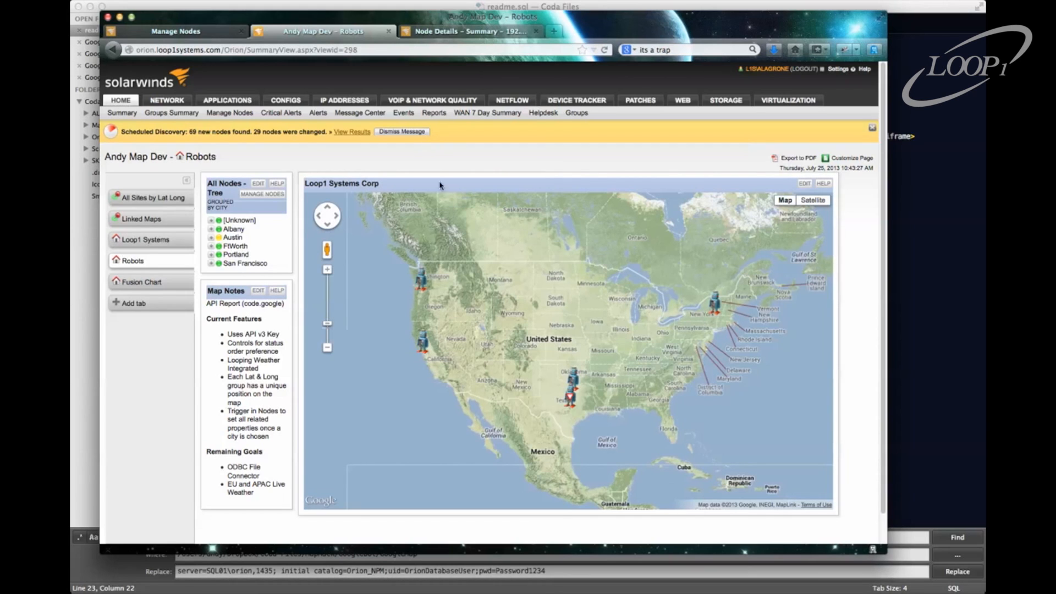
mouse_move(486, 304)
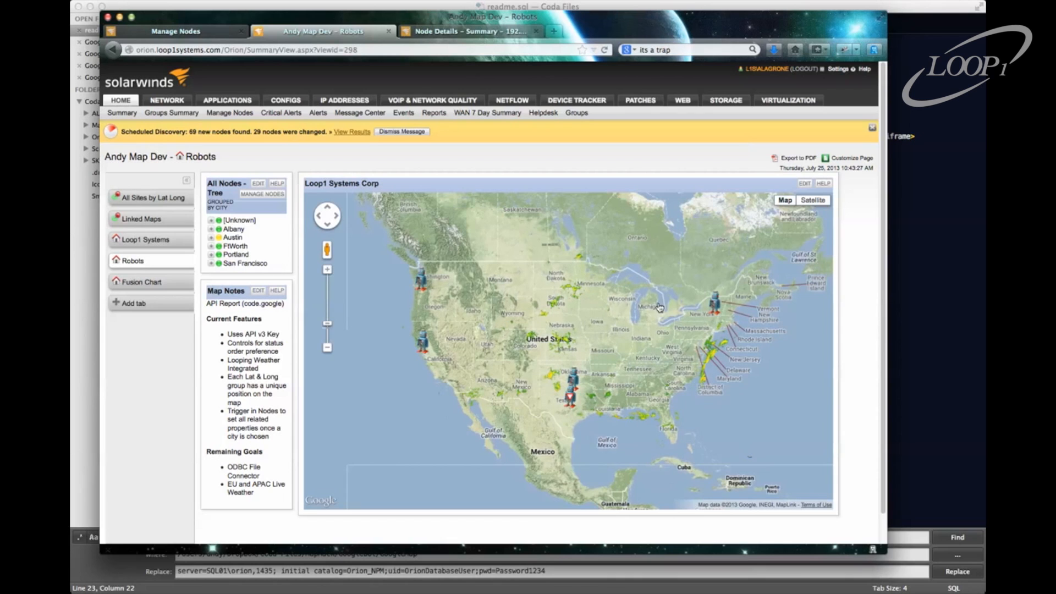
mouse_move(715, 306)
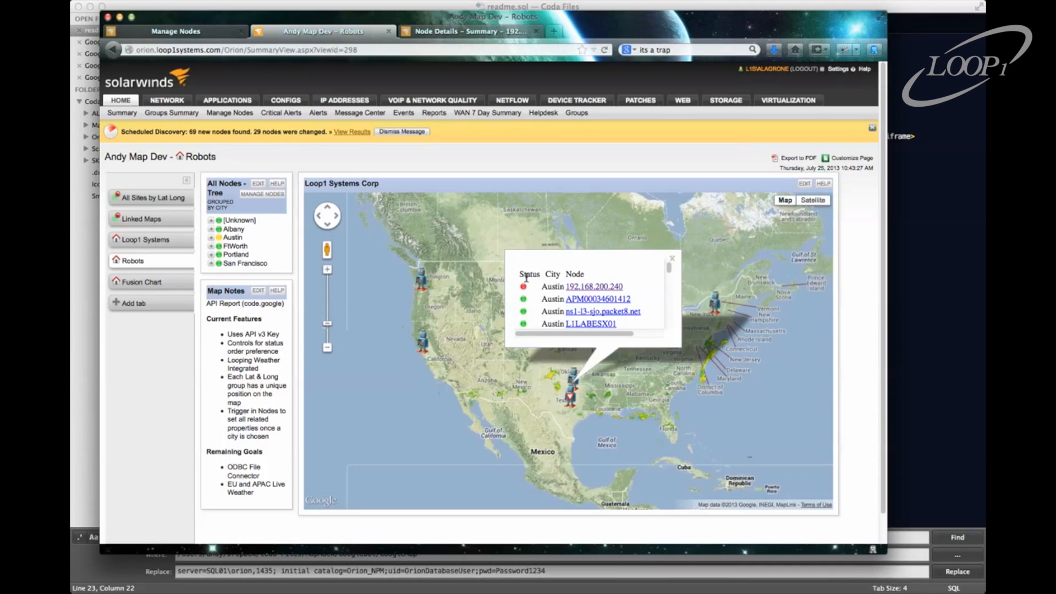
mouse_move(526, 294)
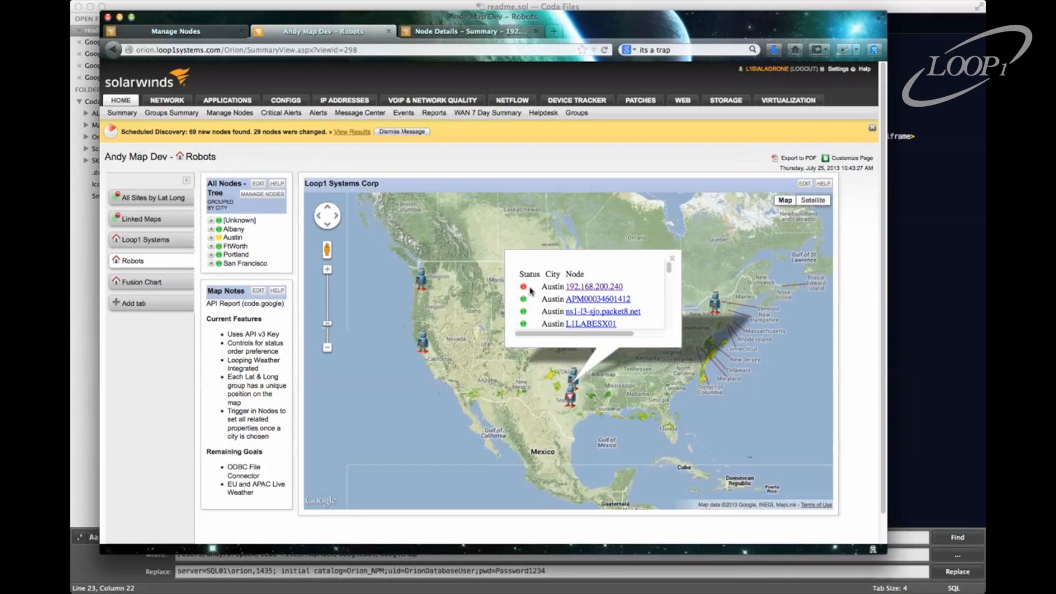
mouse_move(527, 301)
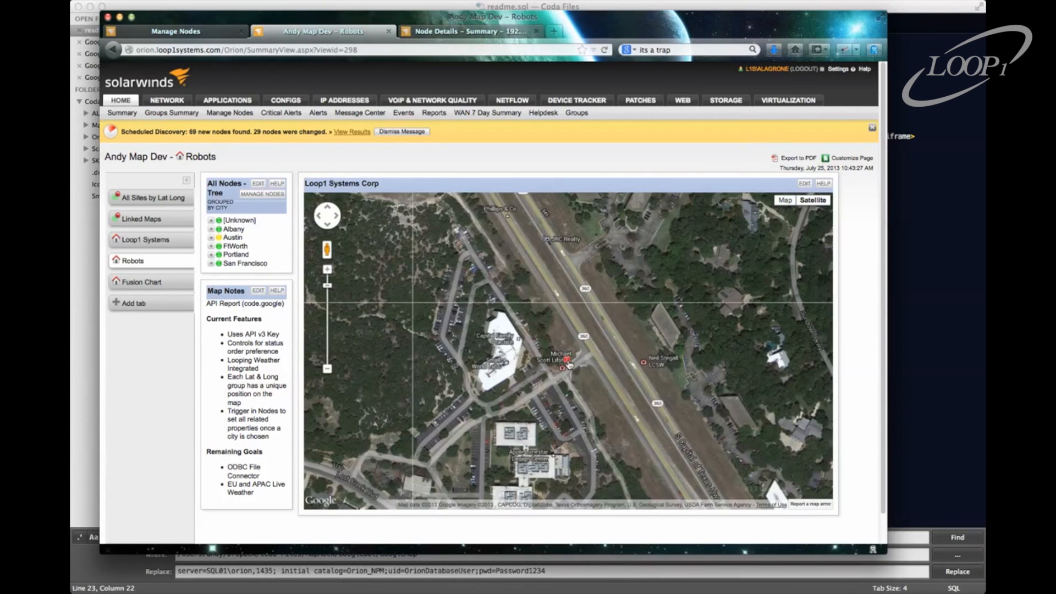
Step: Zoom the satellite map in on the Austin site marker
left_click(568, 369)
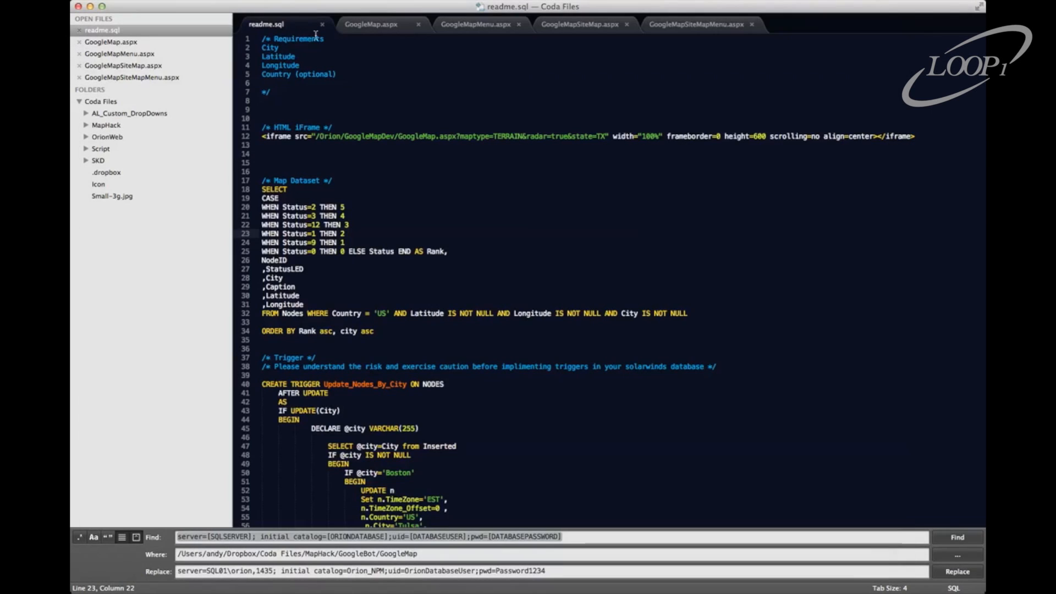
left_click(370, 24)
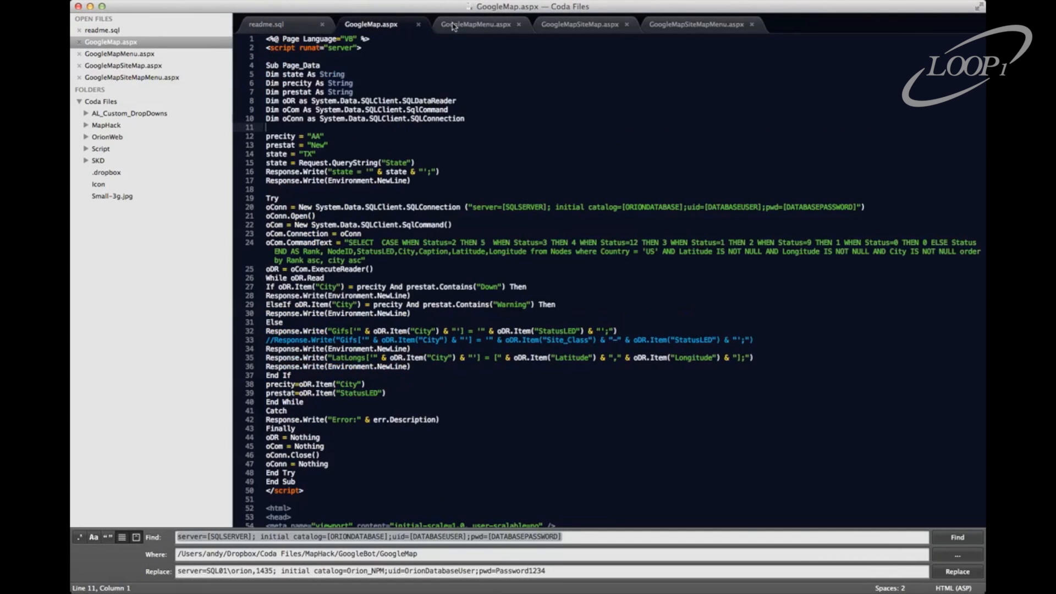
left_click(702, 26)
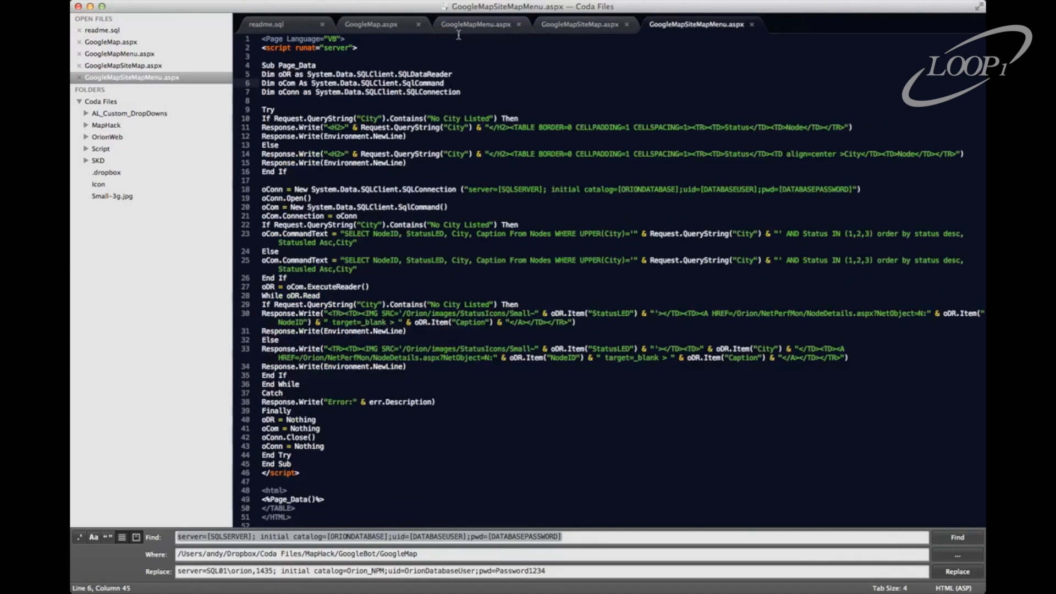
left_click(377, 25)
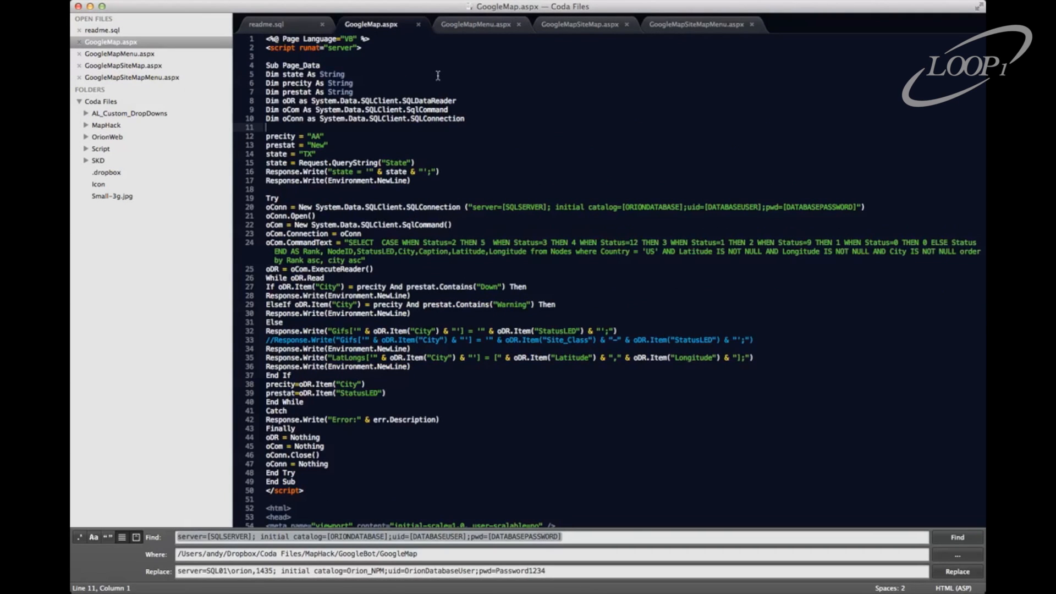
left_click(268, 25)
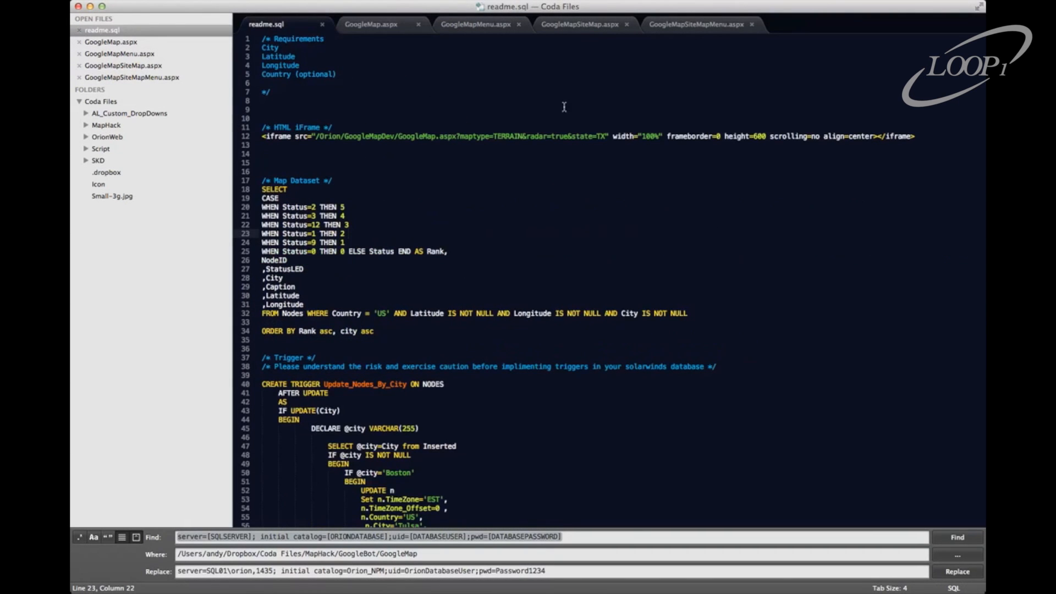
left_click_drag(264, 66, 337, 74)
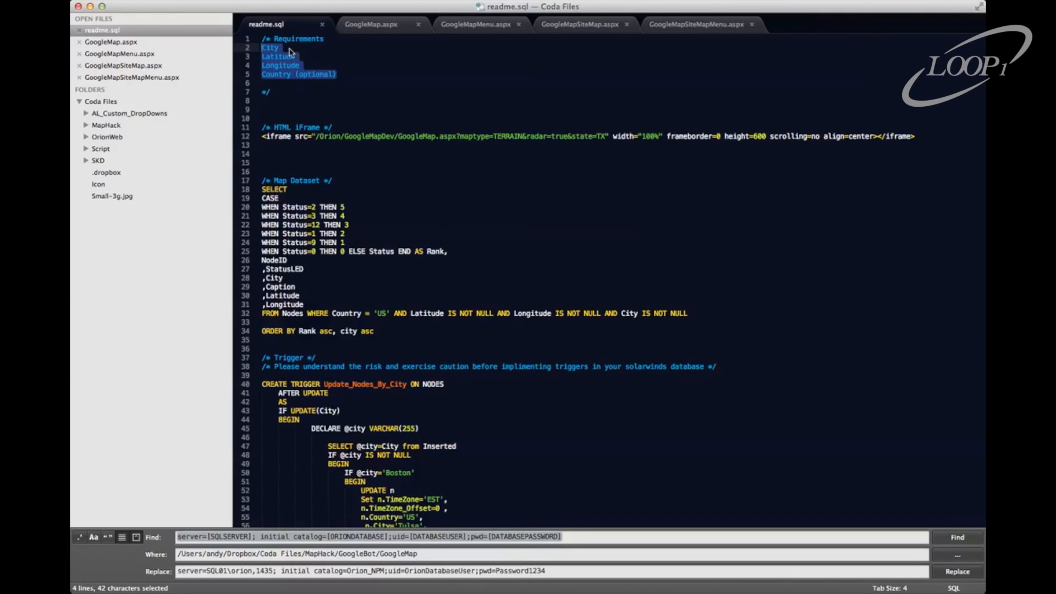
left_click(294, 65)
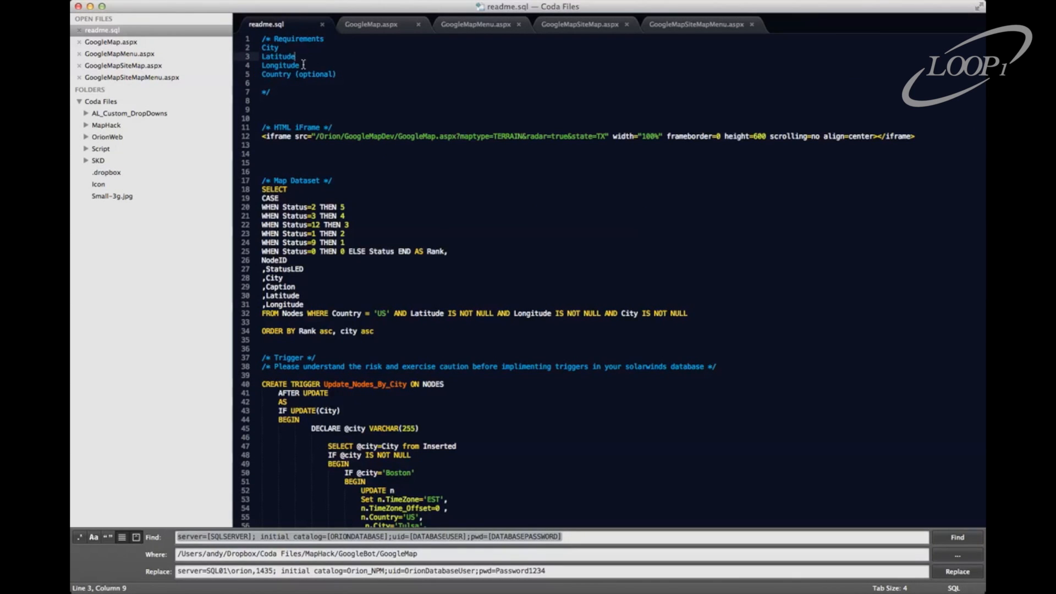
left_click(337, 74)
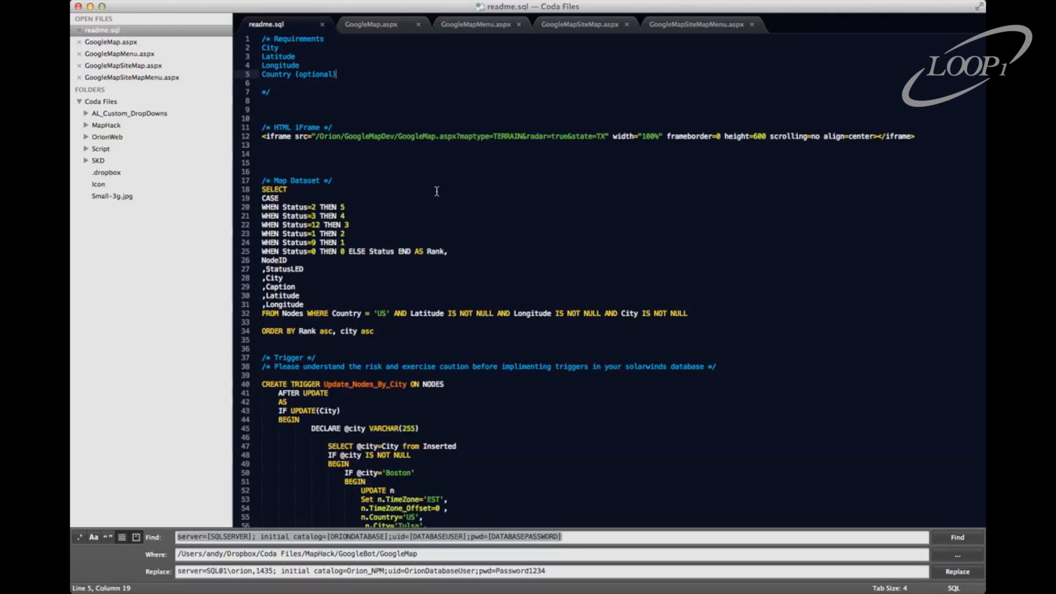
mouse_move(452, 182)
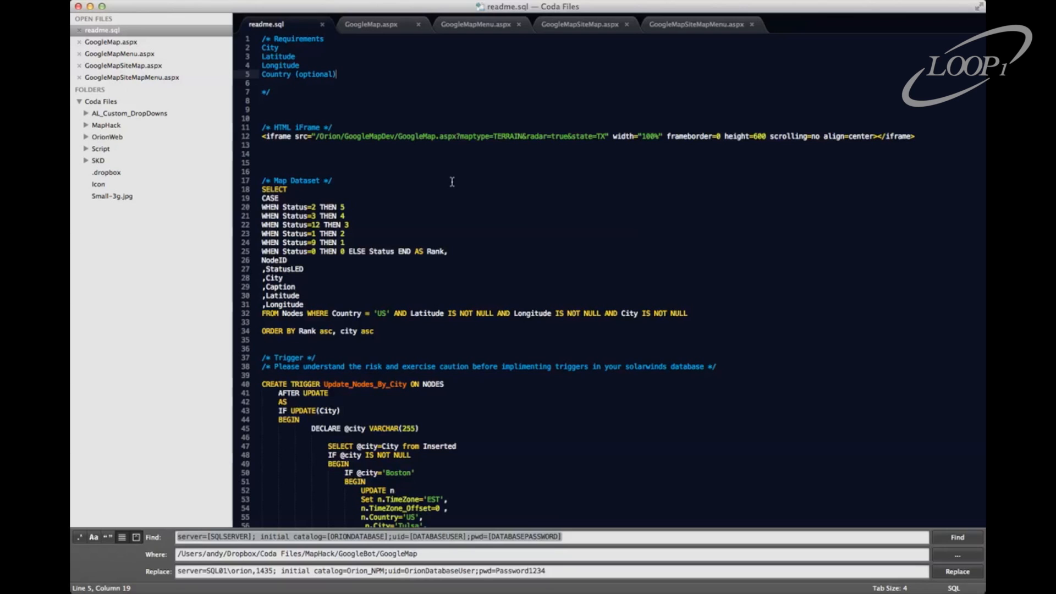
mouse_move(356, 122)
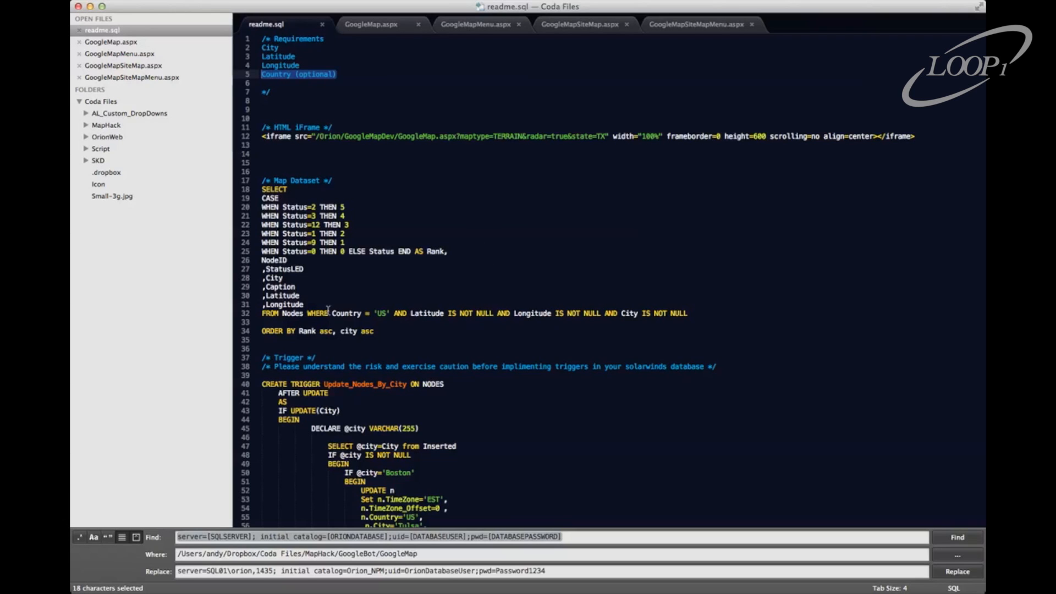
mouse_move(331, 94)
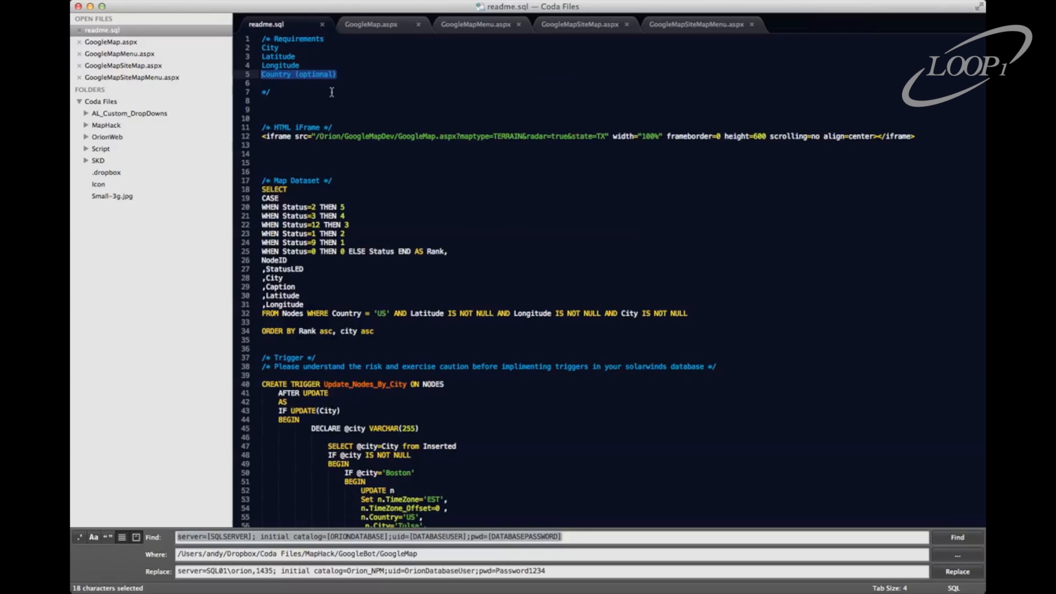
mouse_move(320, 127)
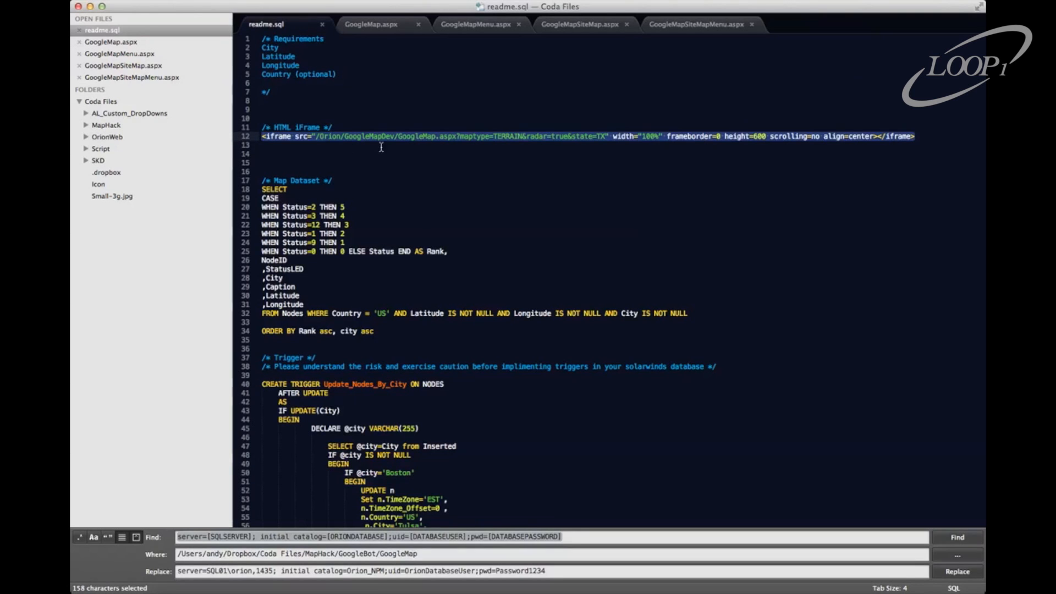
mouse_move(539, 137)
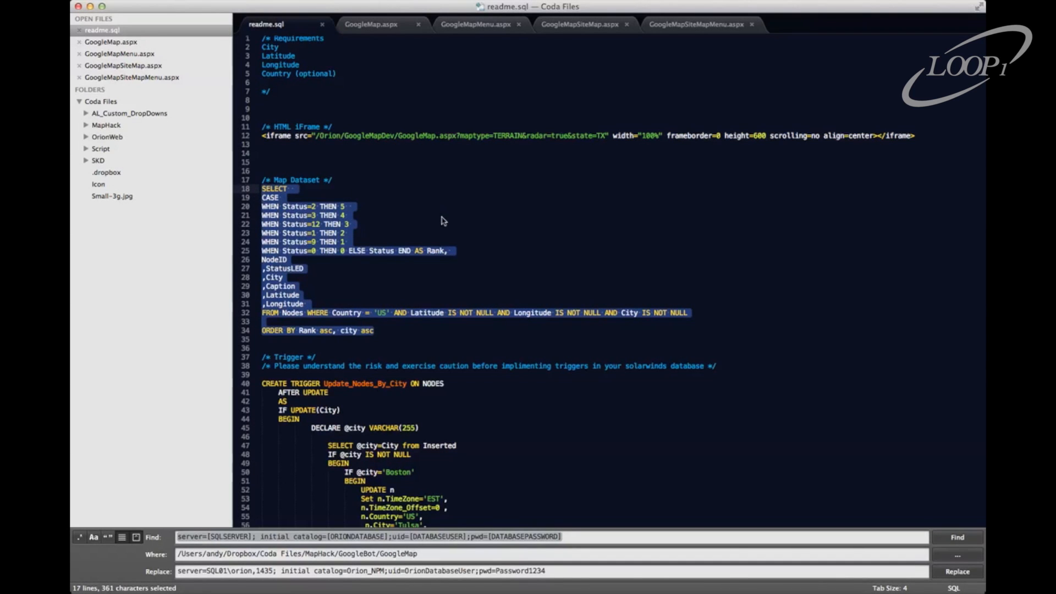
left_click(465, 223)
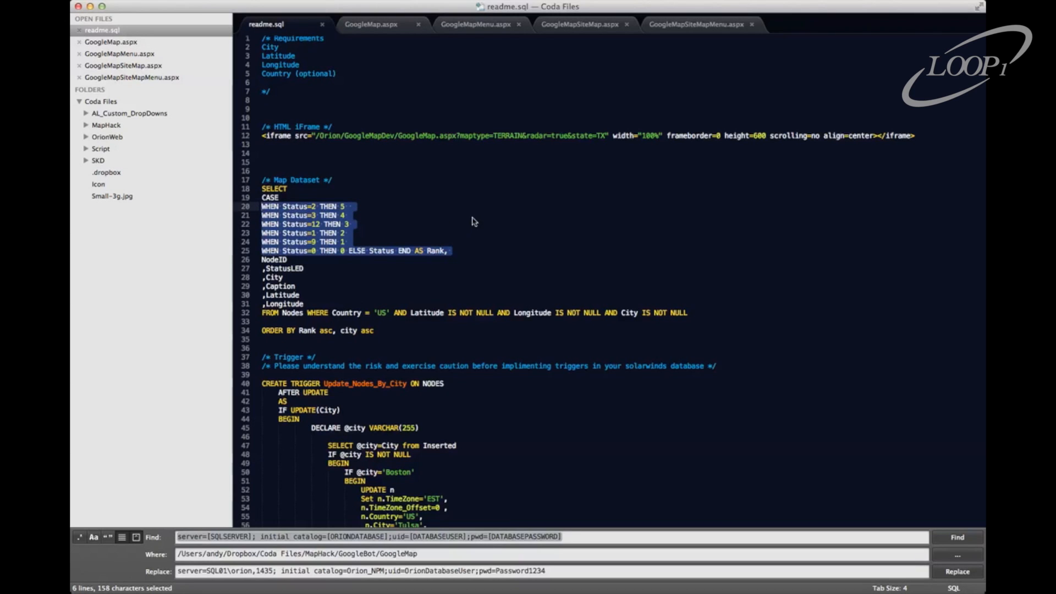
mouse_move(464, 252)
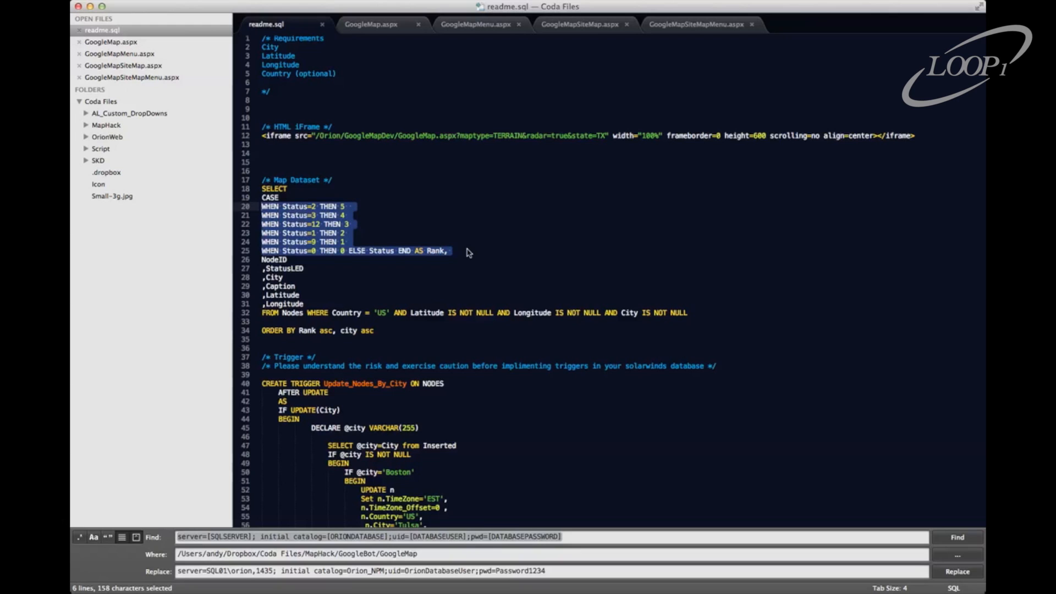
mouse_move(413, 223)
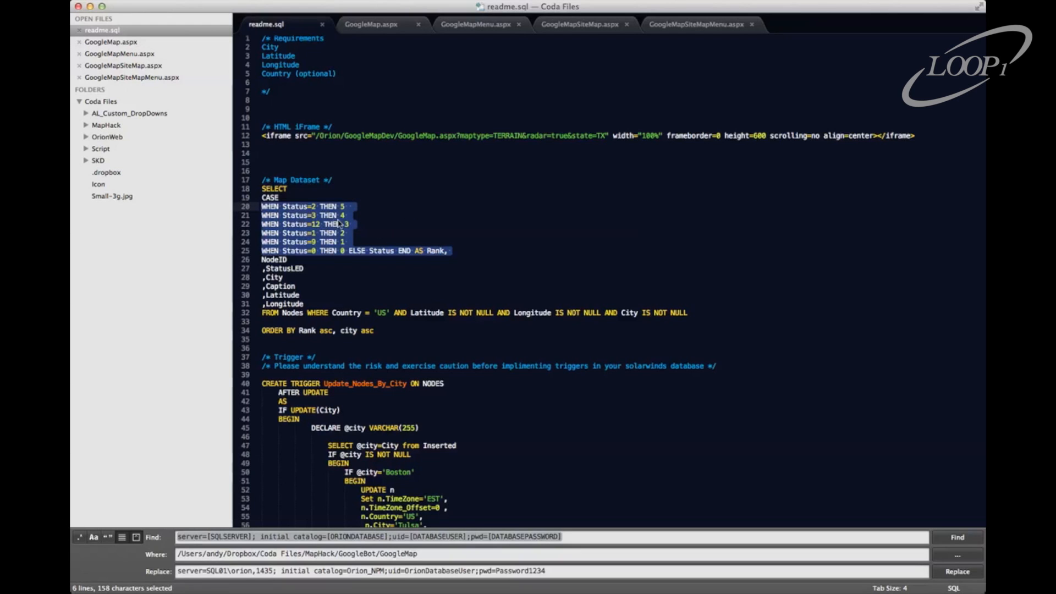
scroll("down", 3)
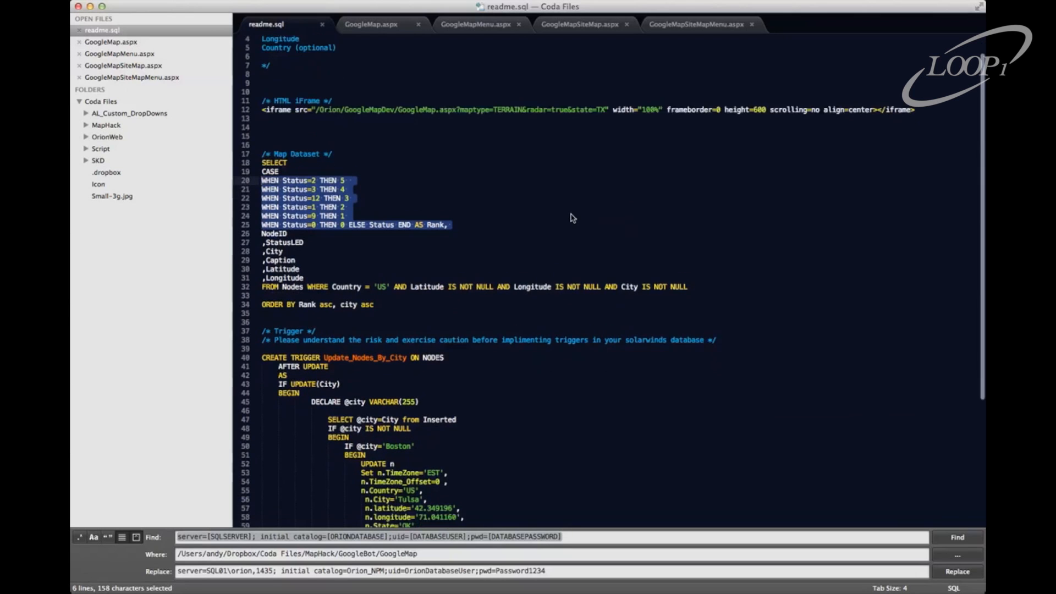
scroll("down", 3)
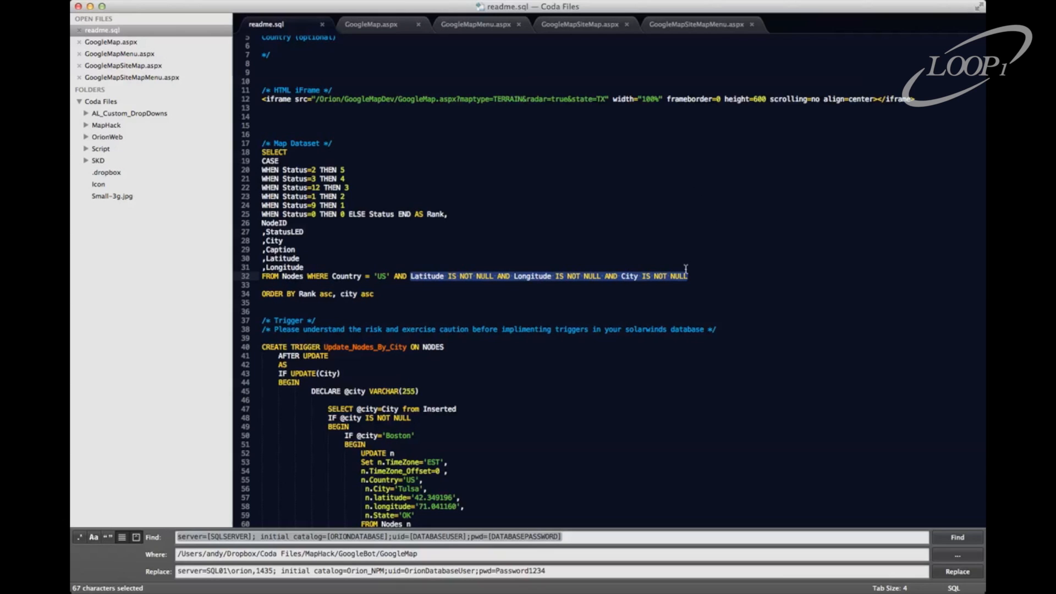
mouse_move(695, 231)
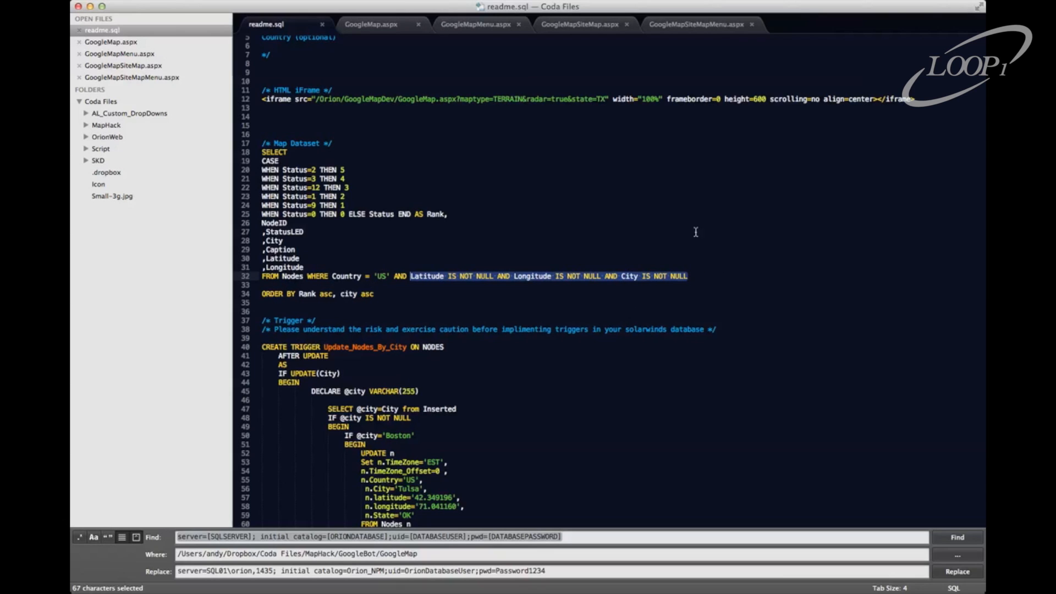
scroll("down", 3)
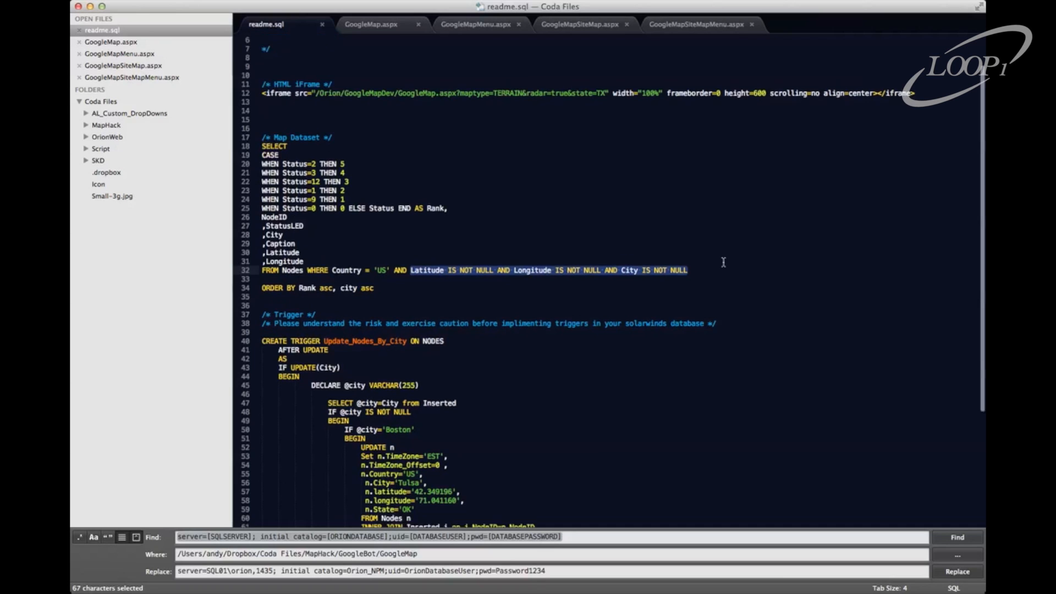
scroll("down", 3)
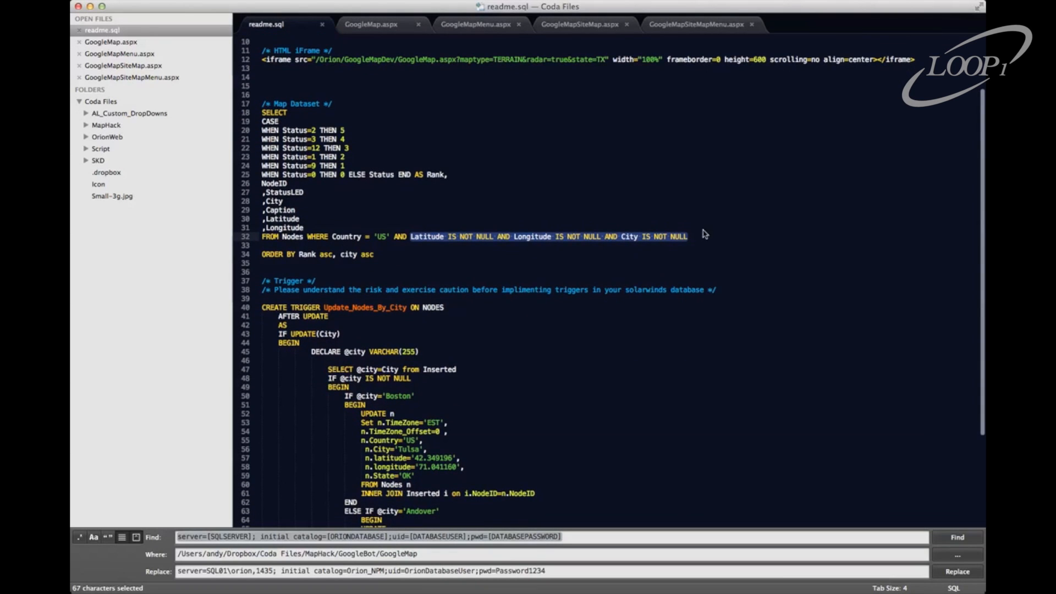
scroll("down", 3)
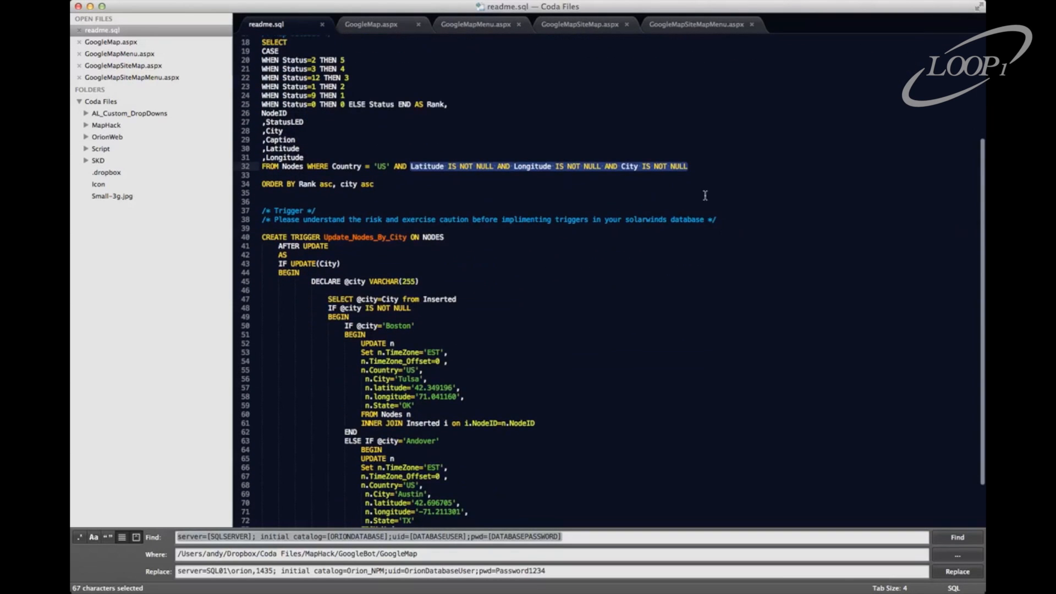
mouse_move(402, 175)
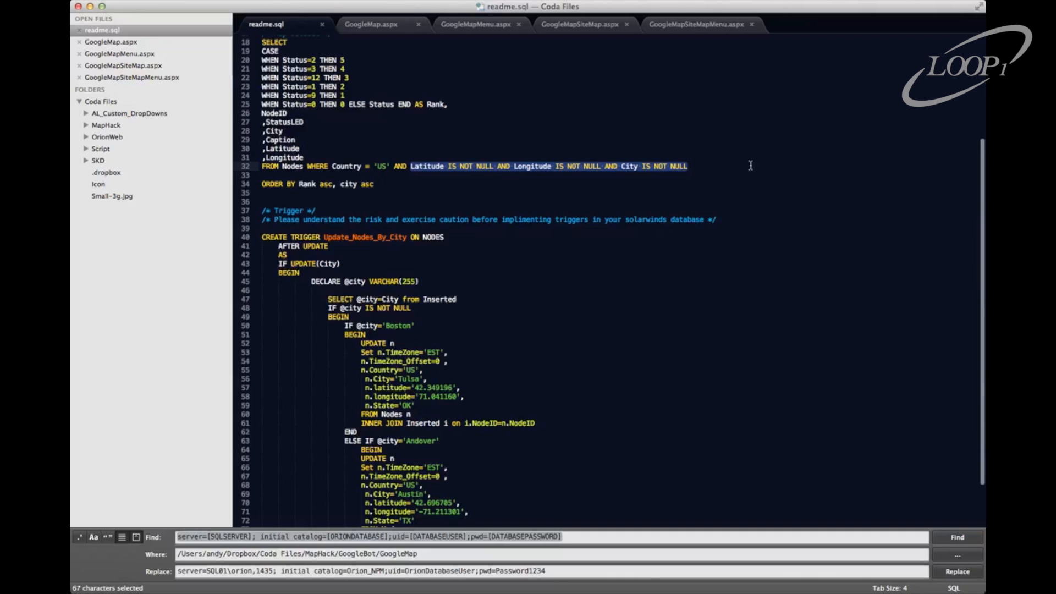
scroll("down", 3)
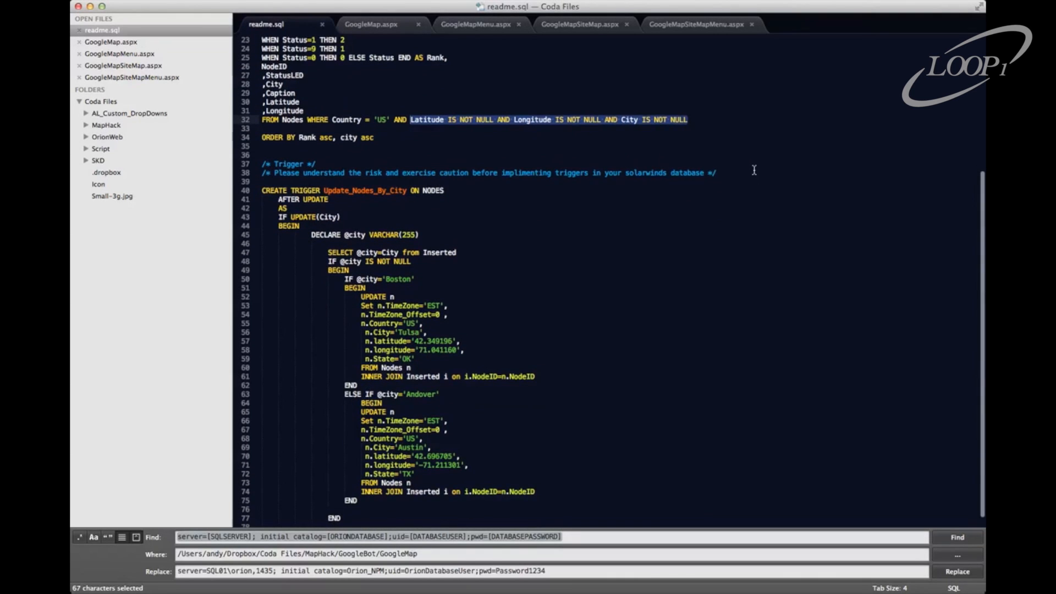
scroll("down", 3)
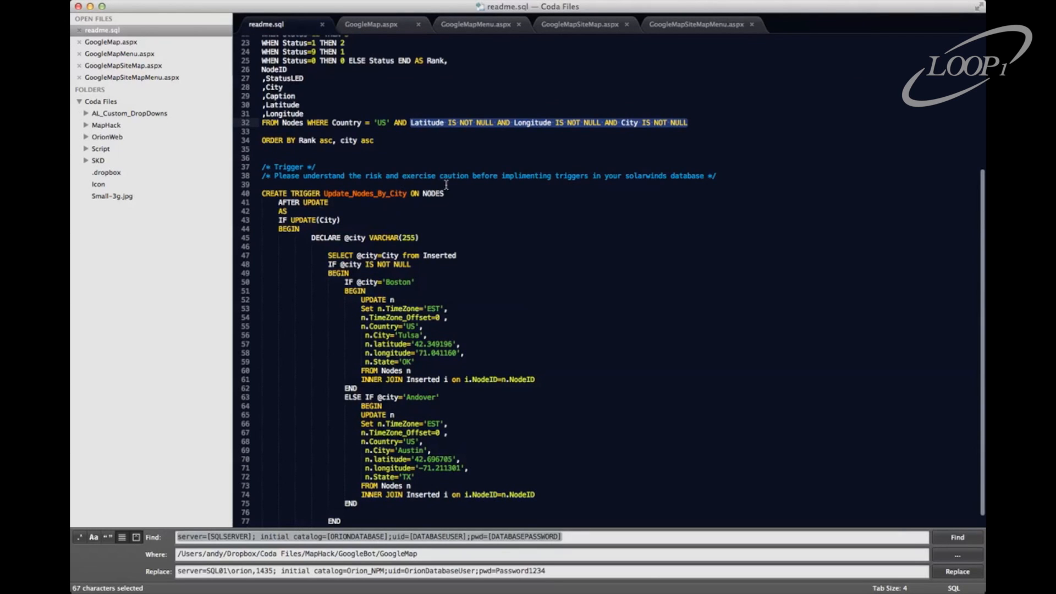
scroll("down", 3)
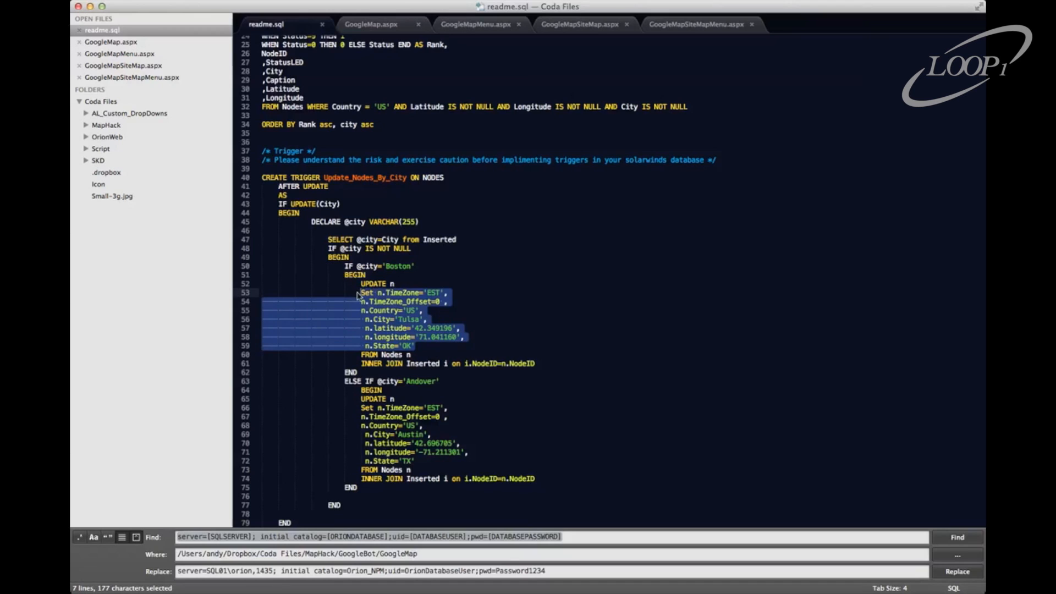
mouse_move(420, 308)
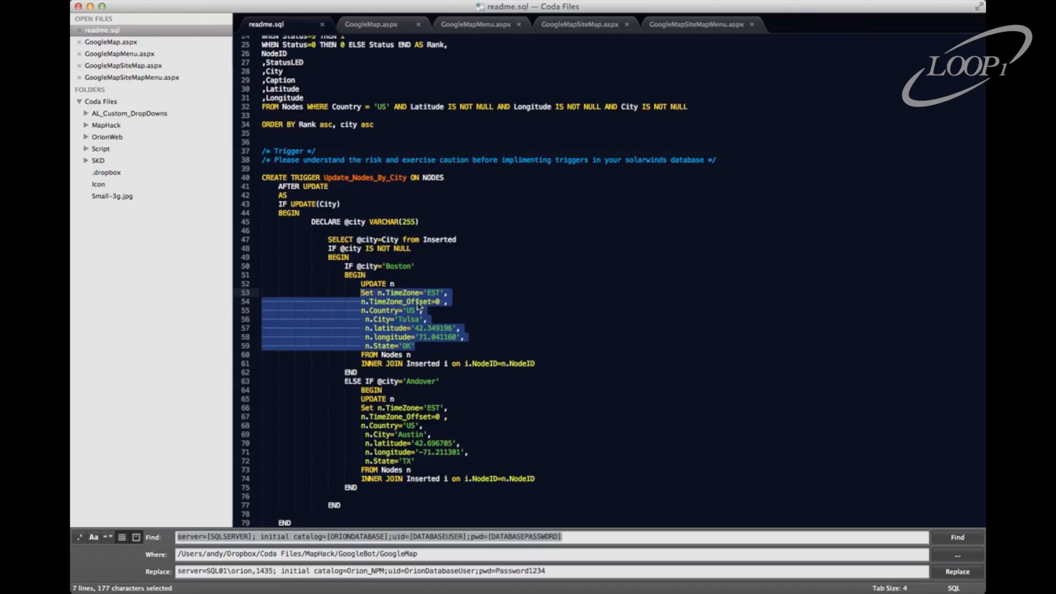
mouse_move(405, 327)
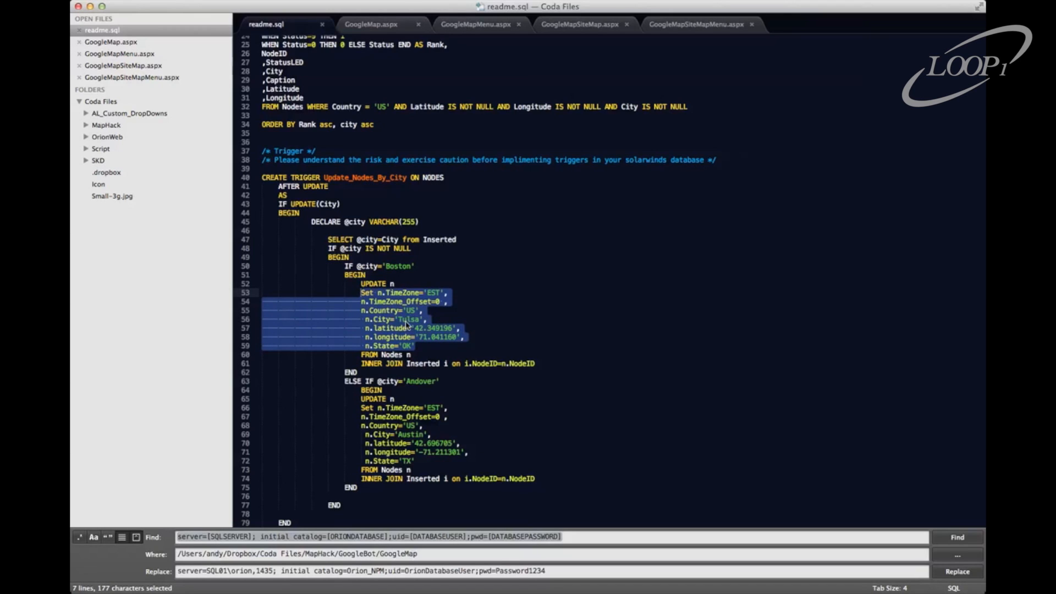
mouse_move(432, 345)
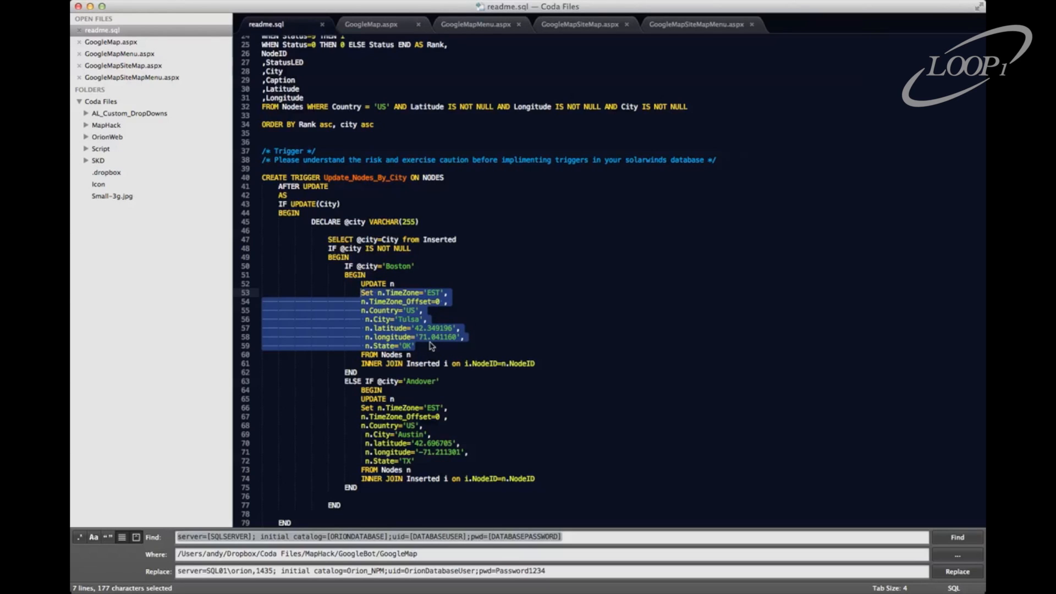
mouse_move(577, 302)
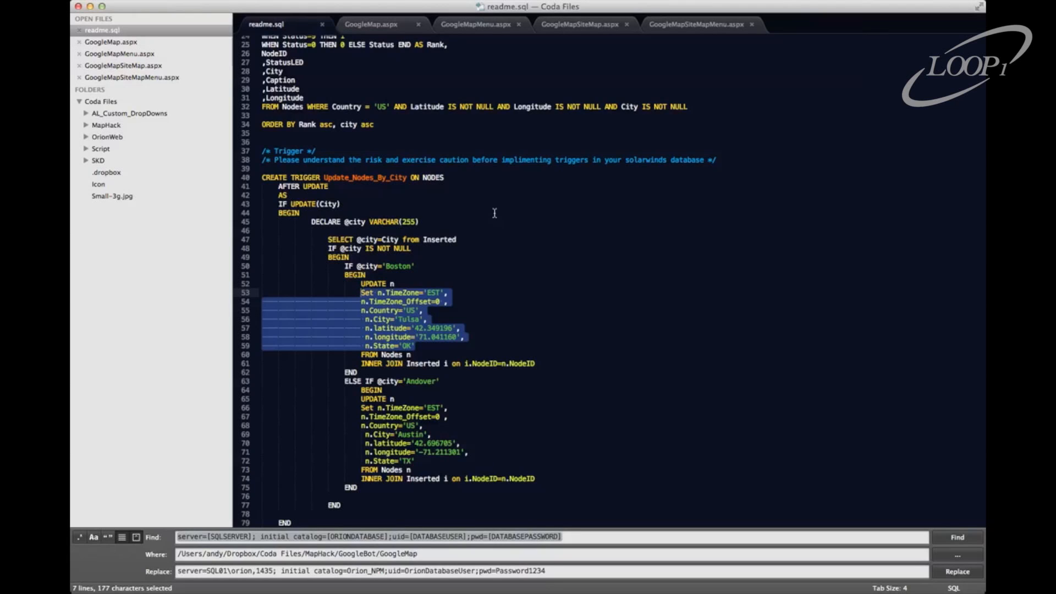
mouse_move(292, 519)
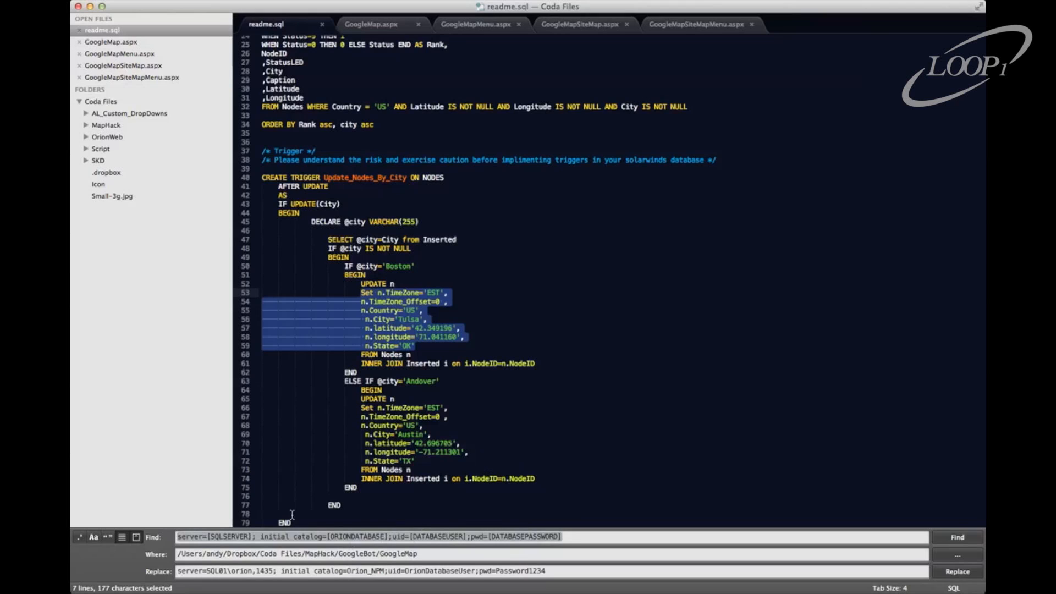
left_click(579, 275)
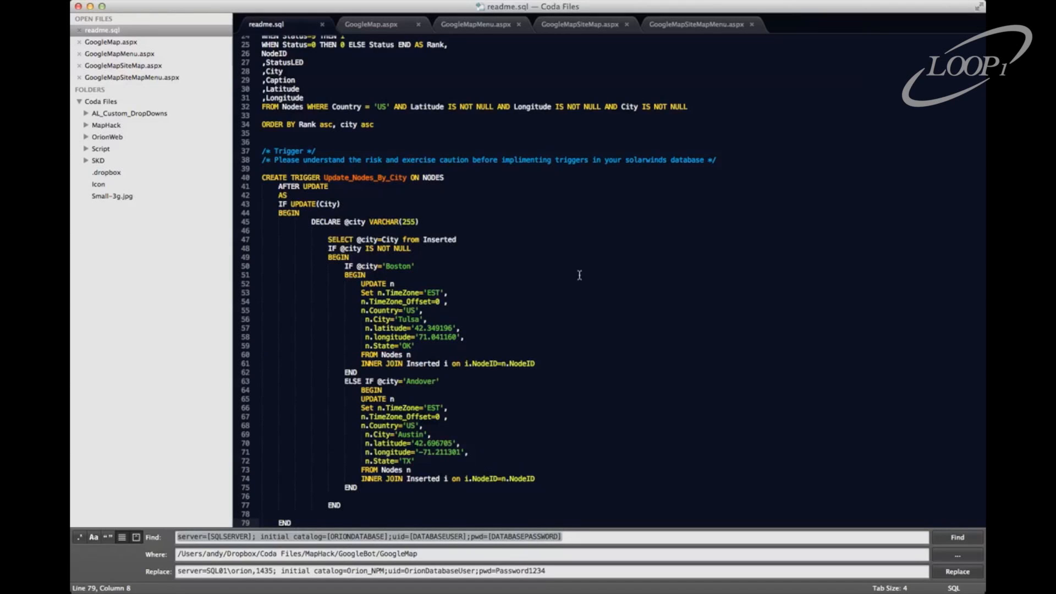
mouse_move(665, 232)
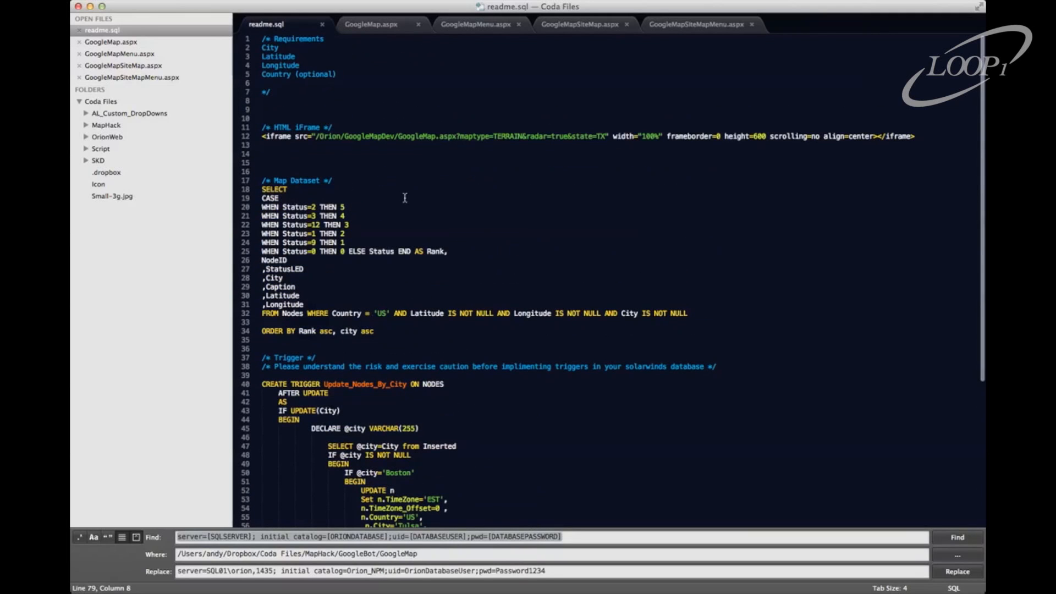
mouse_move(386, 32)
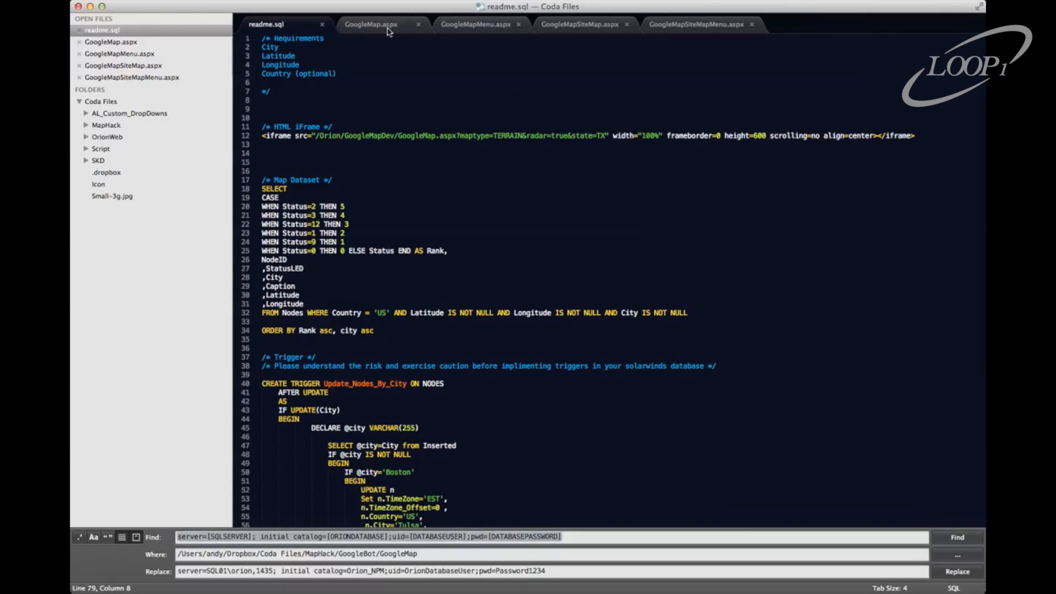
Step: Cycle through GoogleMap, GoogleMapSiteMap, GoogleMapMenu and GoogleMapSiteMapMenu sources, landing on GoogleMap.aspx
left_click(373, 24)
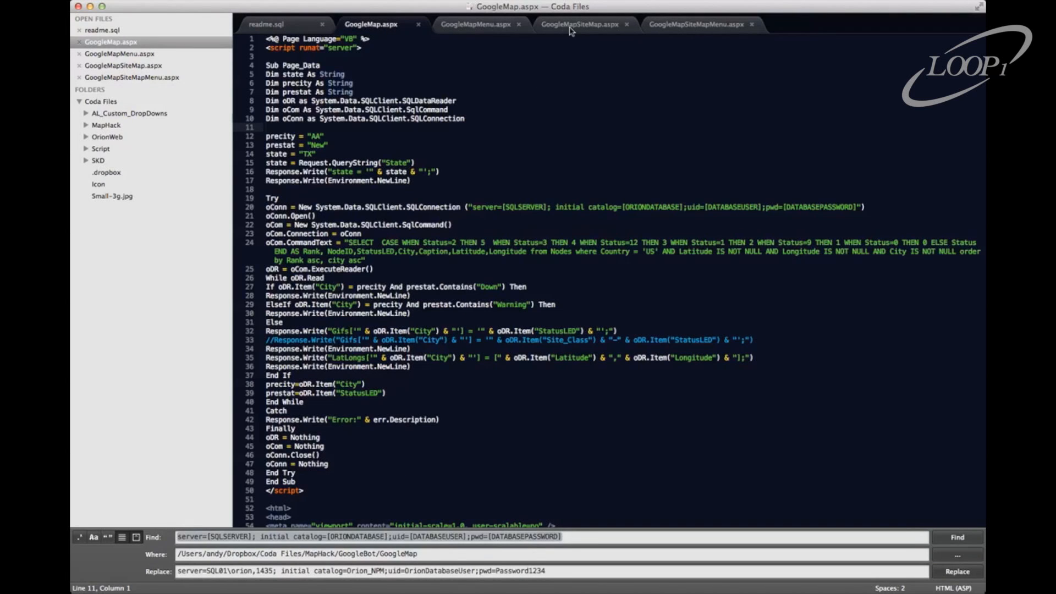
left_click(577, 26)
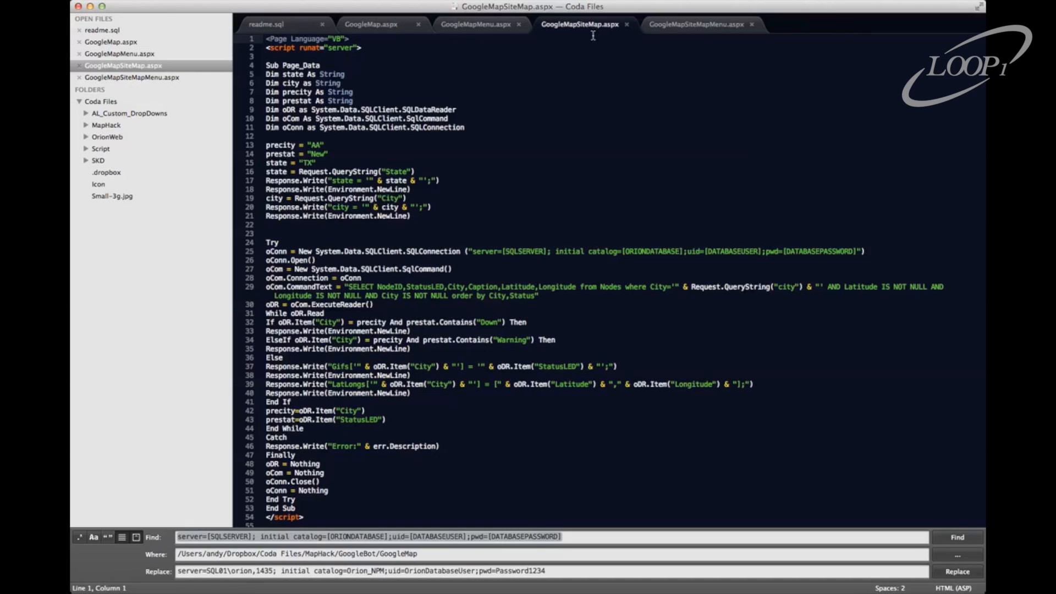
left_click(483, 25)
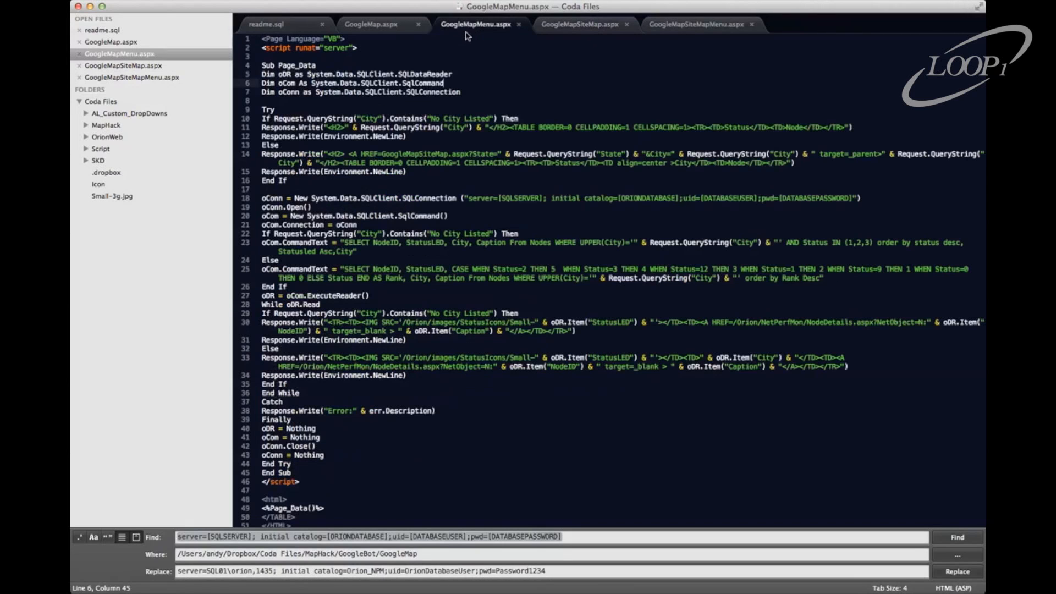
mouse_move(668, 33)
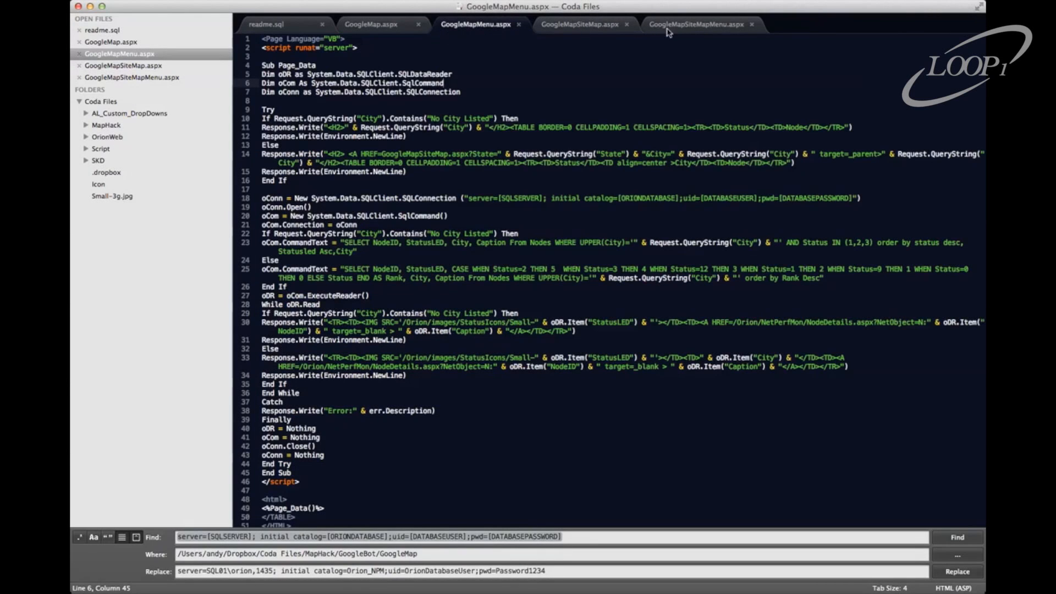
left_click(705, 24)
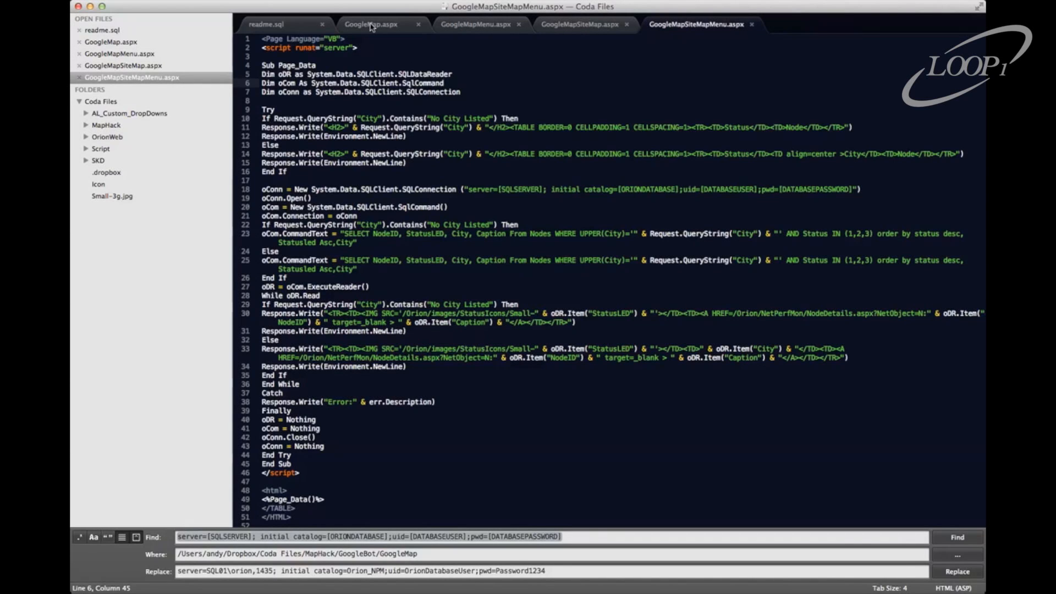
left_click(371, 25)
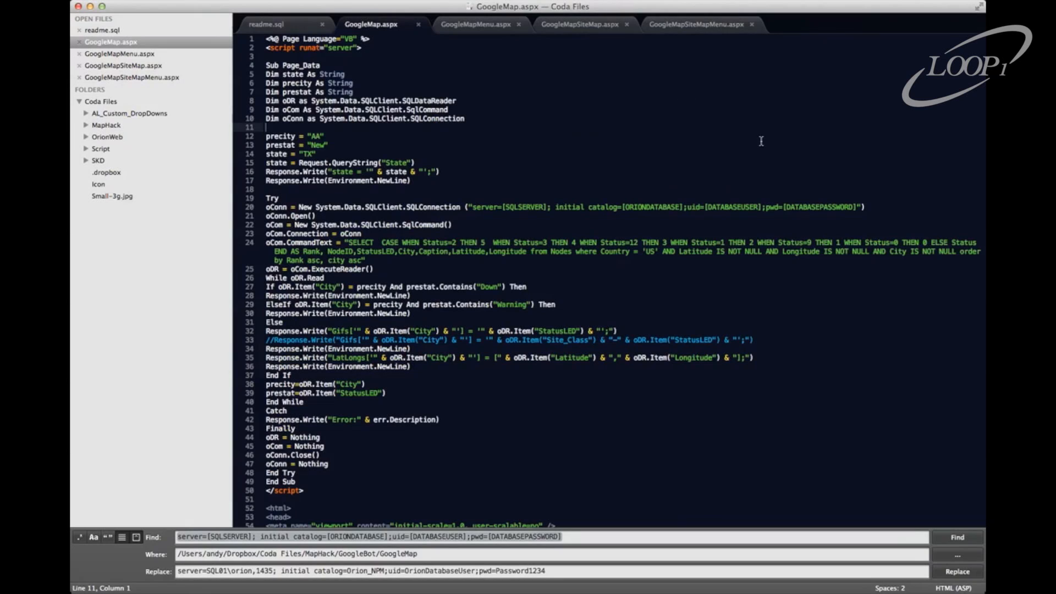
mouse_move(835, 143)
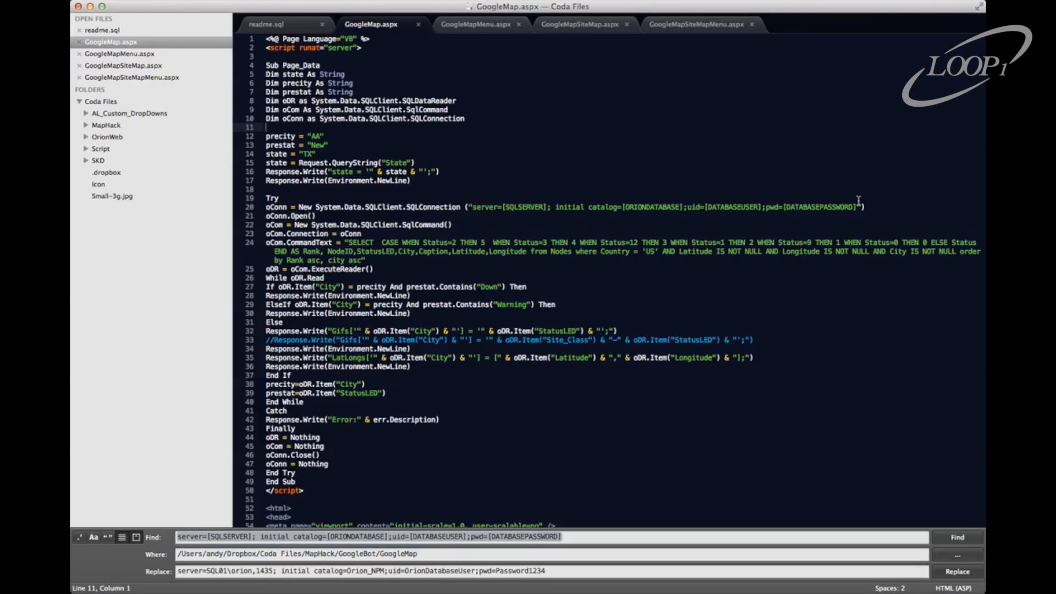
mouse_move(797, 240)
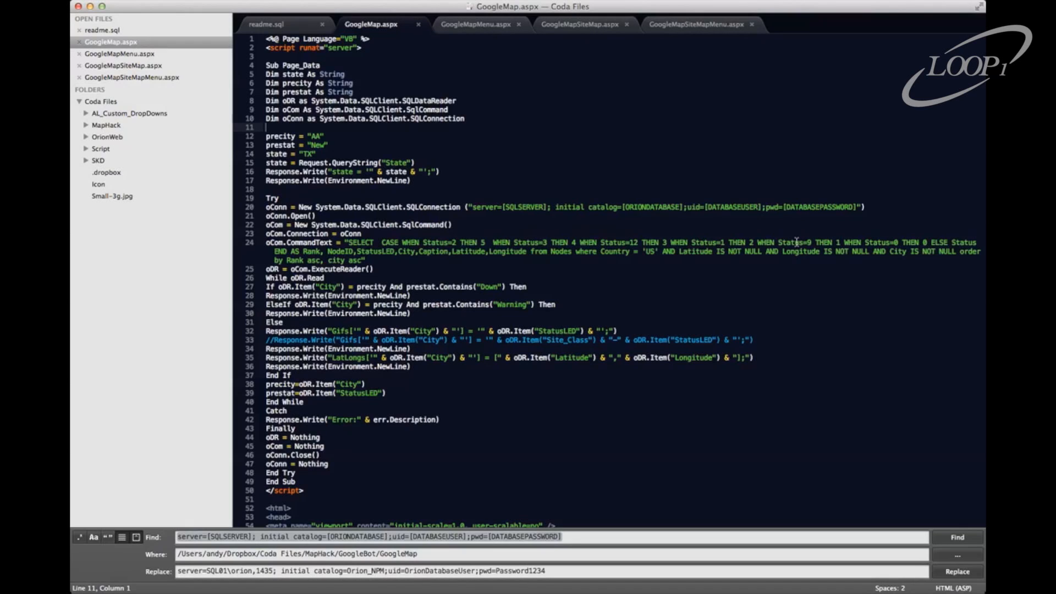
Step: Walk through GoogleMap.aspx from the map data SQL query down to the active radar overlay URL
left_click(958, 538)
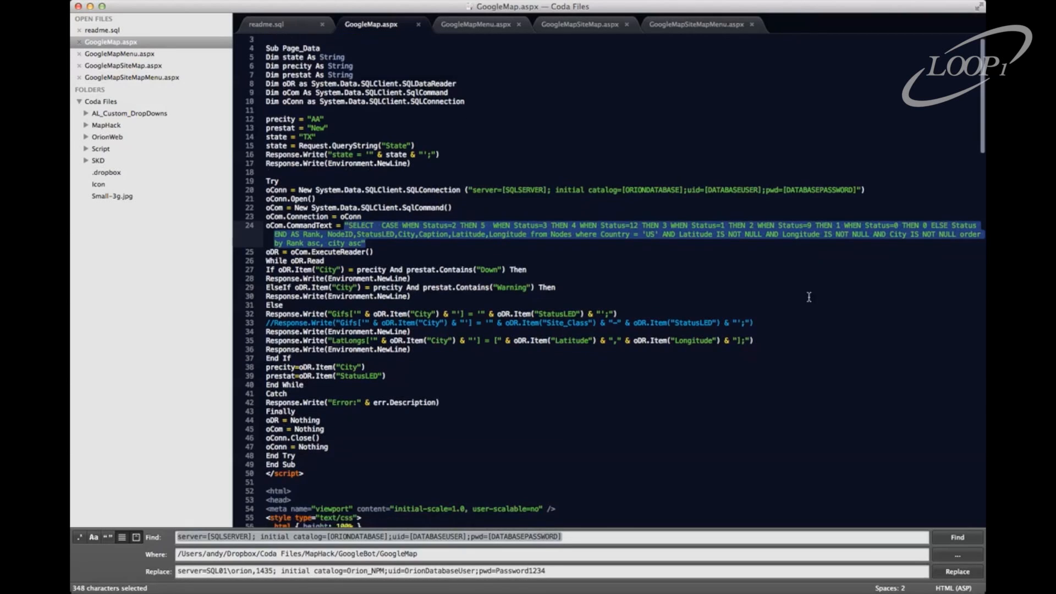
scroll("down", 3)
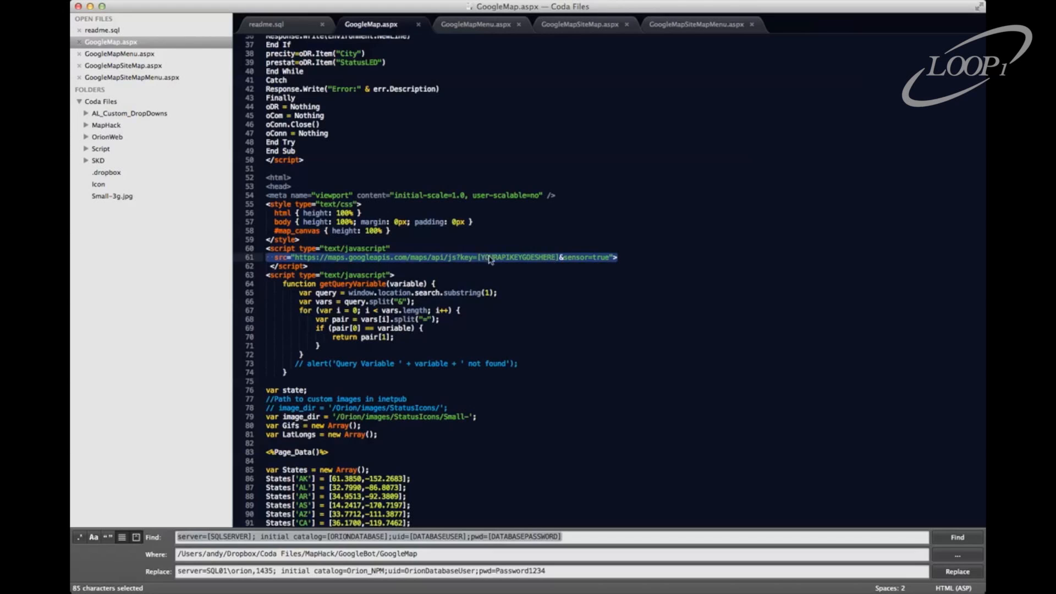
scroll("down", 3)
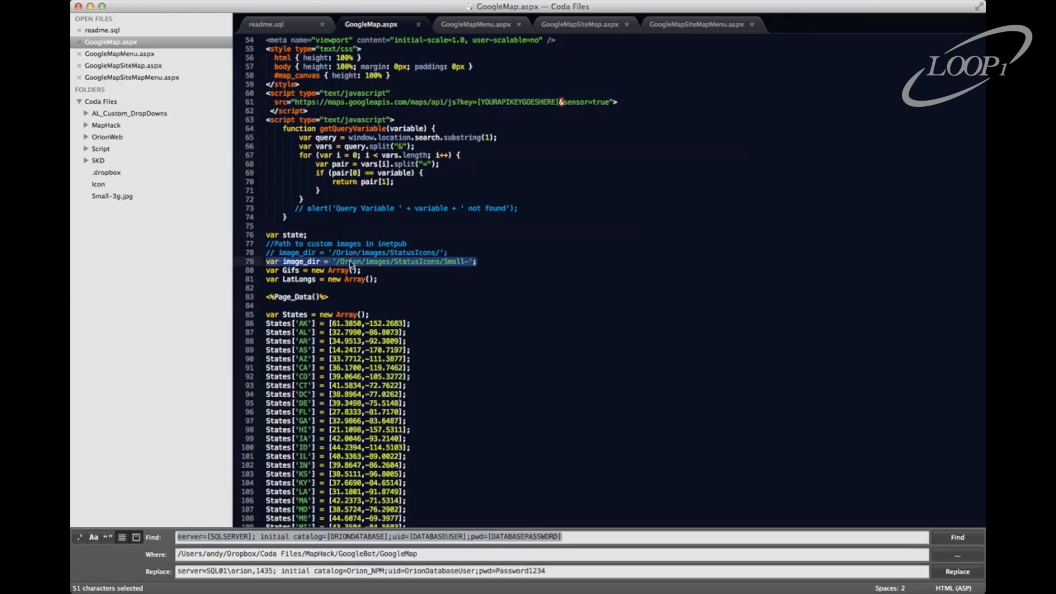
mouse_move(494, 267)
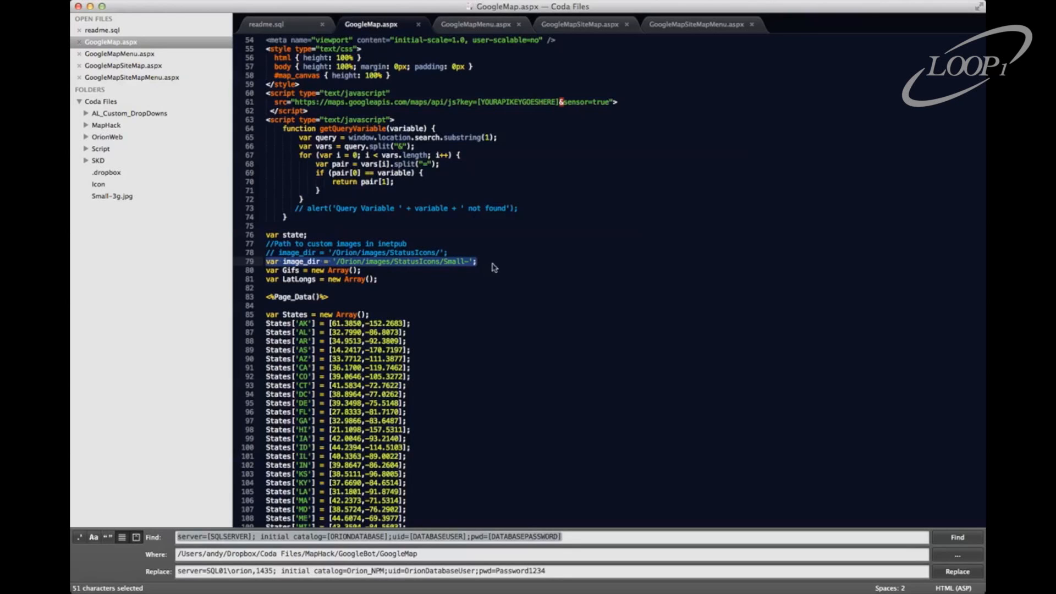
scroll("down", 3)
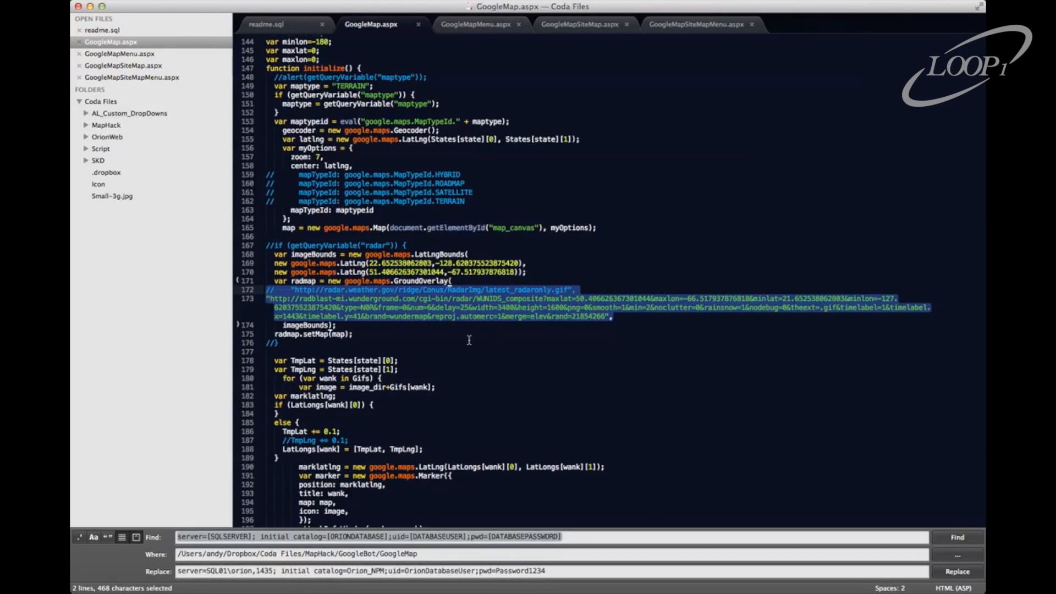
mouse_move(537, 304)
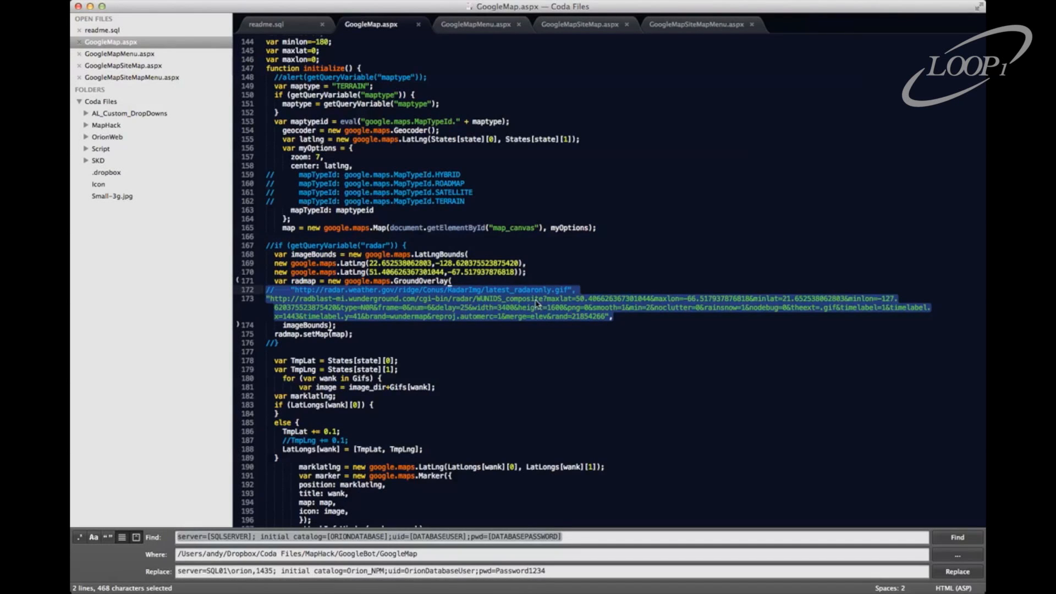
left_click(575, 288)
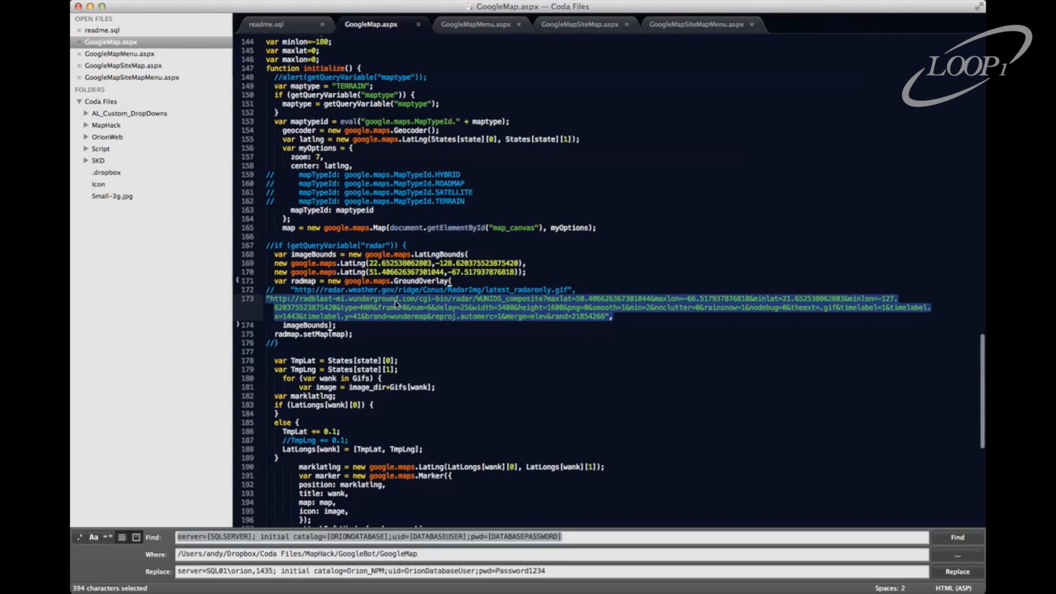
Step: Select the placeholder database connection string for the find-and-replace
scroll("down", 3)
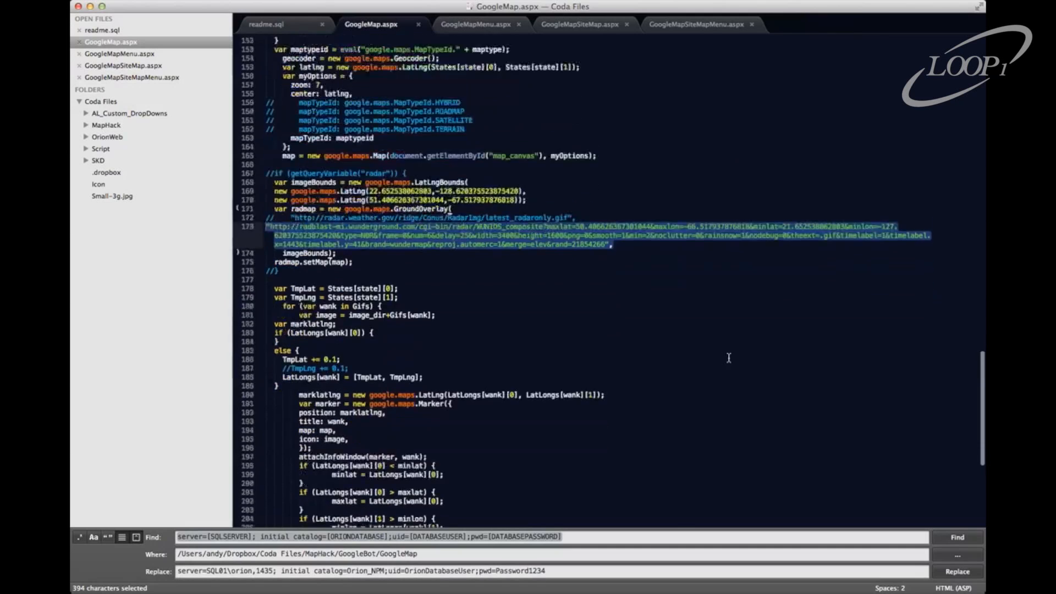
scroll("down", 3)
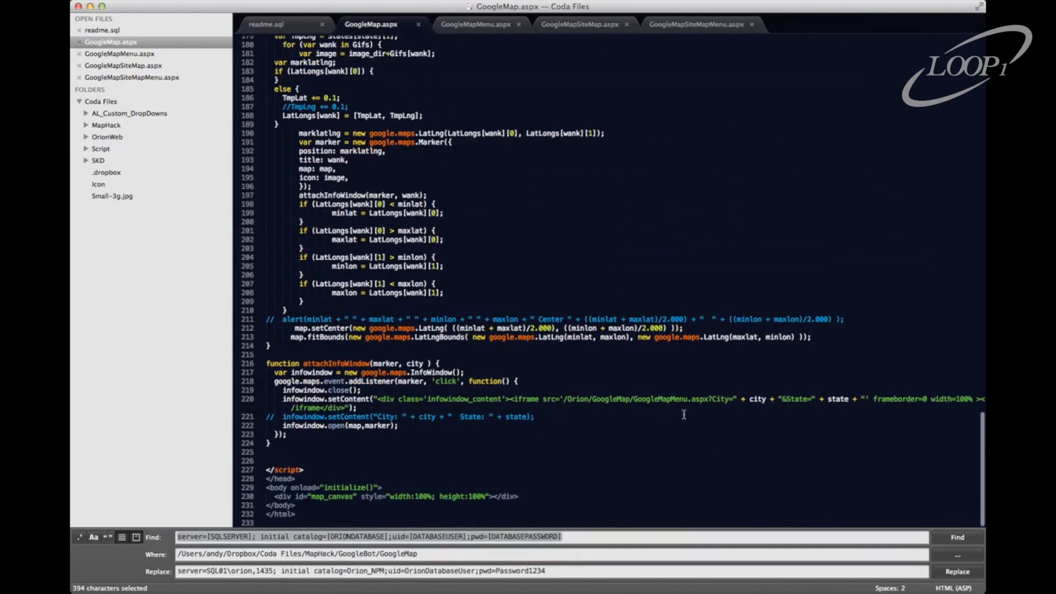
double_click(468, 399)
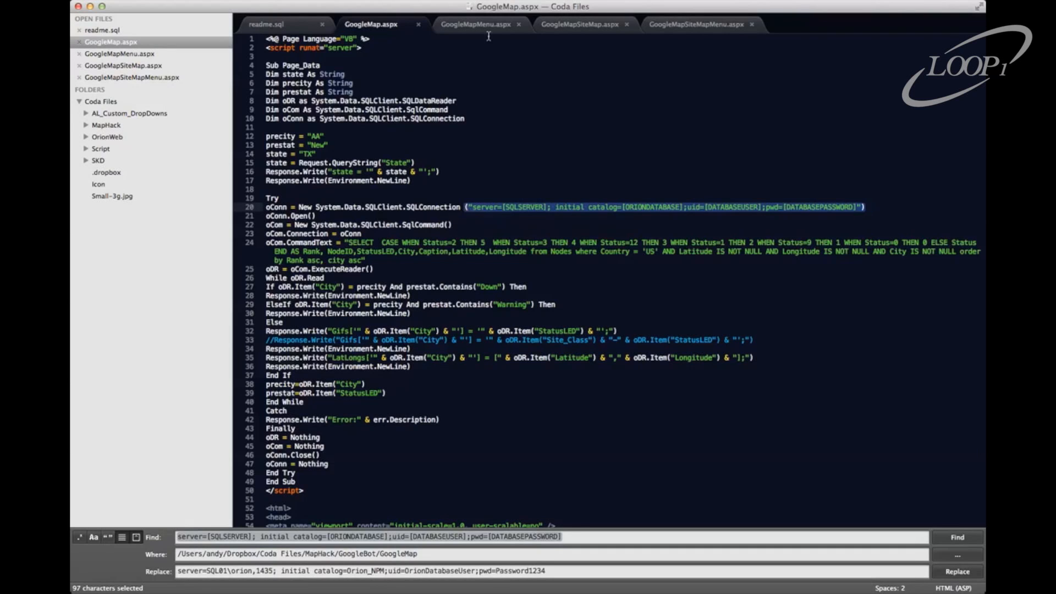
Step: Replace the placeholder connection string with the real one across all four open .aspx files
left_click(695, 25)
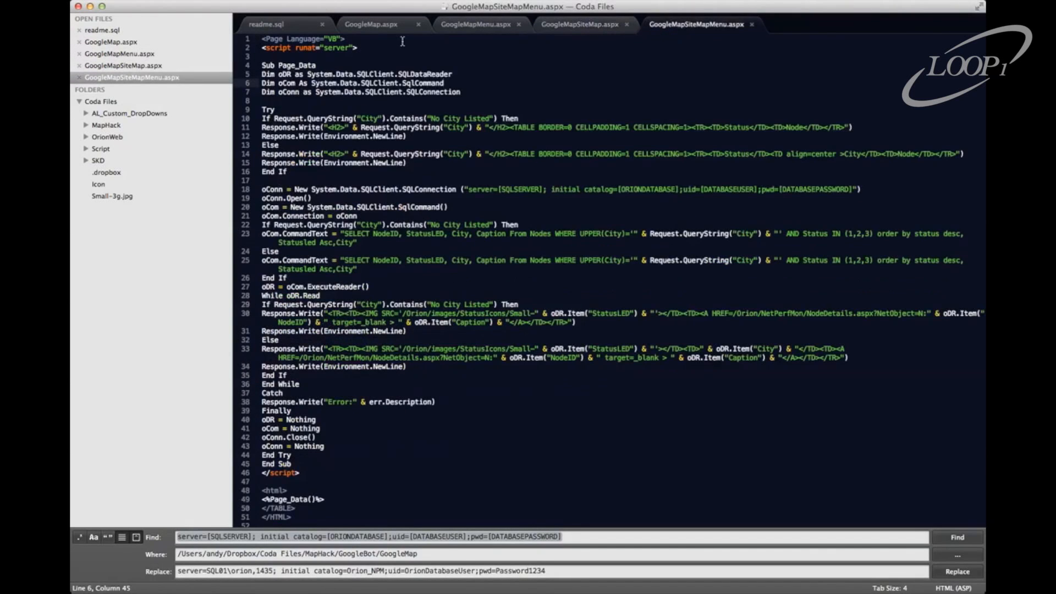
left_click(374, 24)
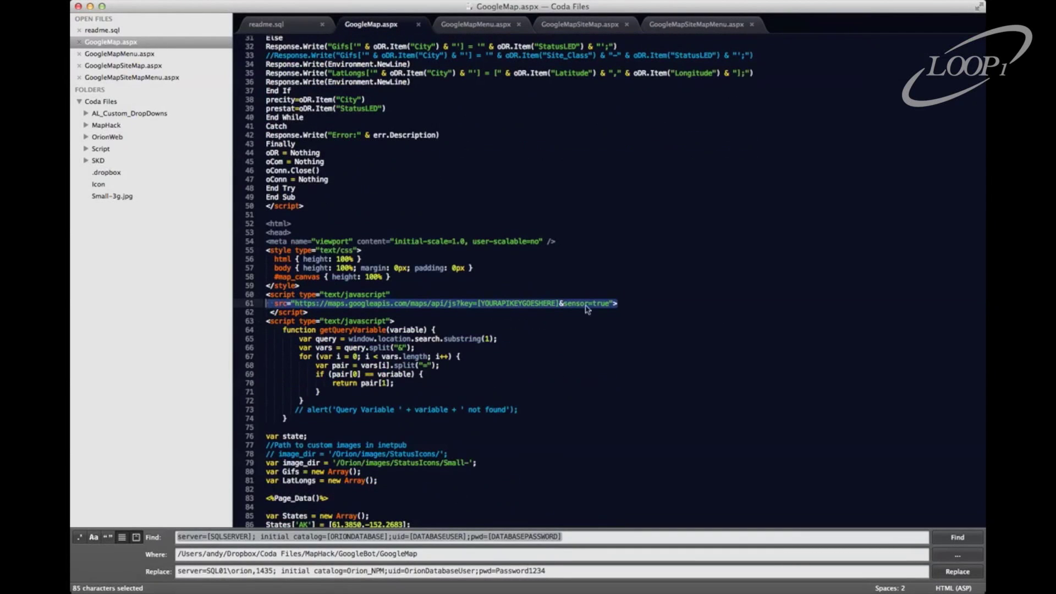
left_click(581, 25)
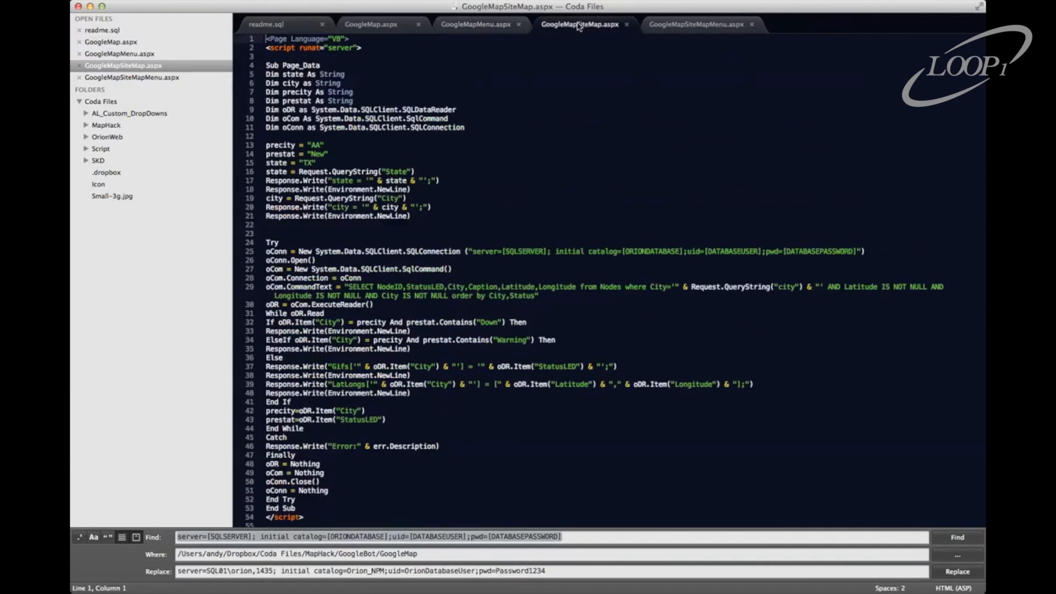
mouse_move(585, 34)
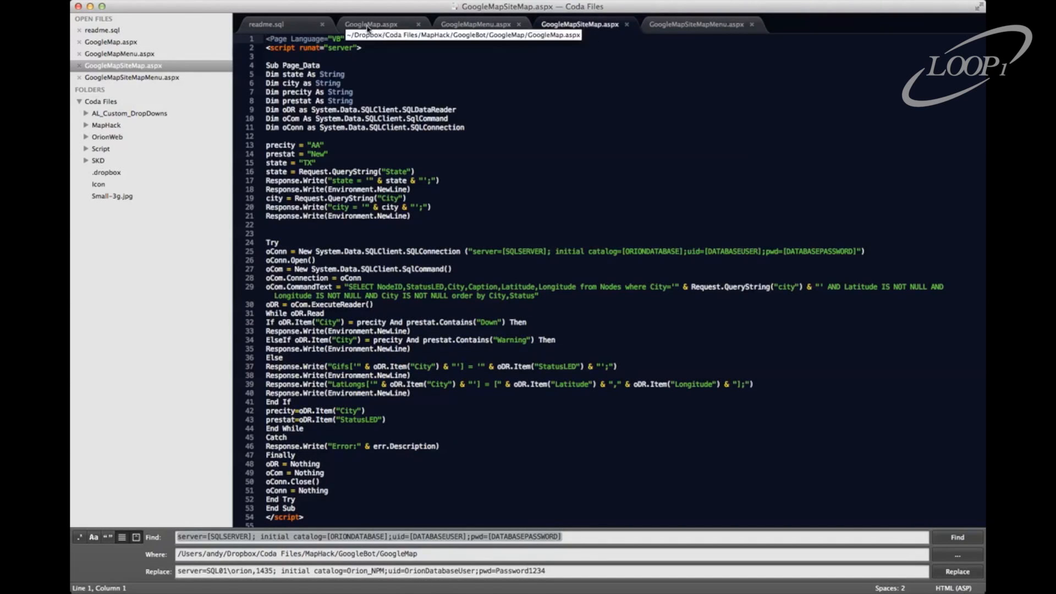
scroll("down", 3)
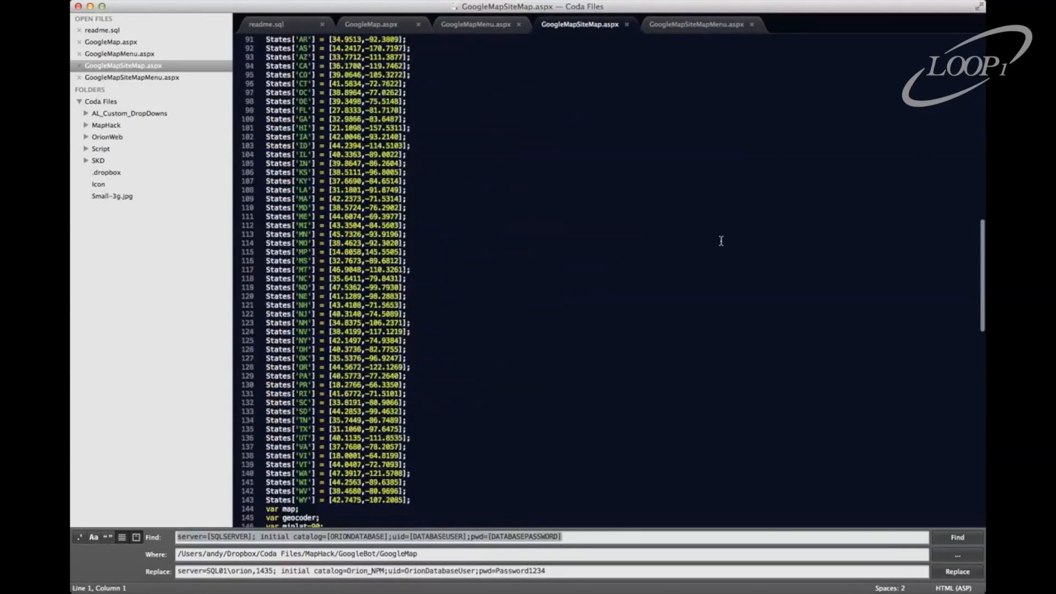
left_click(959, 572)
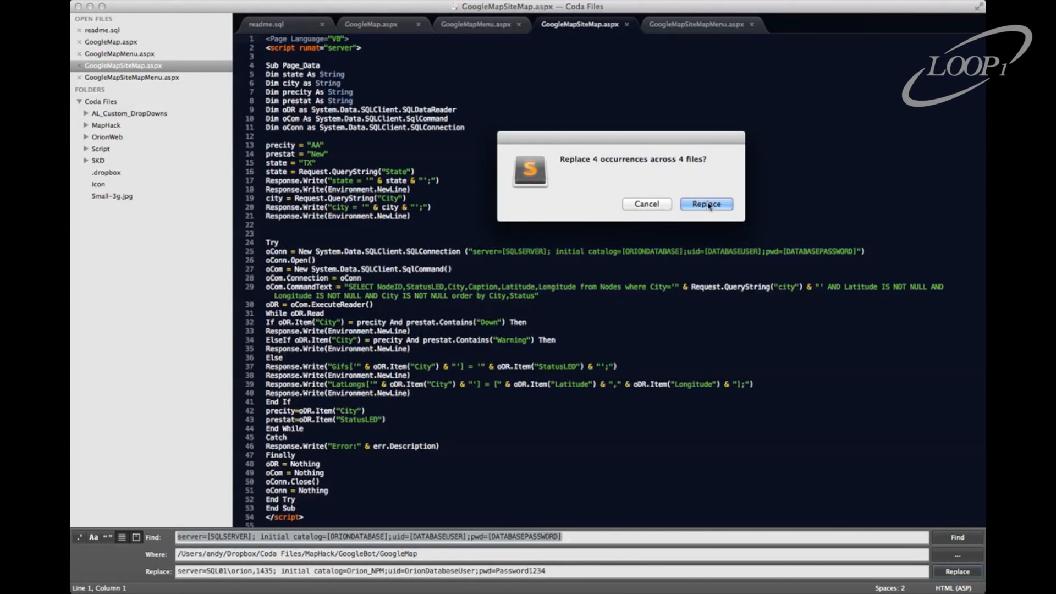
left_click(706, 204)
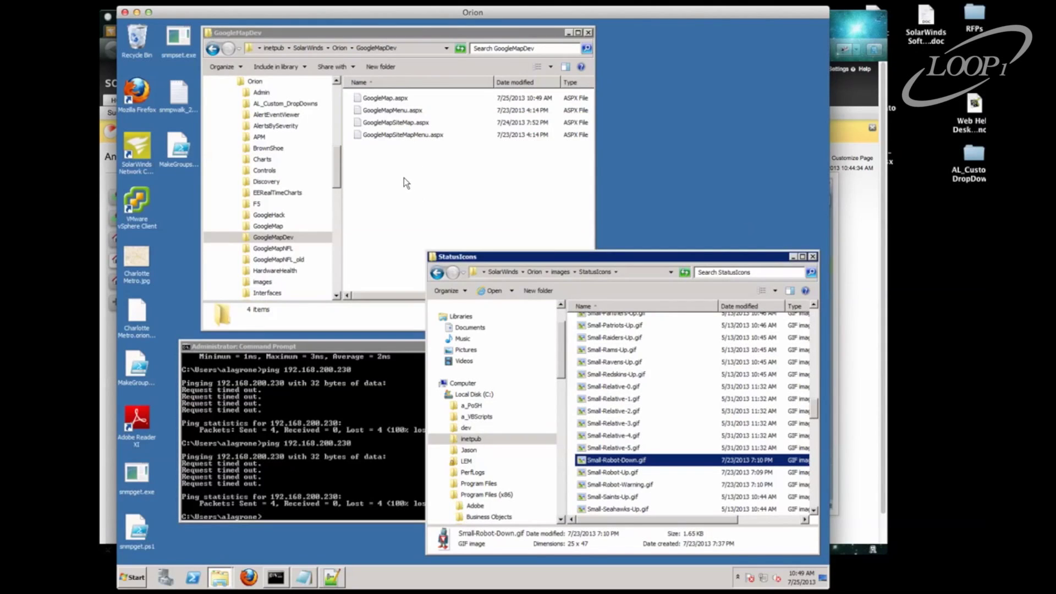
Step: Show the Orion GoogleMap folder under inetpub > SolarWinds > Orion
left_click(268, 226)
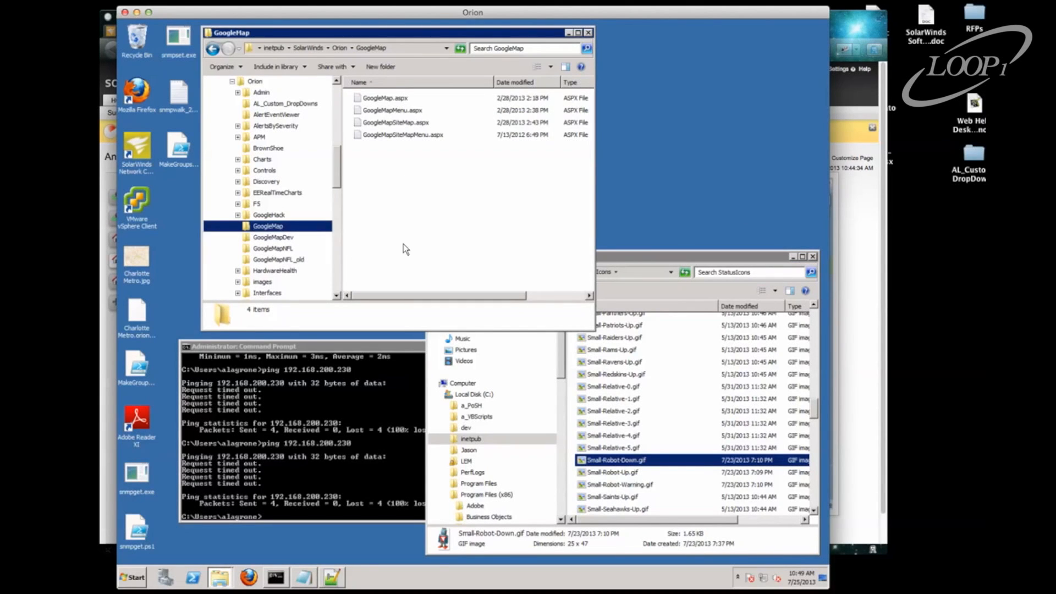
mouse_move(298, 80)
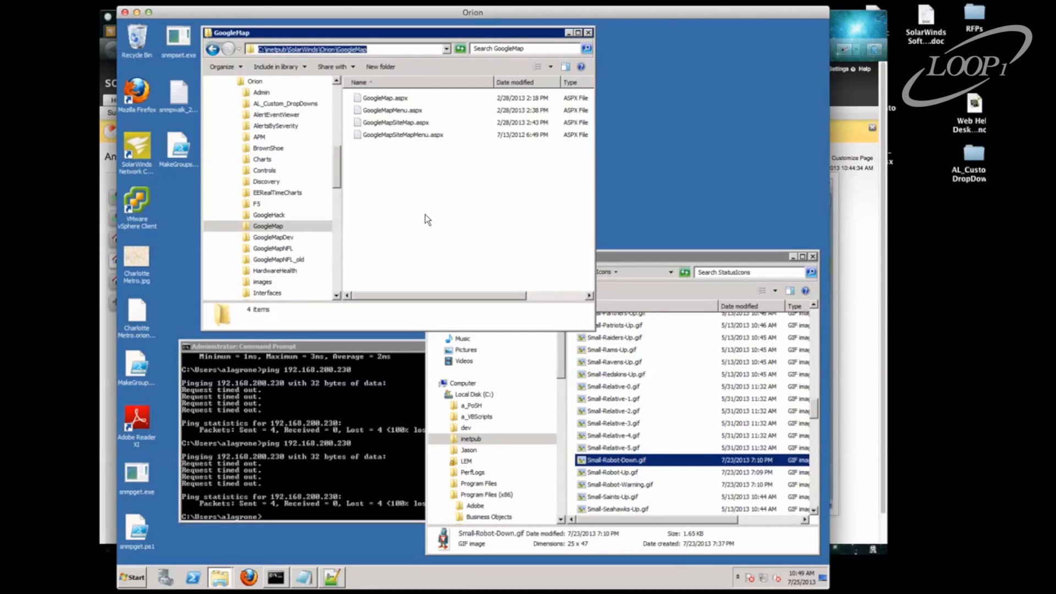
mouse_move(838, 244)
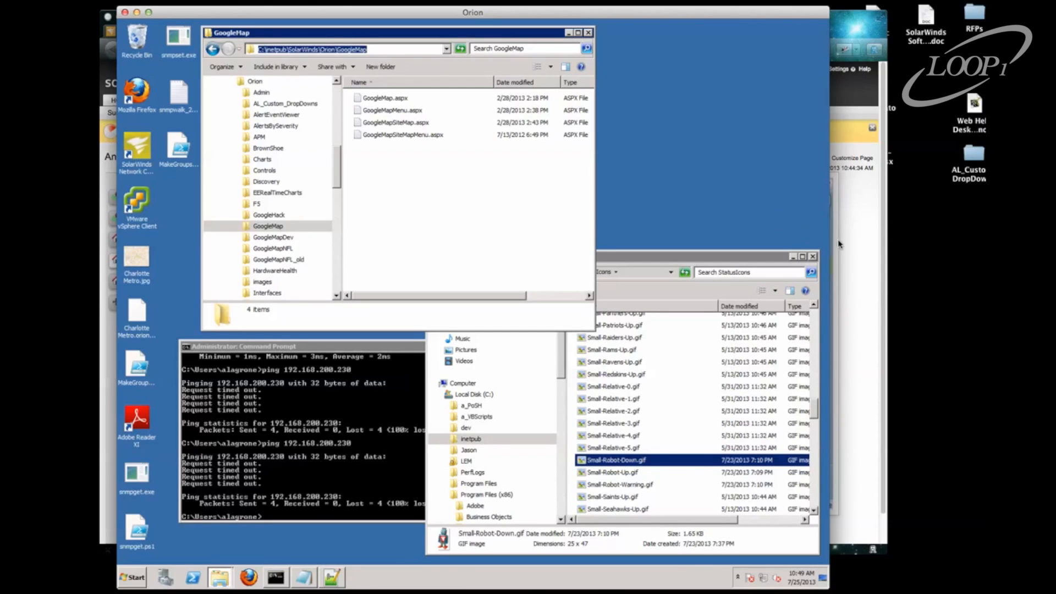
mouse_move(856, 235)
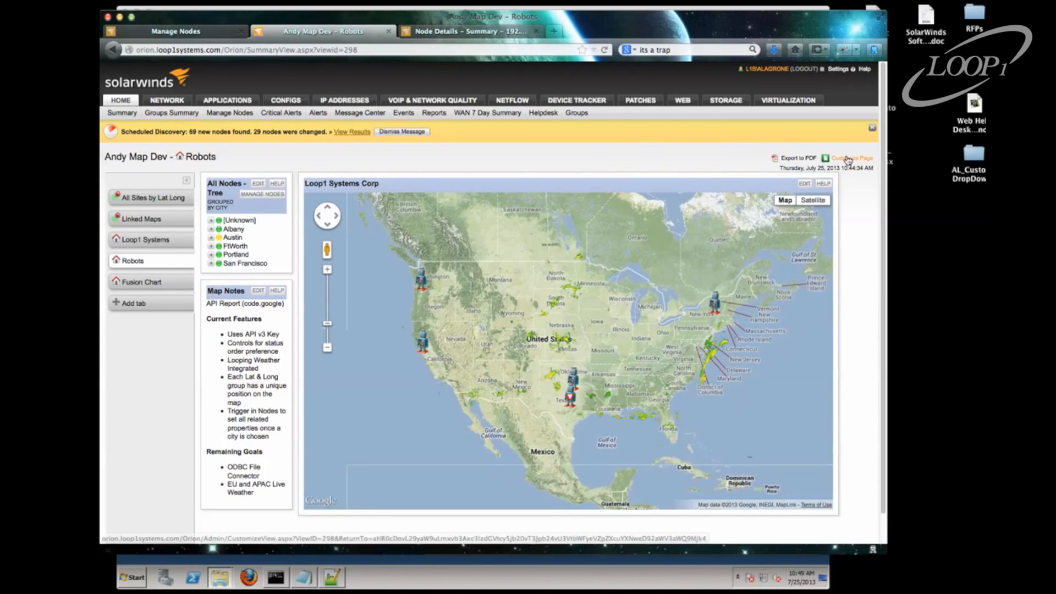
Step: Customize the Robots view, adding a Custom HTML resource and removing it again
left_click(848, 159)
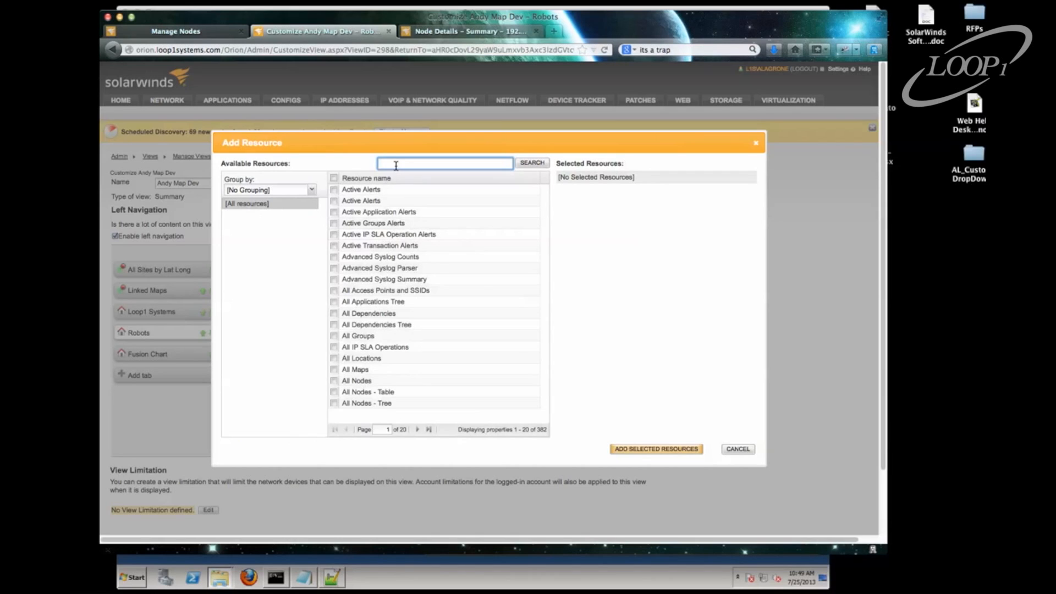
type("html")
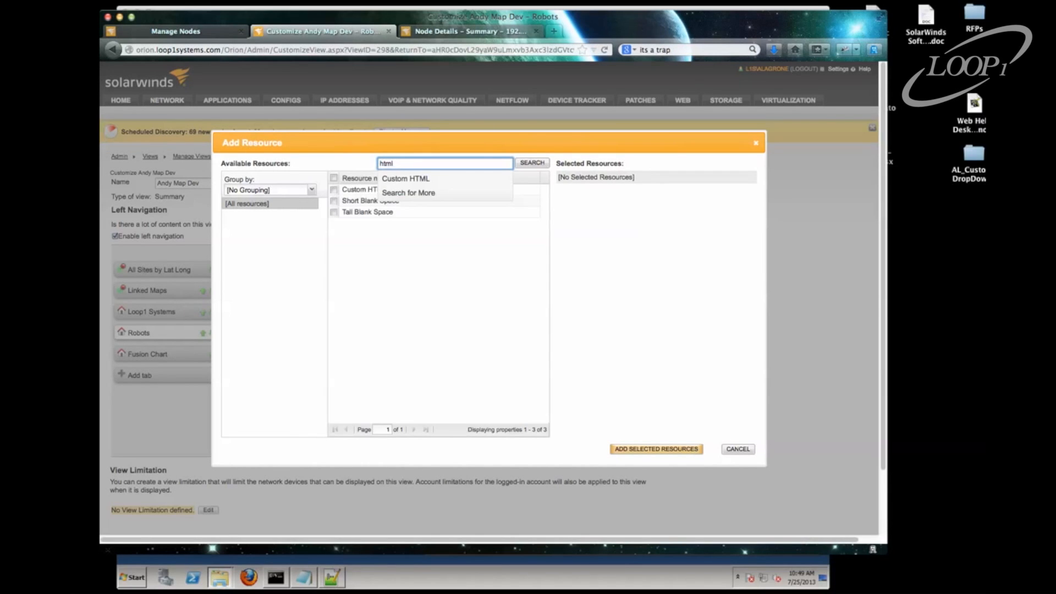
left_click(405, 179)
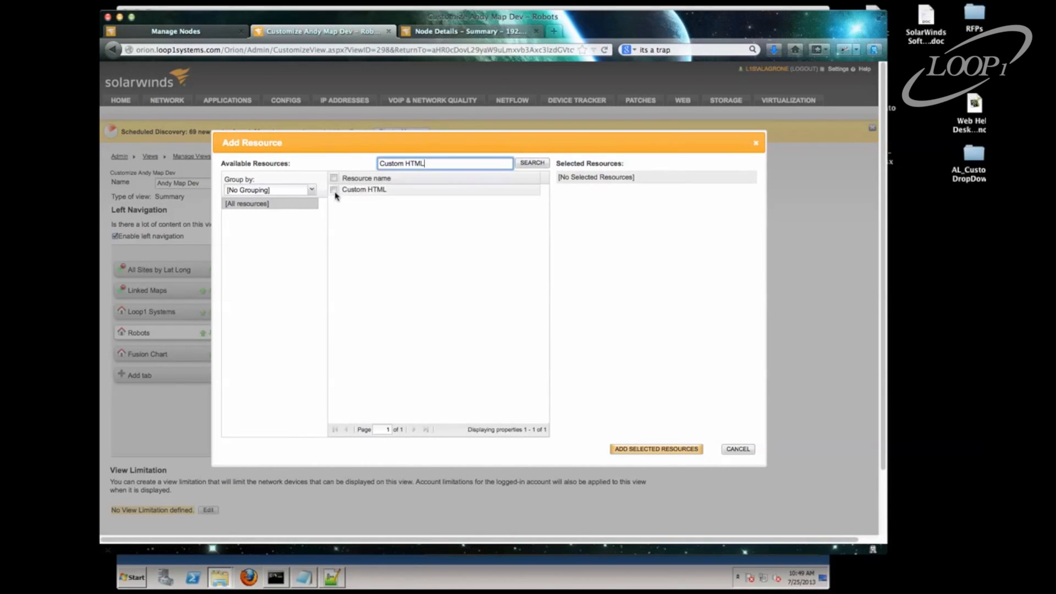
left_click(334, 190)
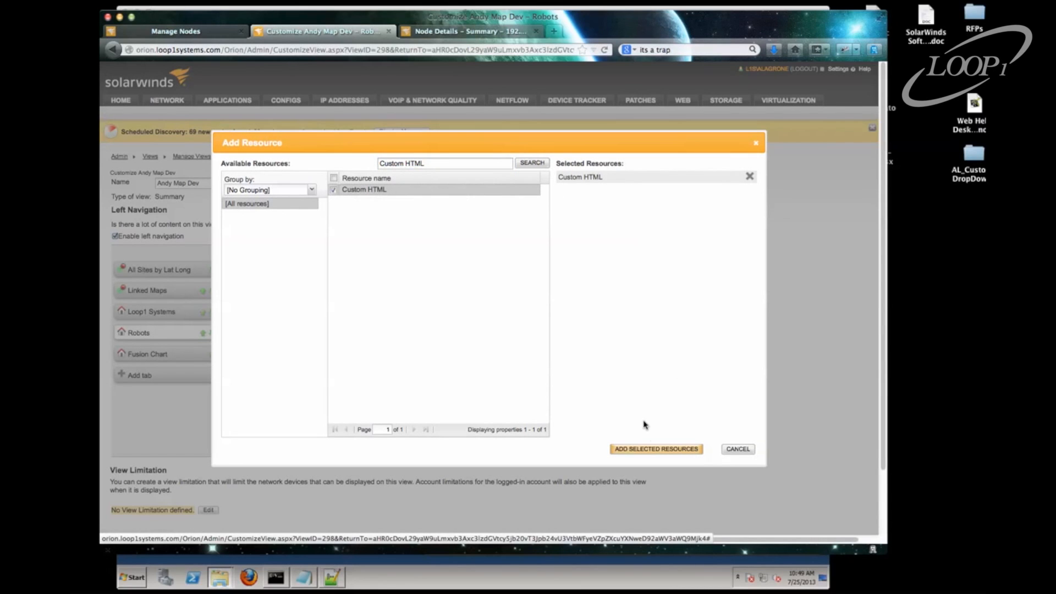
left_click(657, 449)
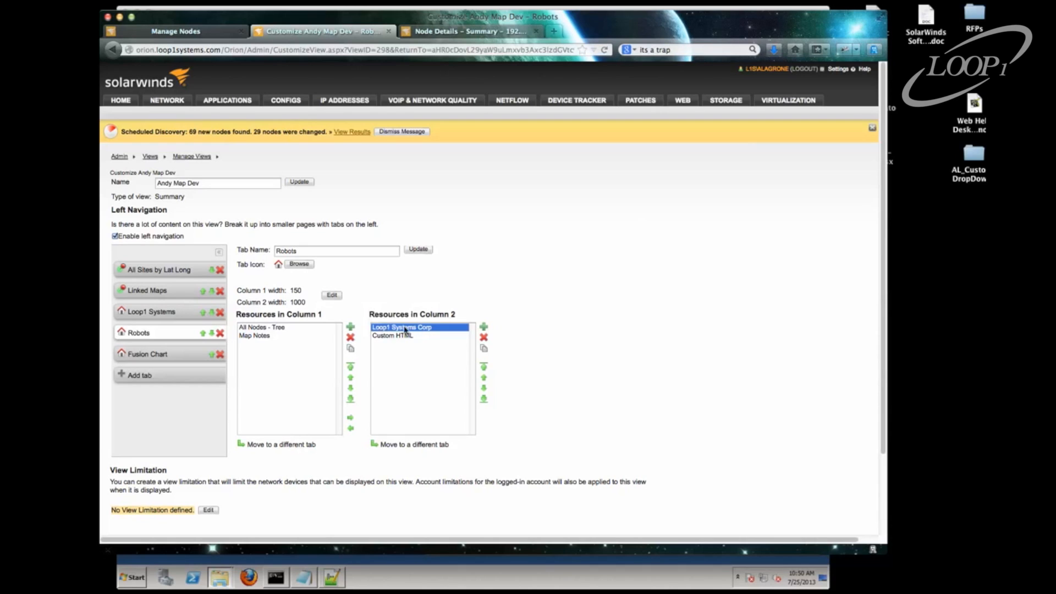
left_click(394, 336)
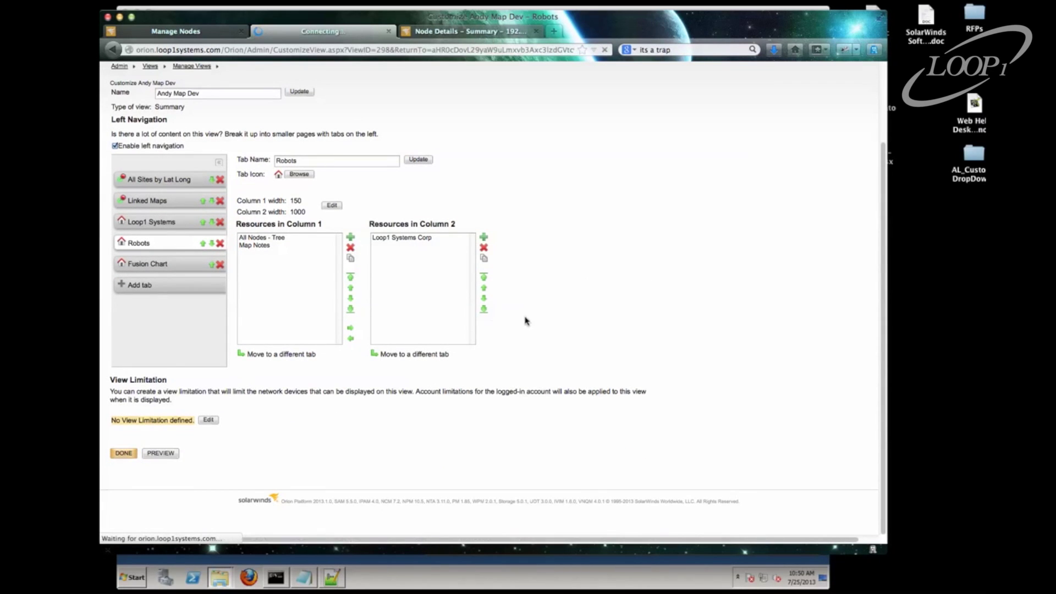
Step: Edit the Loop1 Systems Corp map resource and submit its settings unchanged
left_click(123, 453)
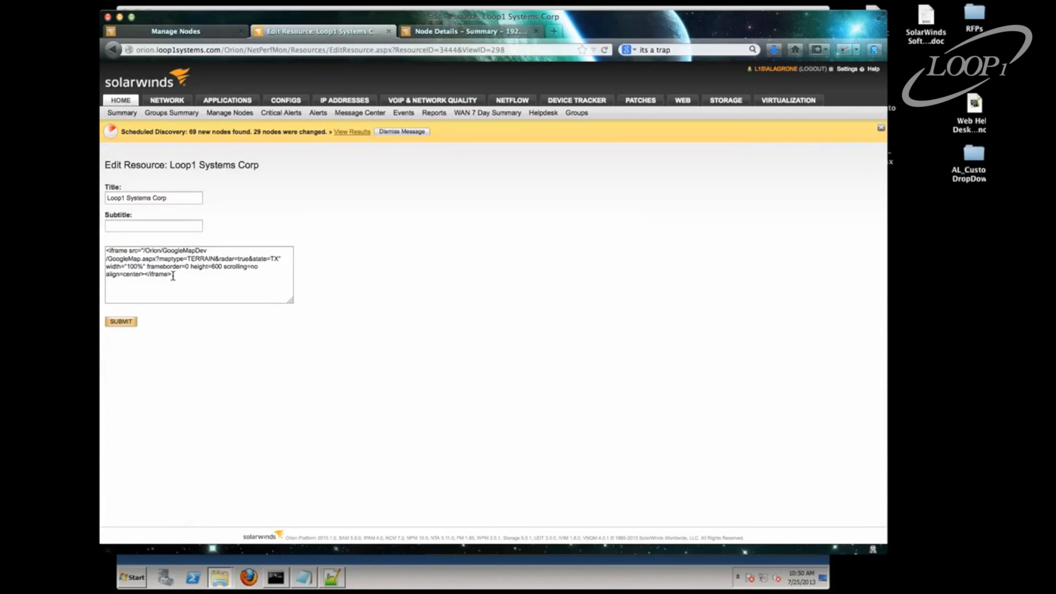
mouse_move(130, 258)
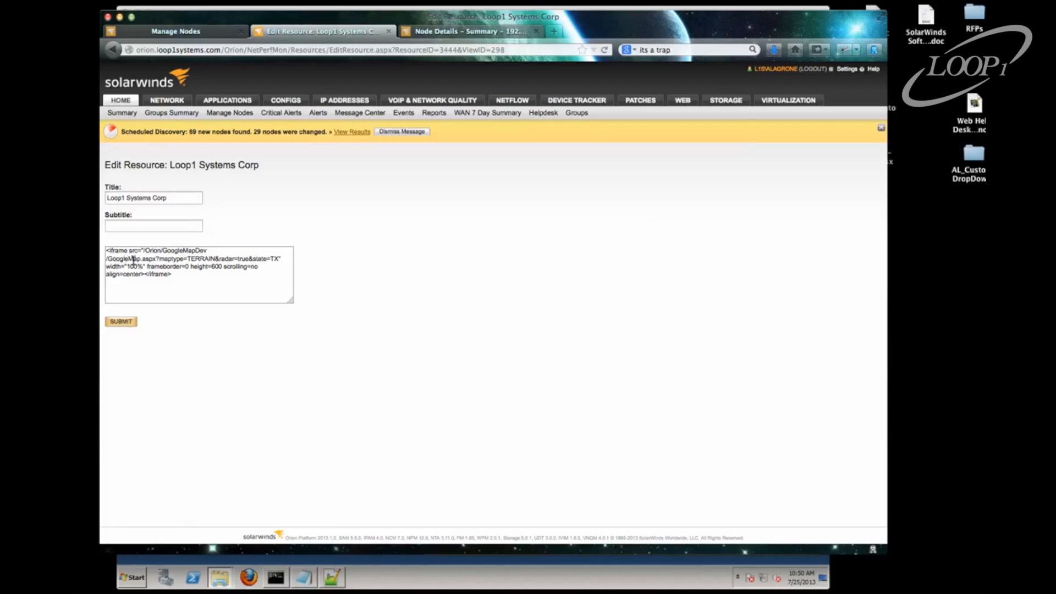
mouse_move(207, 342)
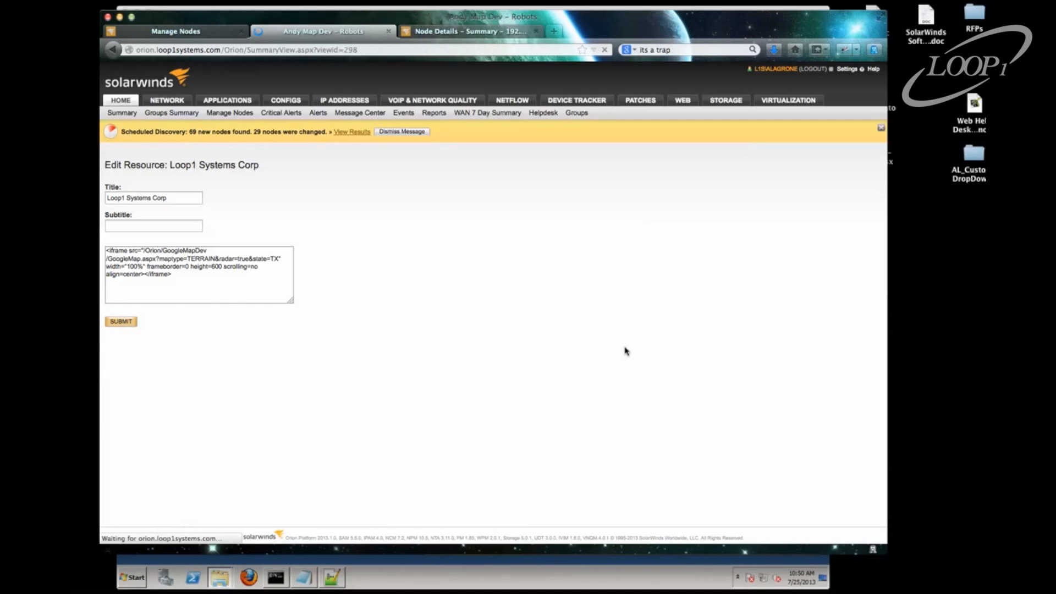
left_click(120, 322)
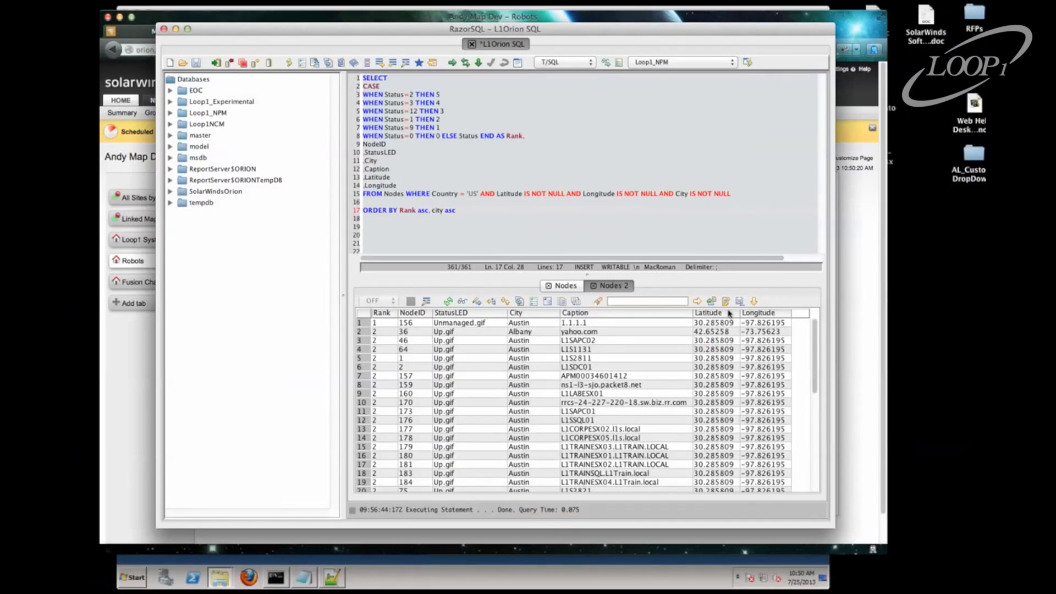
scroll("down", 3)
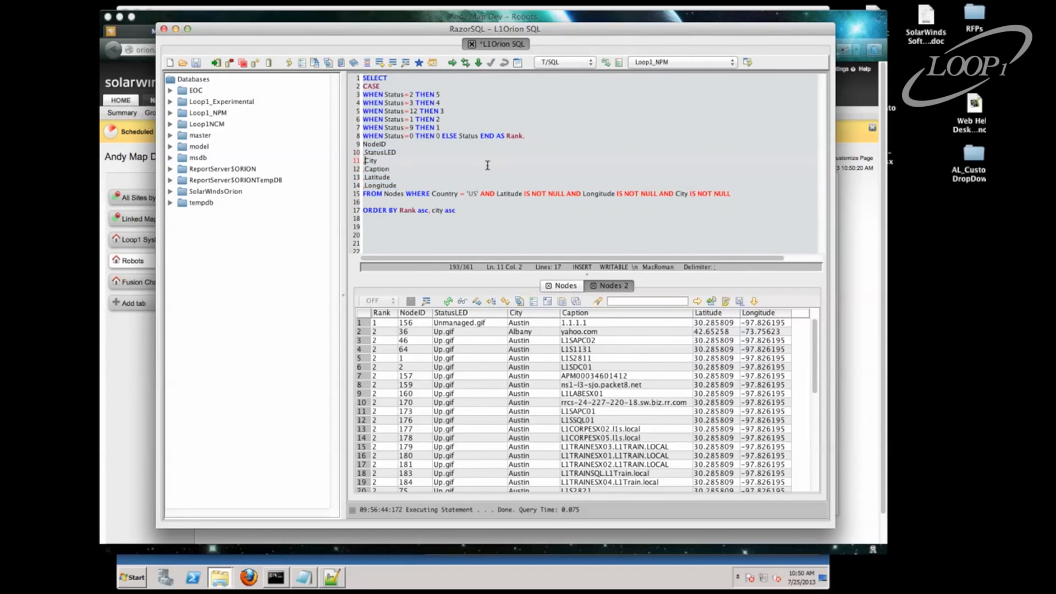
mouse_move(498, 543)
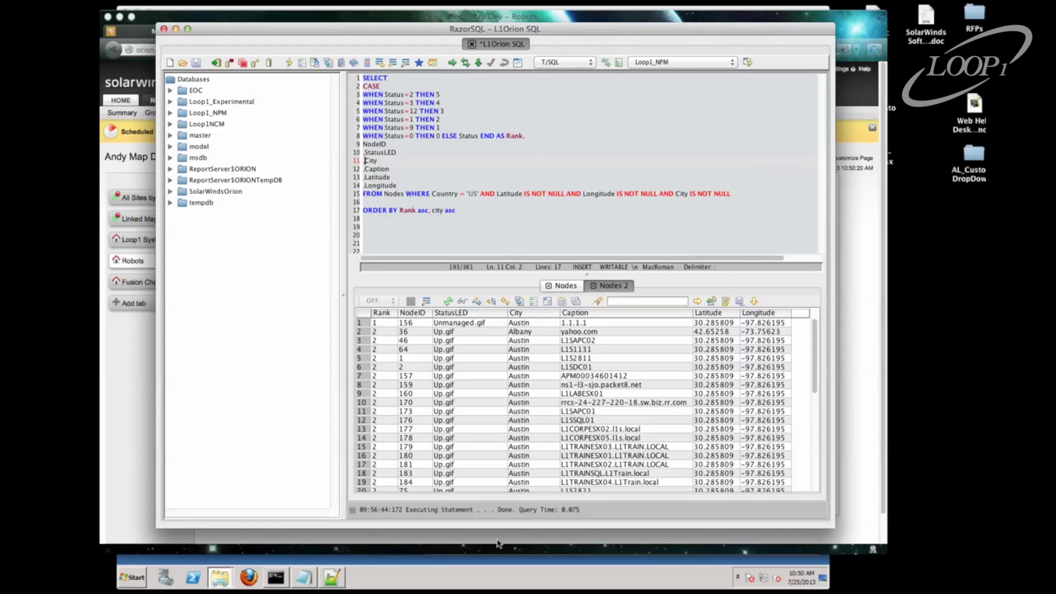
mouse_move(711, 205)
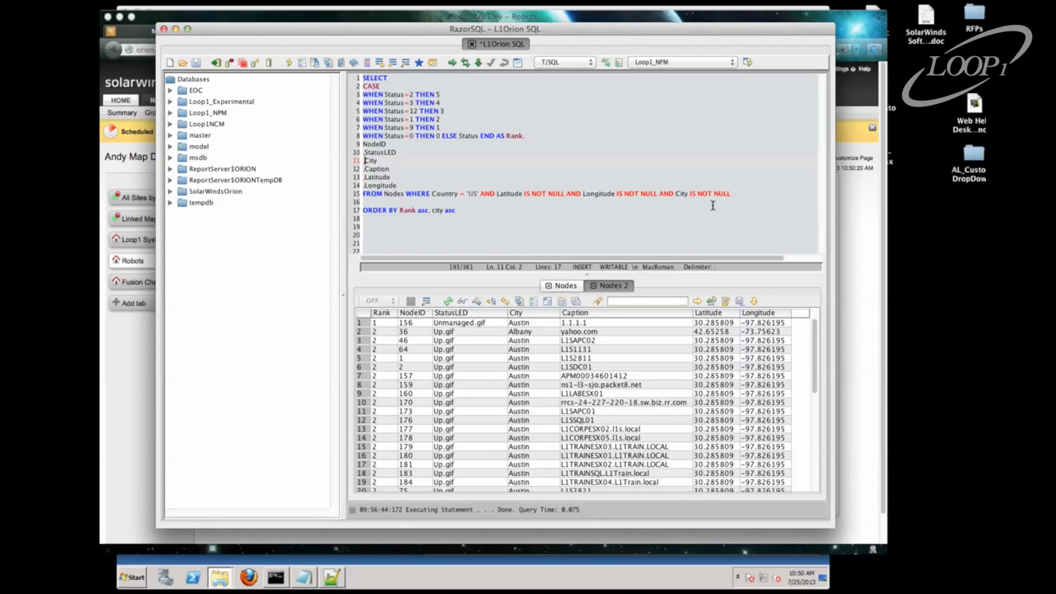
mouse_move(865, 336)
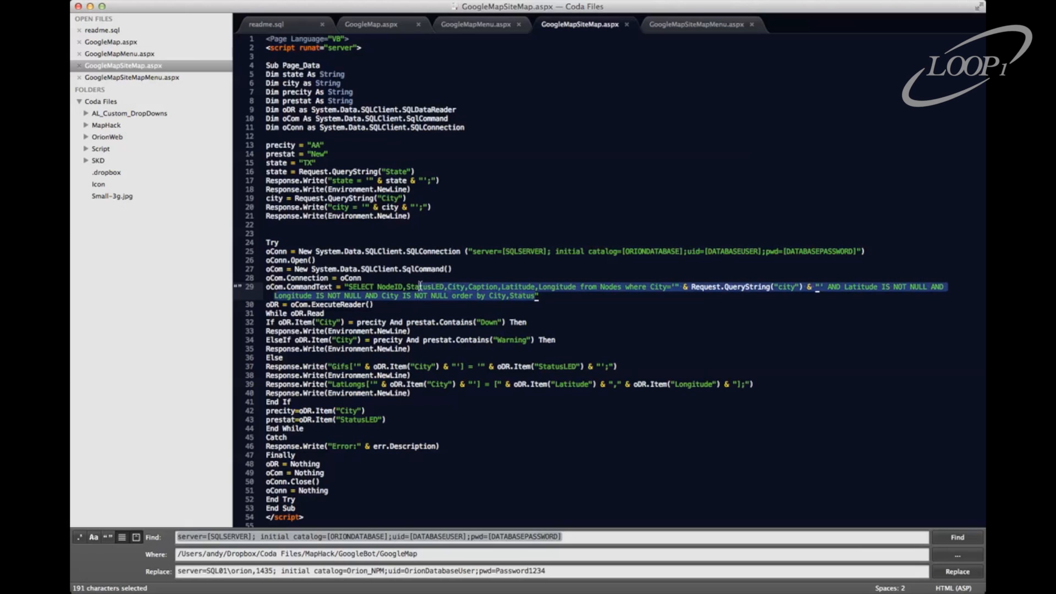
left_click(378, 24)
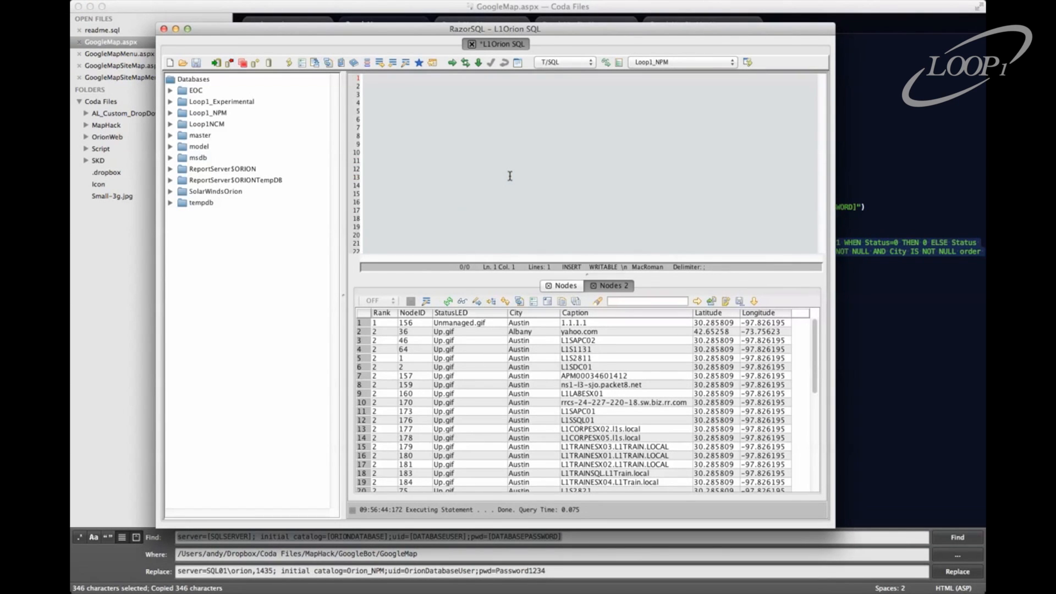
Step: Paste the copied nodes query into the RazorSQL editor
key("cmd+v")
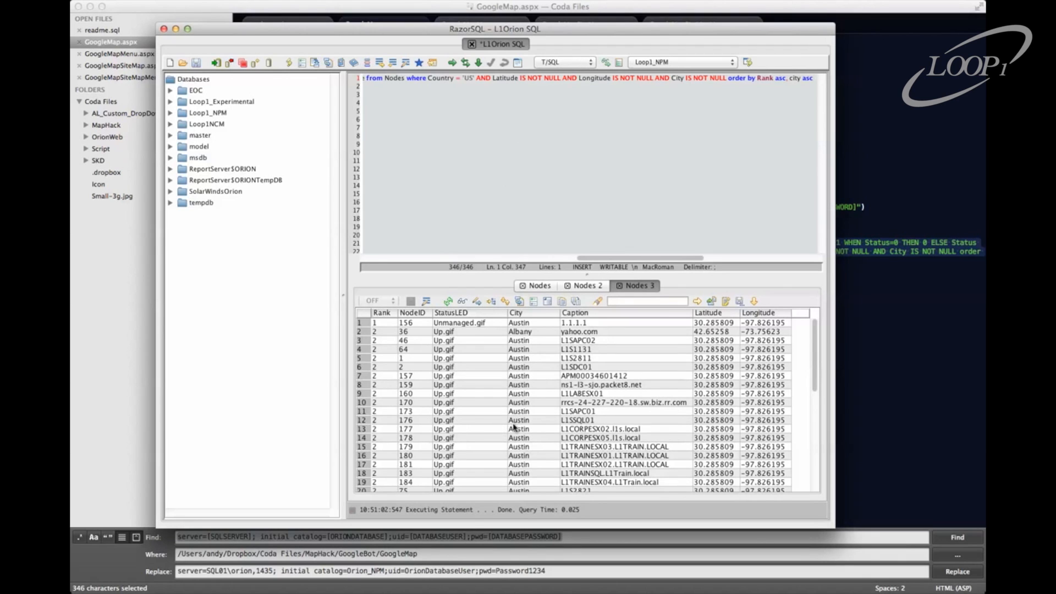
mouse_move(961, 129)
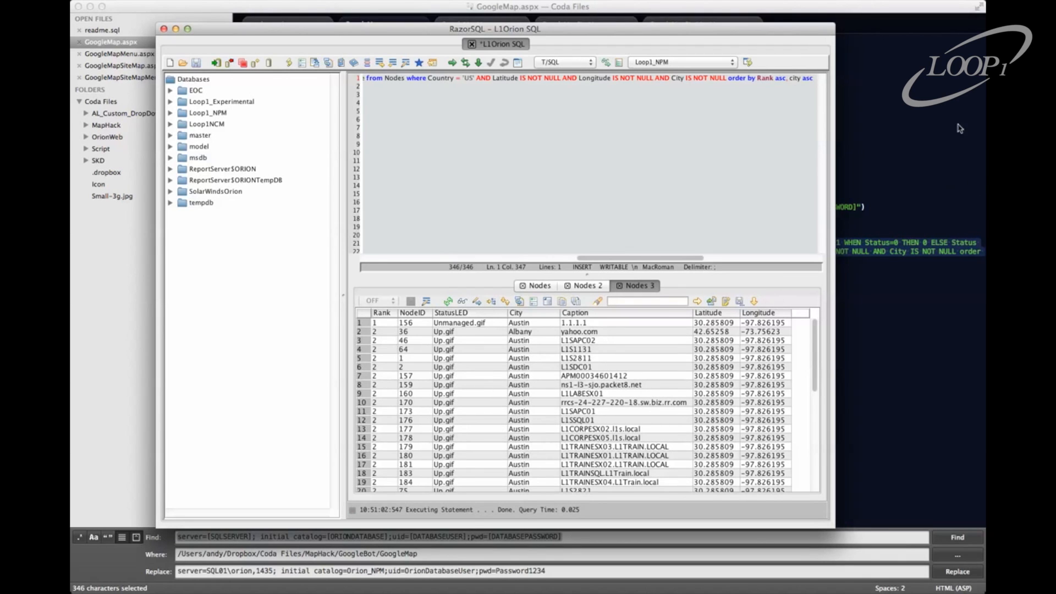
mouse_move(858, 161)
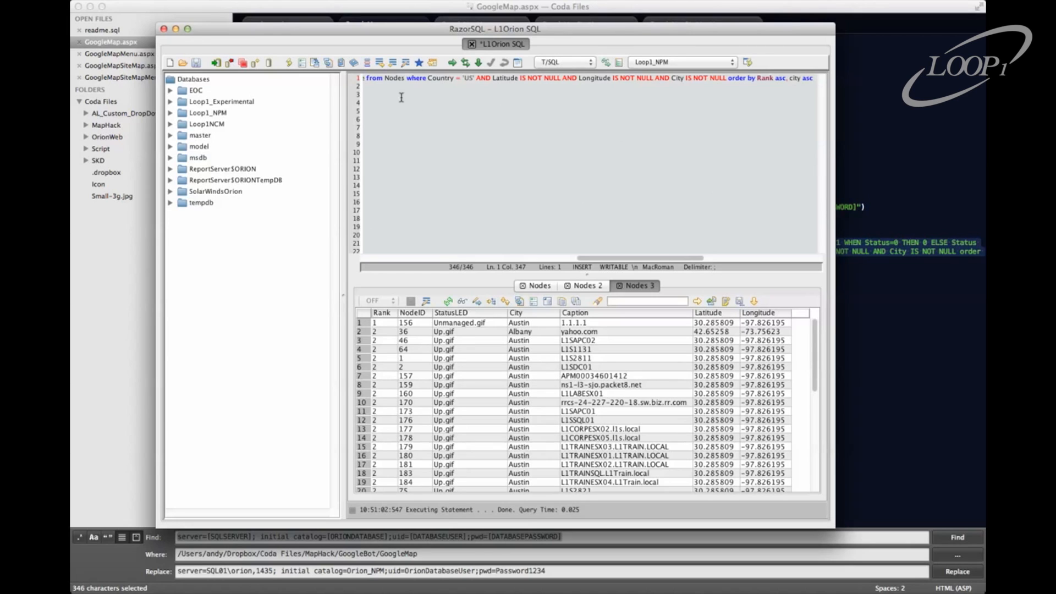
mouse_move(921, 129)
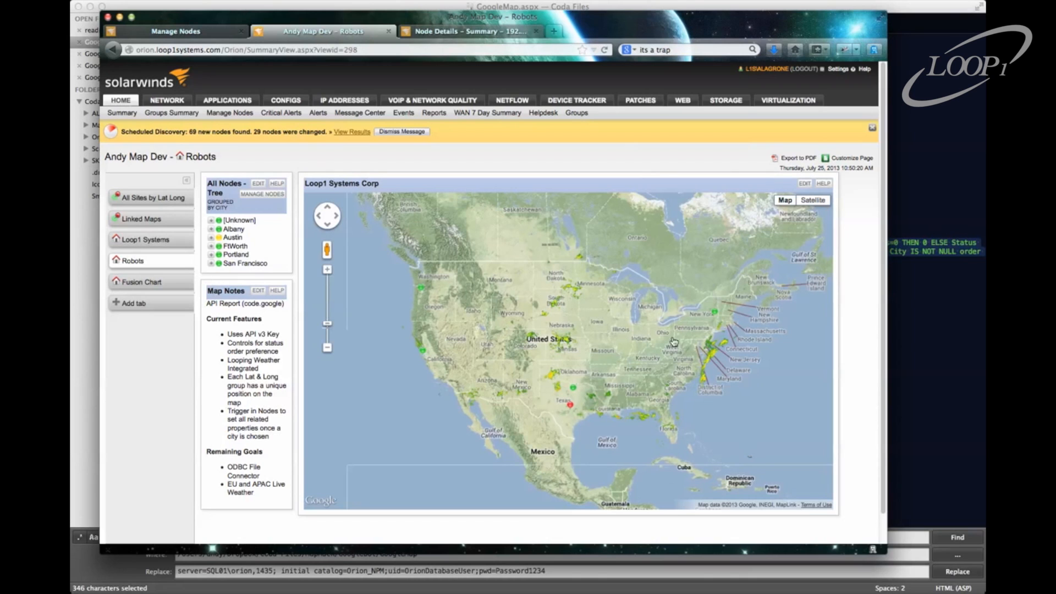
mouse_move(446, 298)
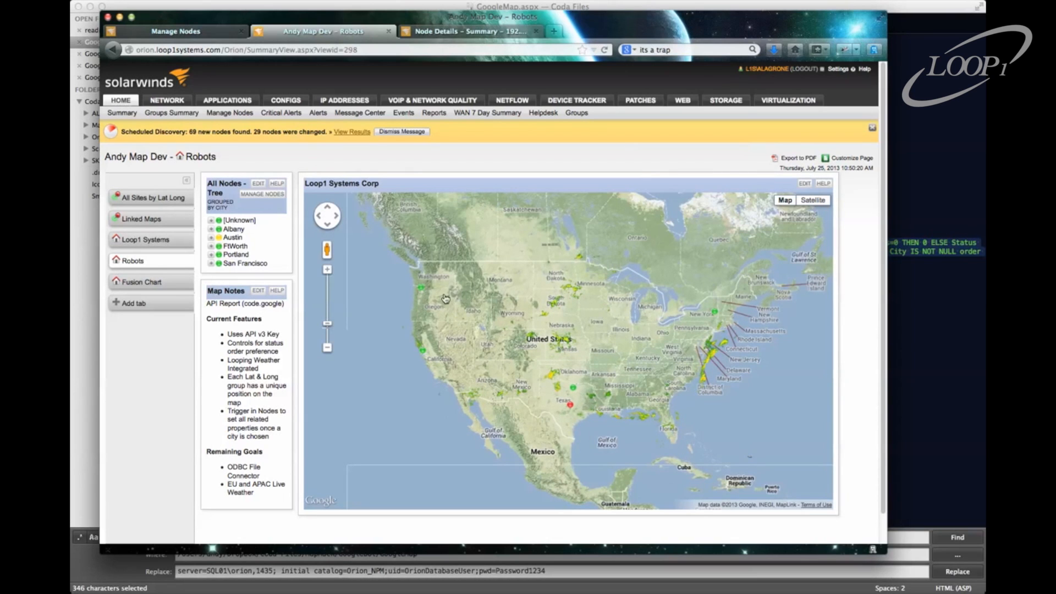
mouse_move(421, 290)
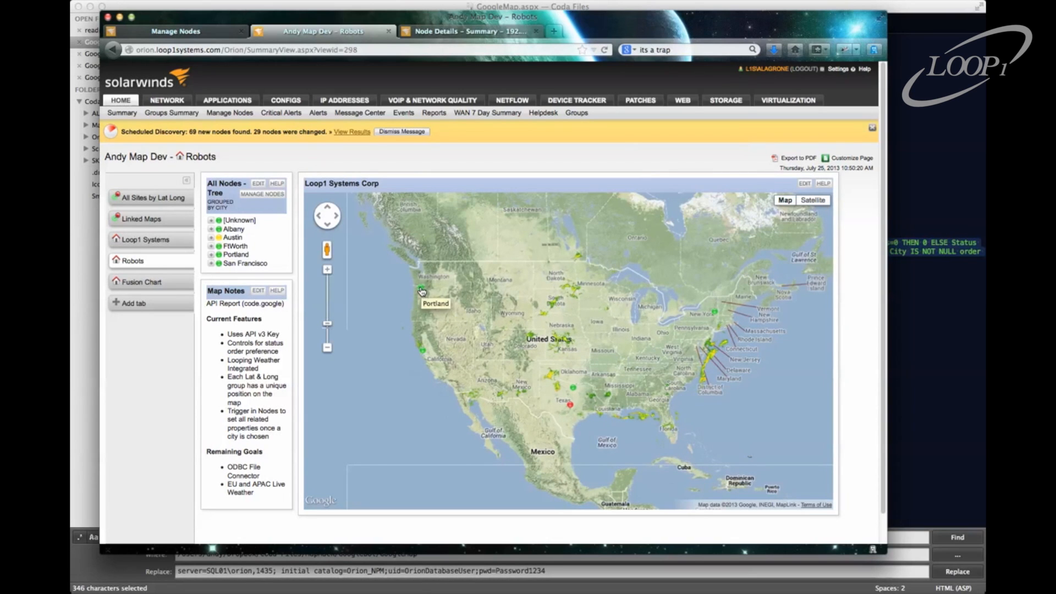
mouse_move(564, 403)
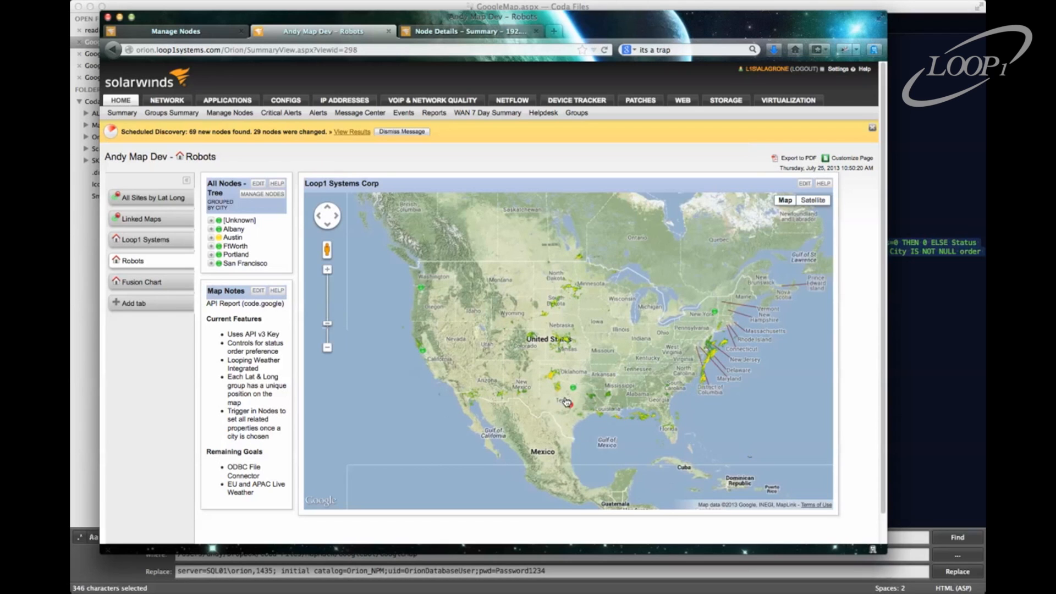
Step: Preview a Texas robot marker's info popup on the map and dismiss it
left_click(569, 403)
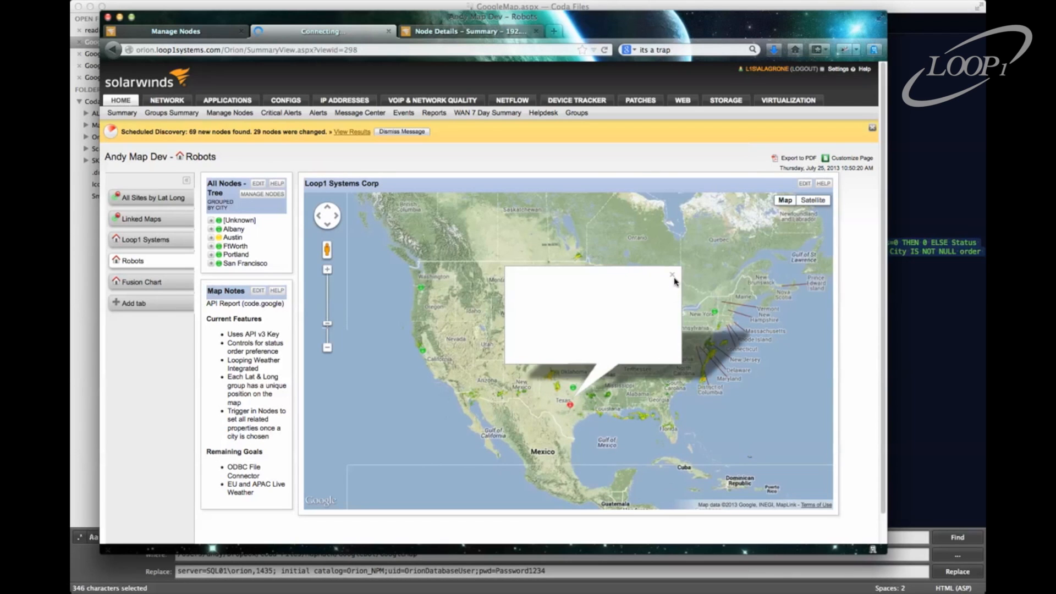
left_click(672, 274)
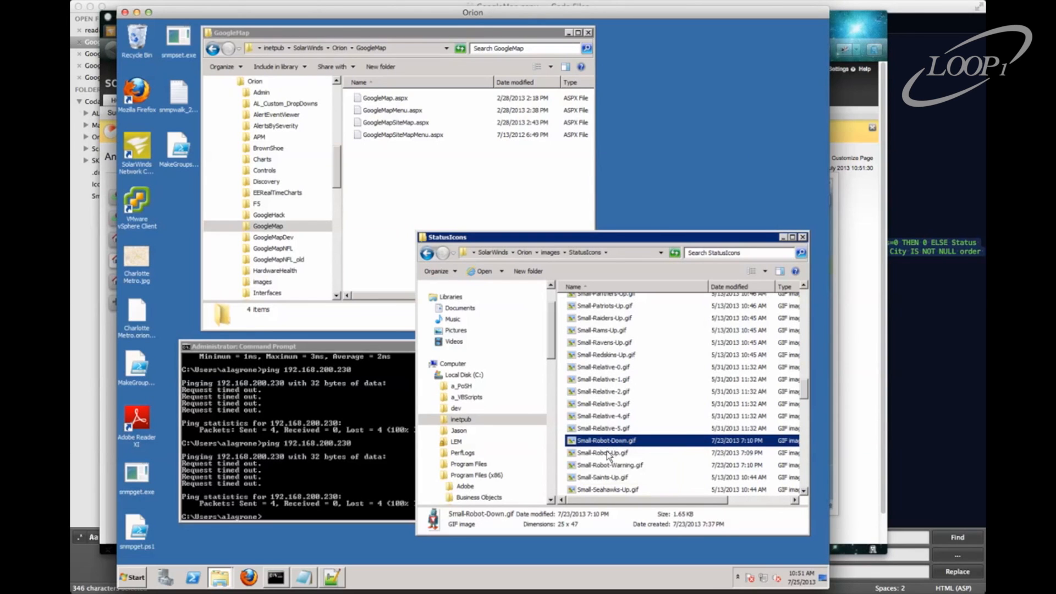
Step: Select a Small-Robot status icon and reveal the path C:\inetpub\SolarWinds\Orion\images\StatusIcons
left_click(610, 465)
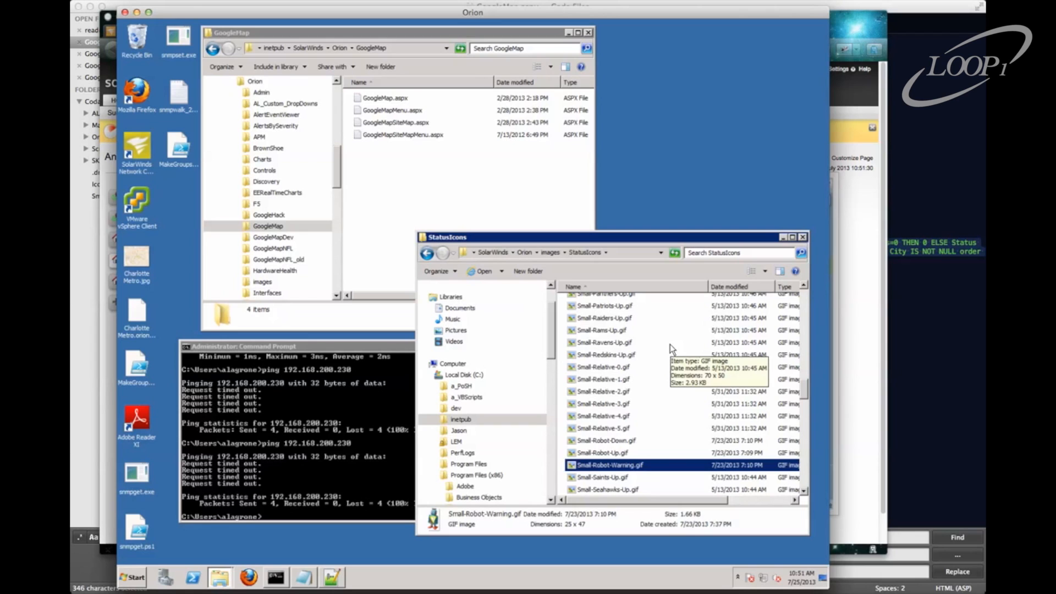
mouse_move(622, 244)
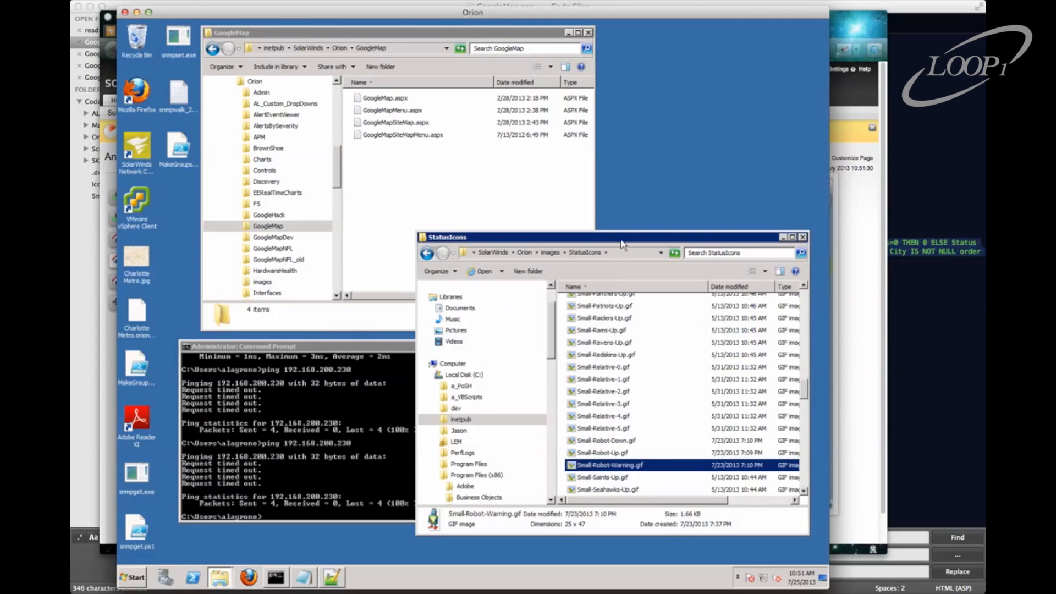
left_click(573, 253)
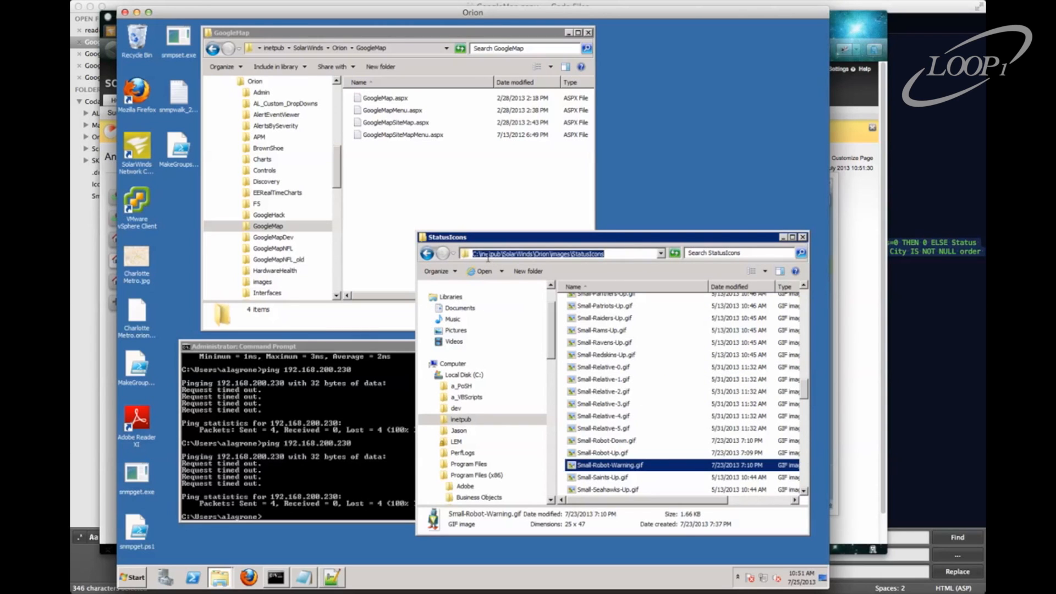
mouse_move(561, 263)
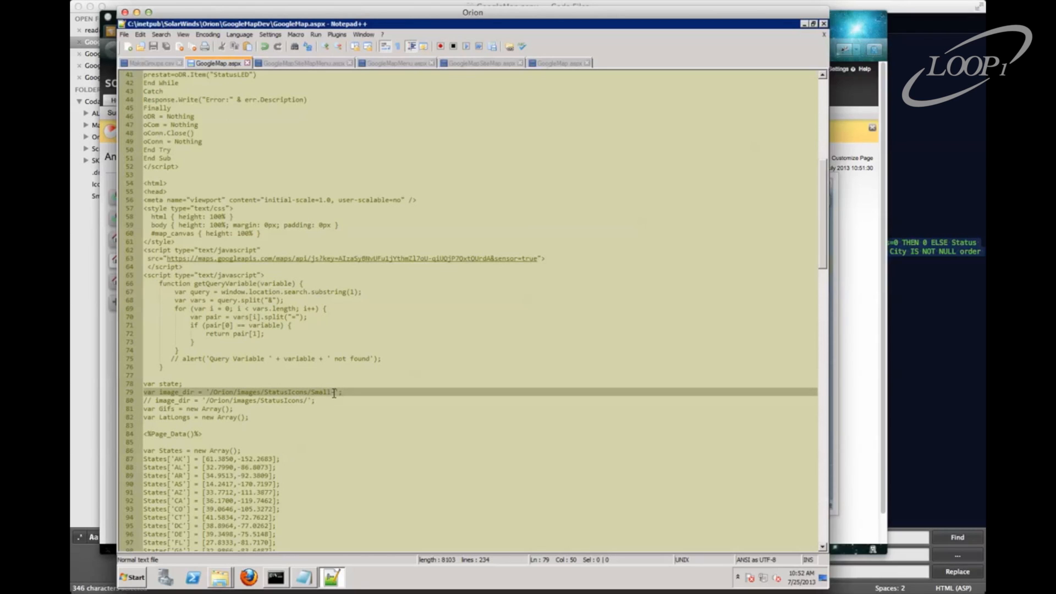
Step: Extend the status icon file prefix after 'Small' with '-Rd' on the image path line
type("-Rd")
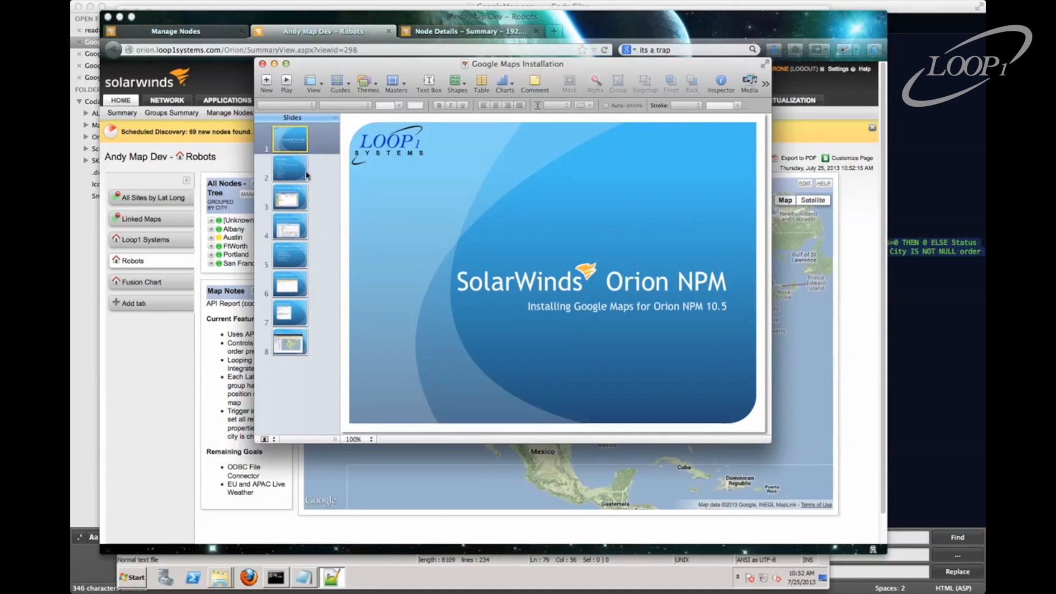
Step: Page from slide 1 through to slide 4, Step 2: Test Dataset Query
left_click(290, 196)
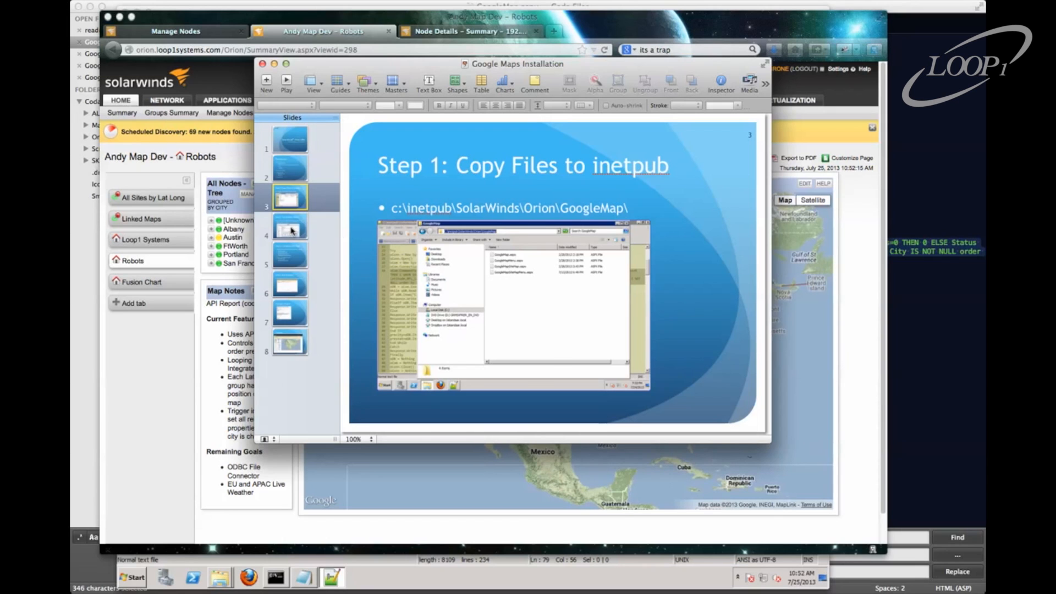
left_click(290, 226)
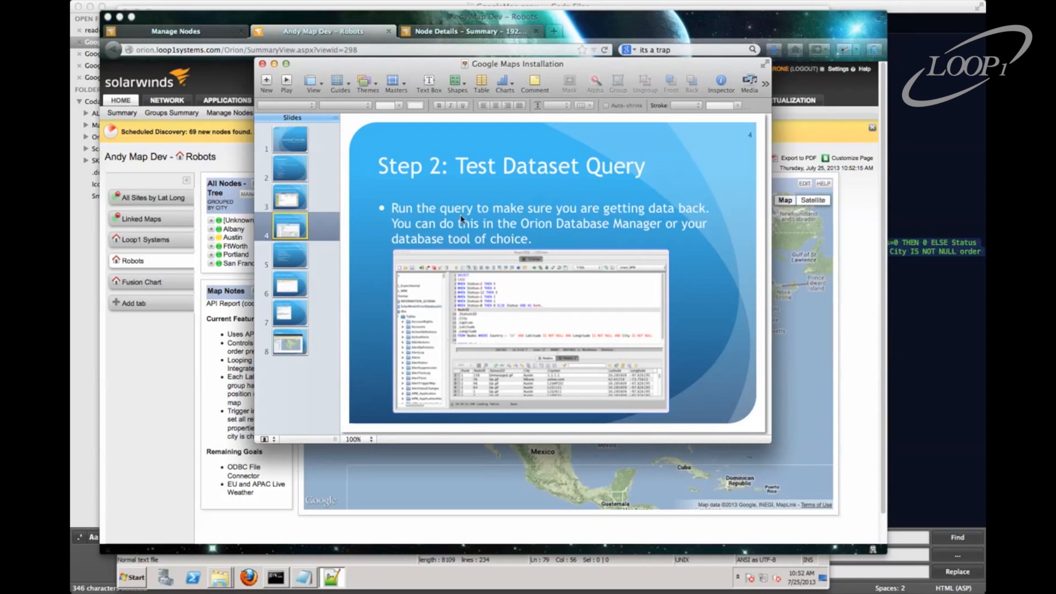
mouse_move(536, 328)
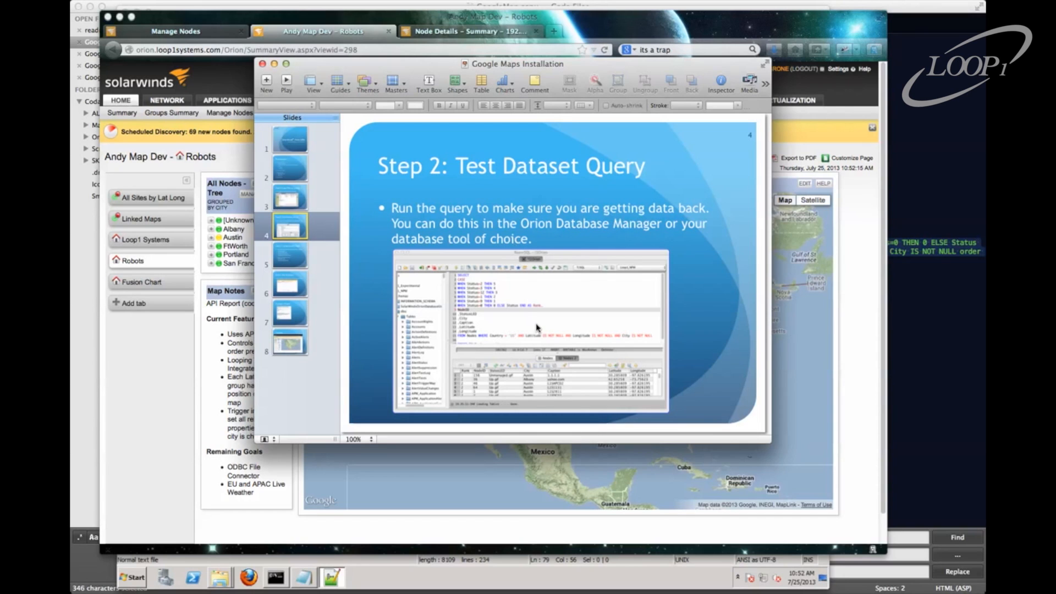
mouse_move(585, 349)
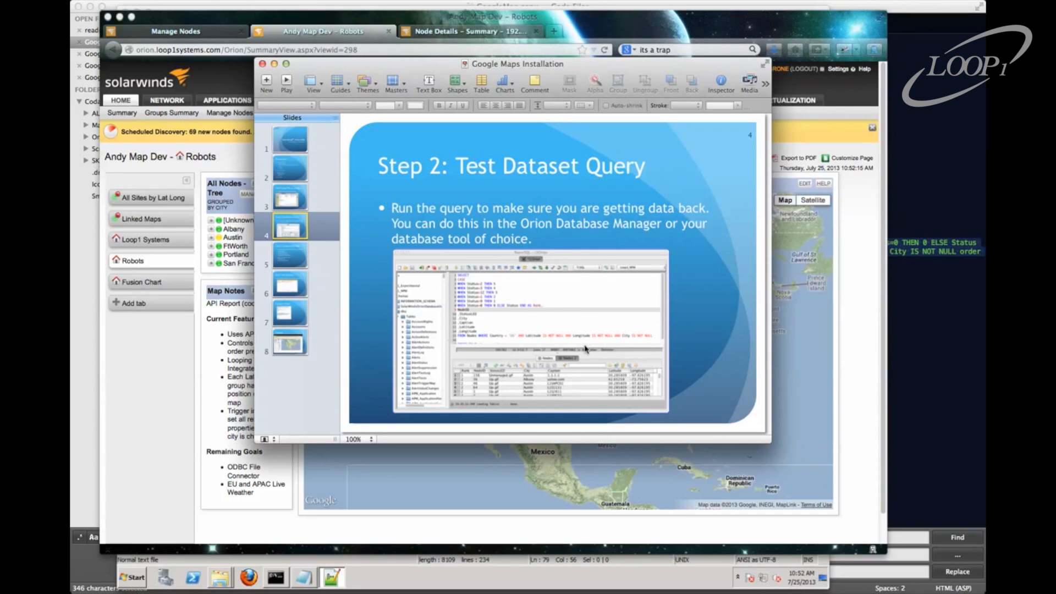
mouse_move(642, 385)
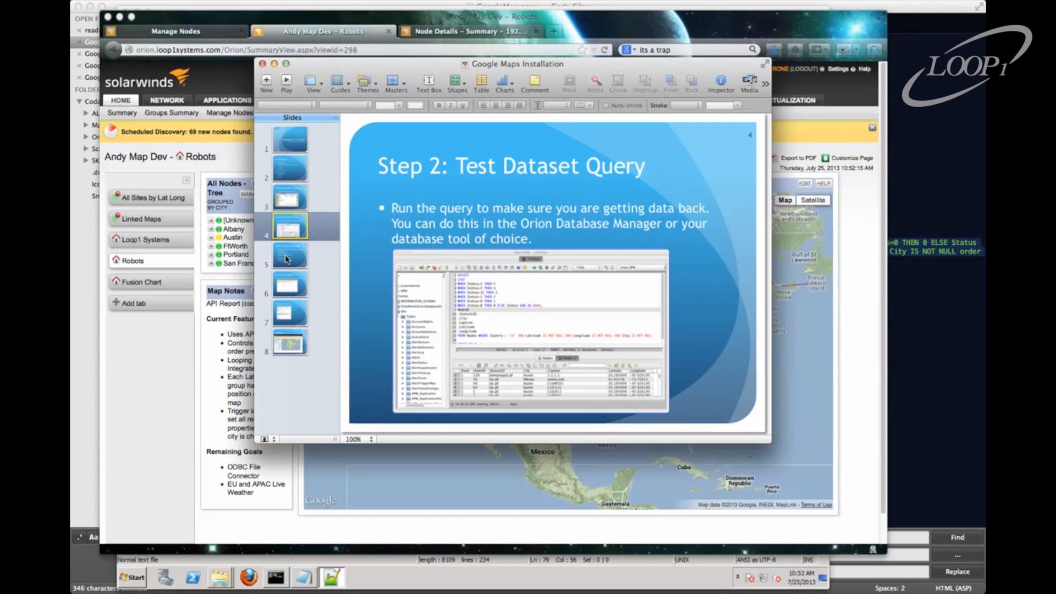
Step: Step through Configure ASPX Pages, Configure iFrame, and the final Finished! slide
left_click(289, 255)
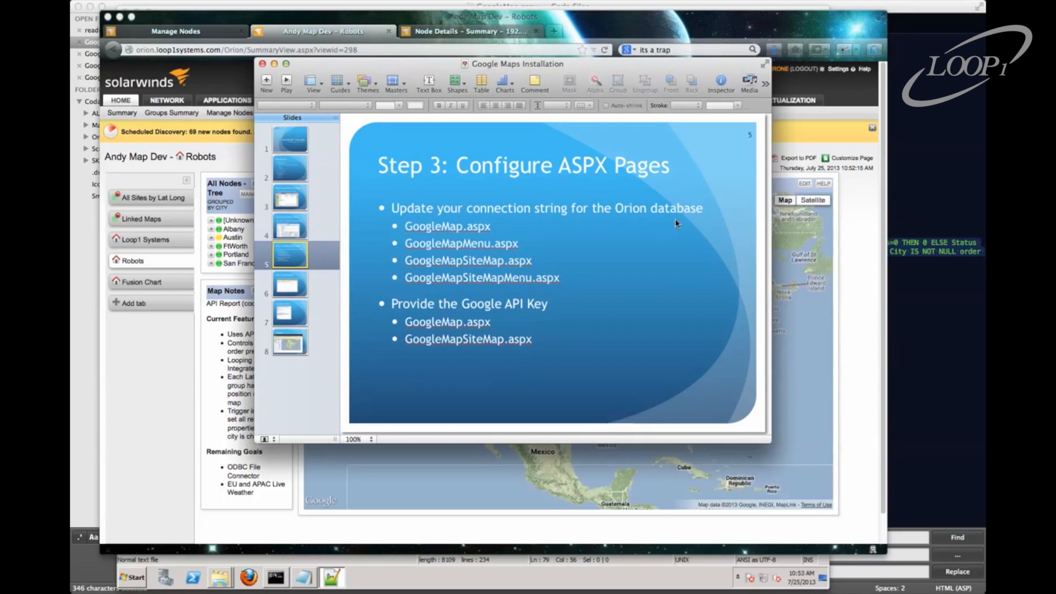
mouse_move(508, 282)
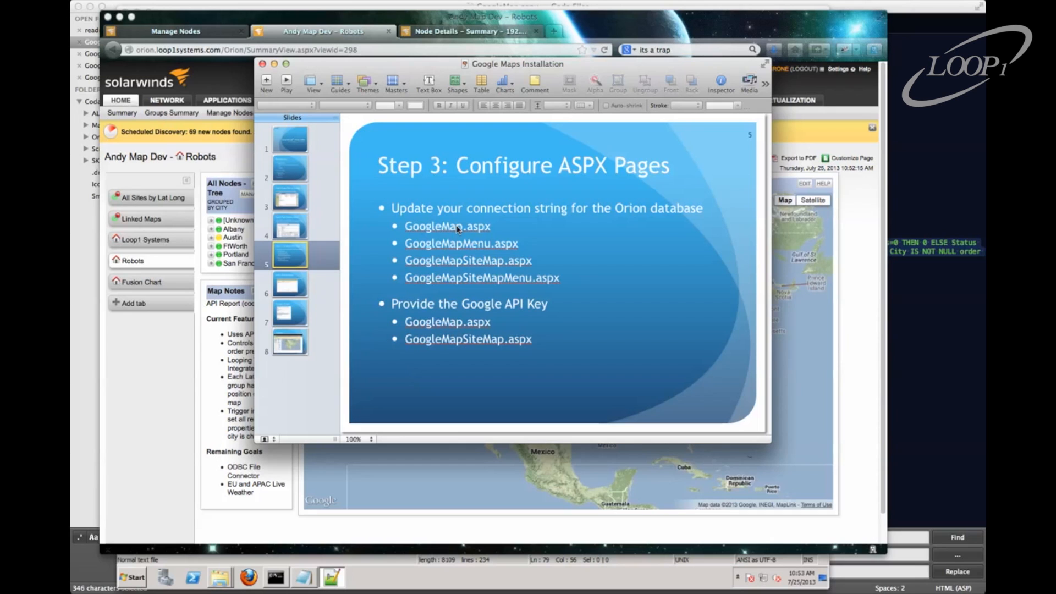
mouse_move(527, 313)
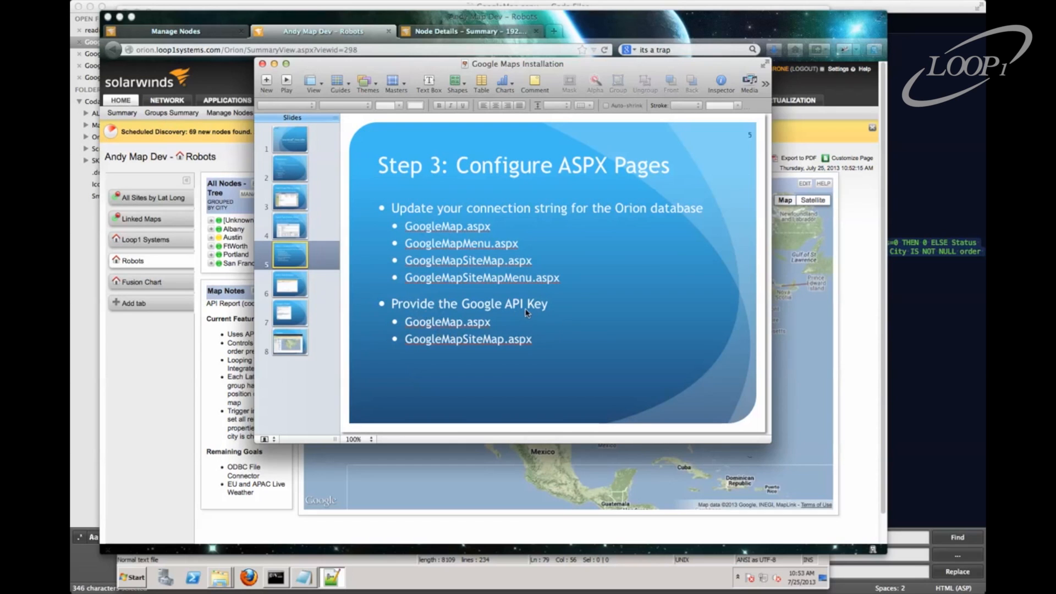
mouse_move(478, 341)
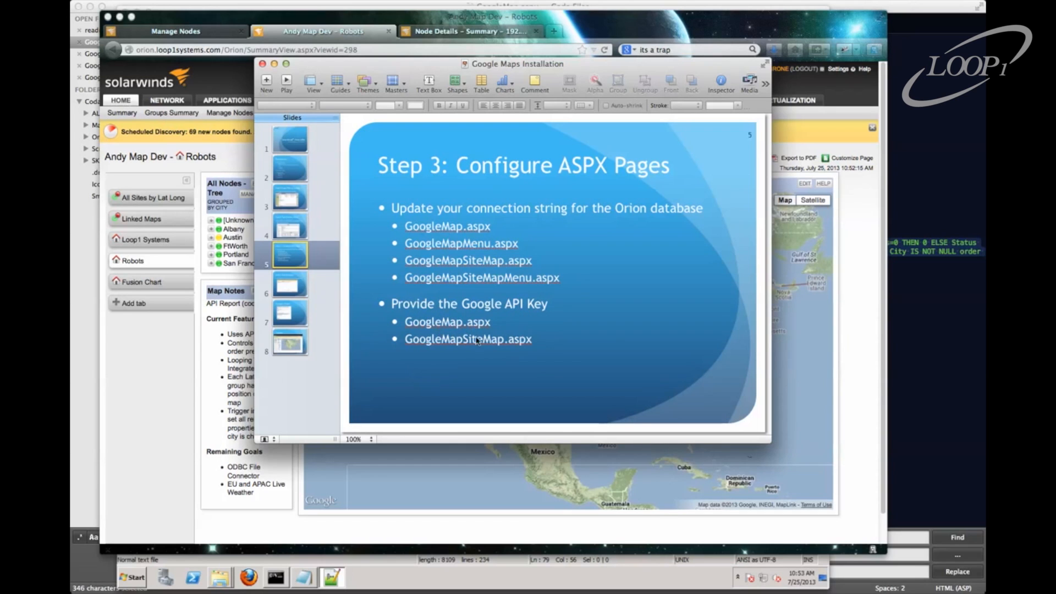
mouse_move(353, 322)
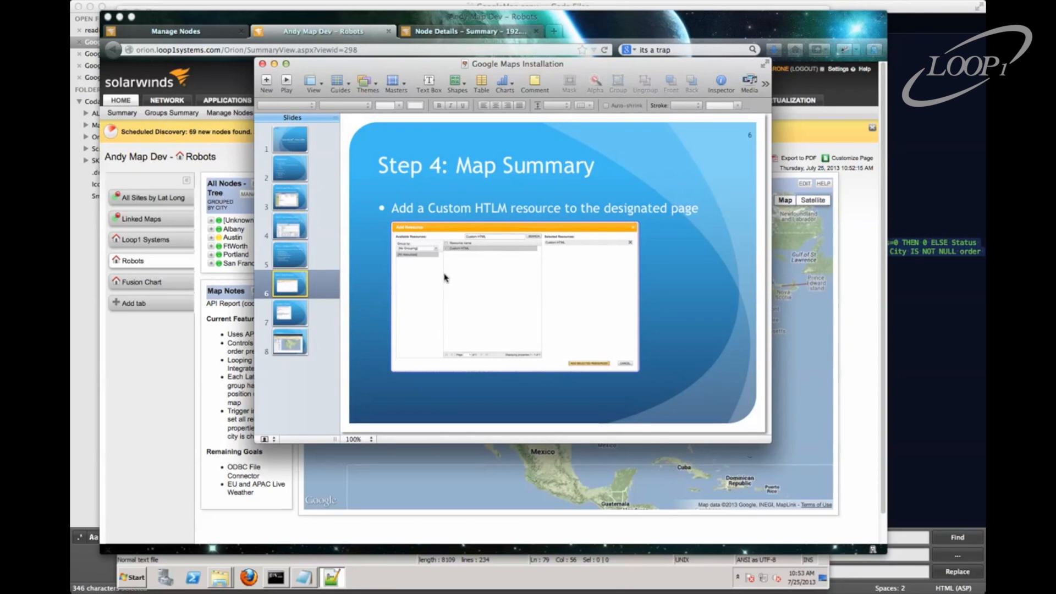
mouse_move(685, 221)
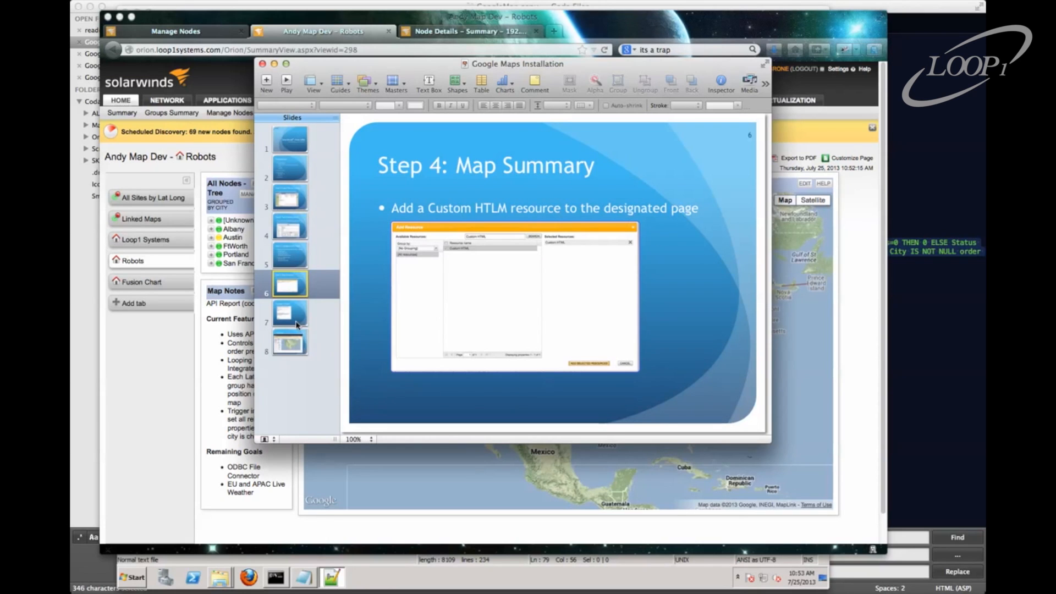
left_click(290, 312)
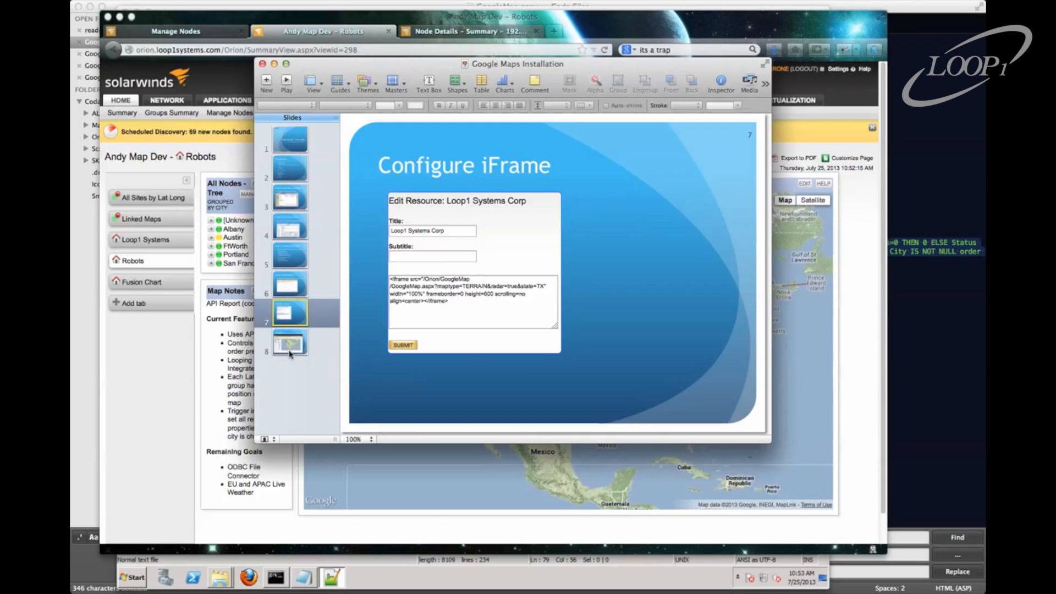
left_click(291, 342)
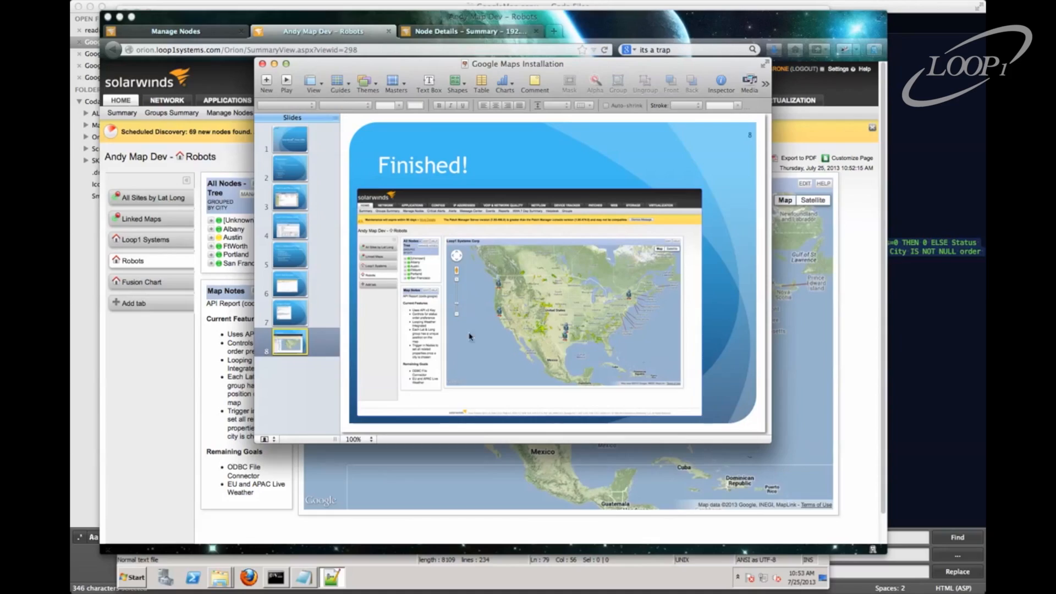